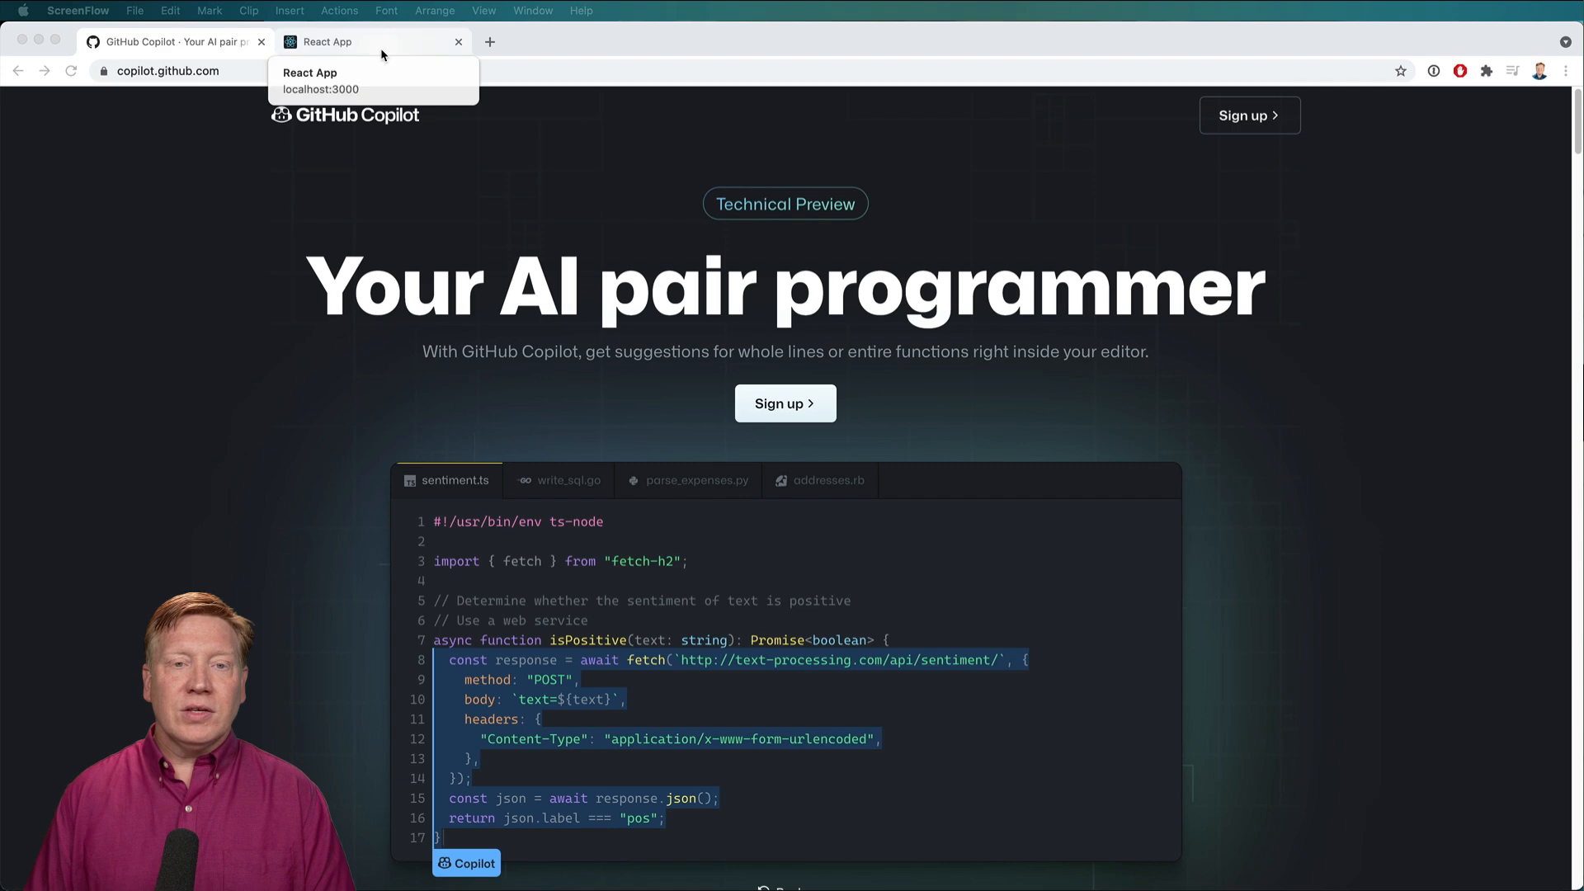
# Bring up the React App tab with the blank localhost:3000 page in Chrome
pyautogui.click(358, 41)
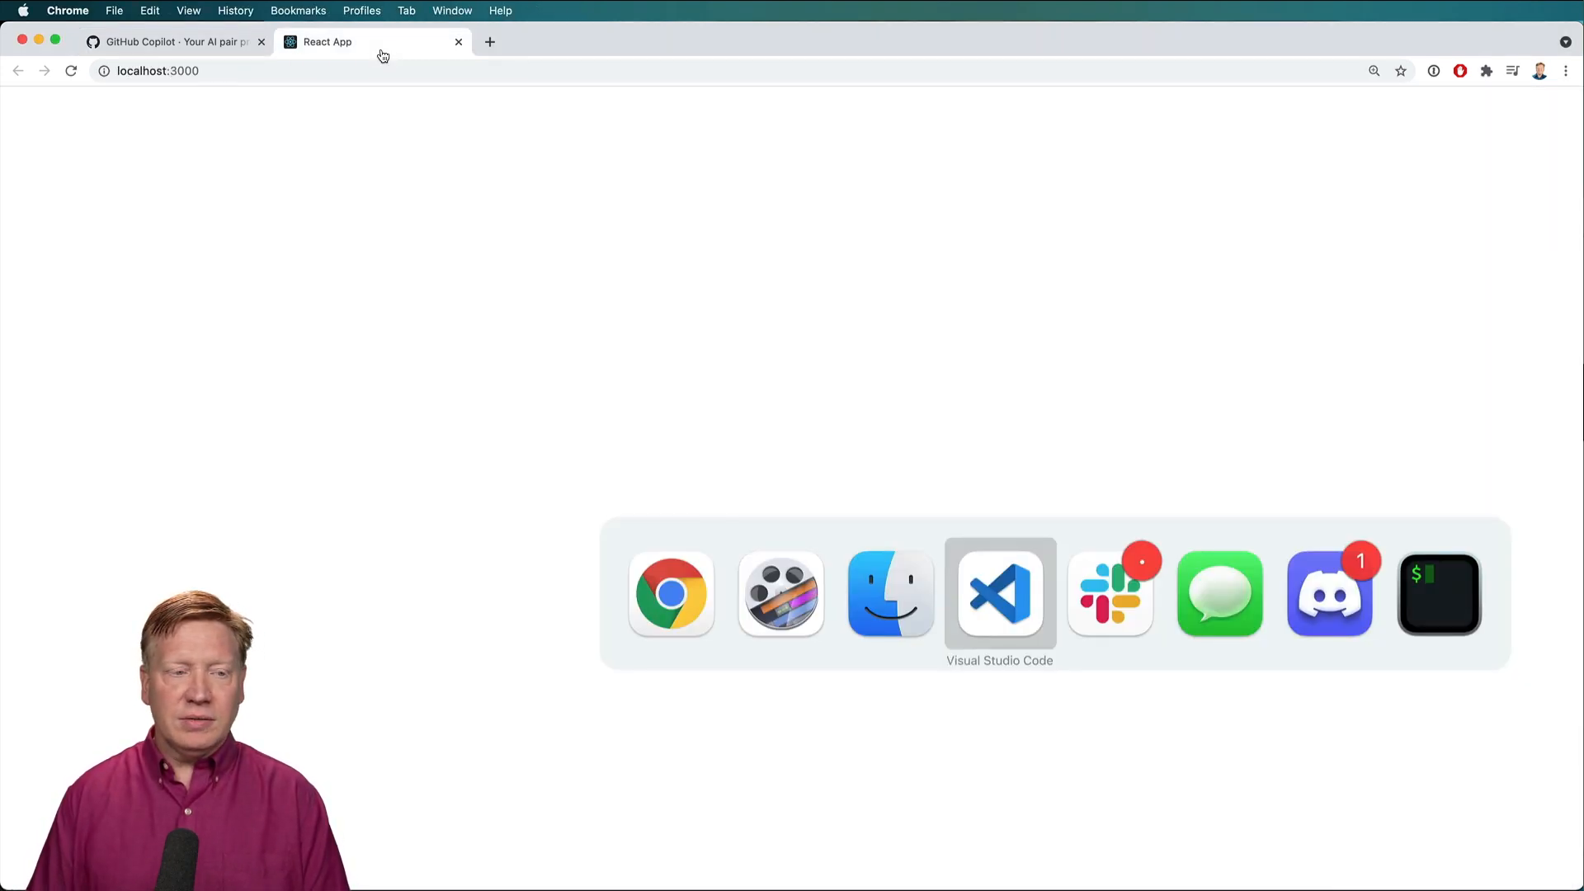
pyautogui.click(1000, 597)
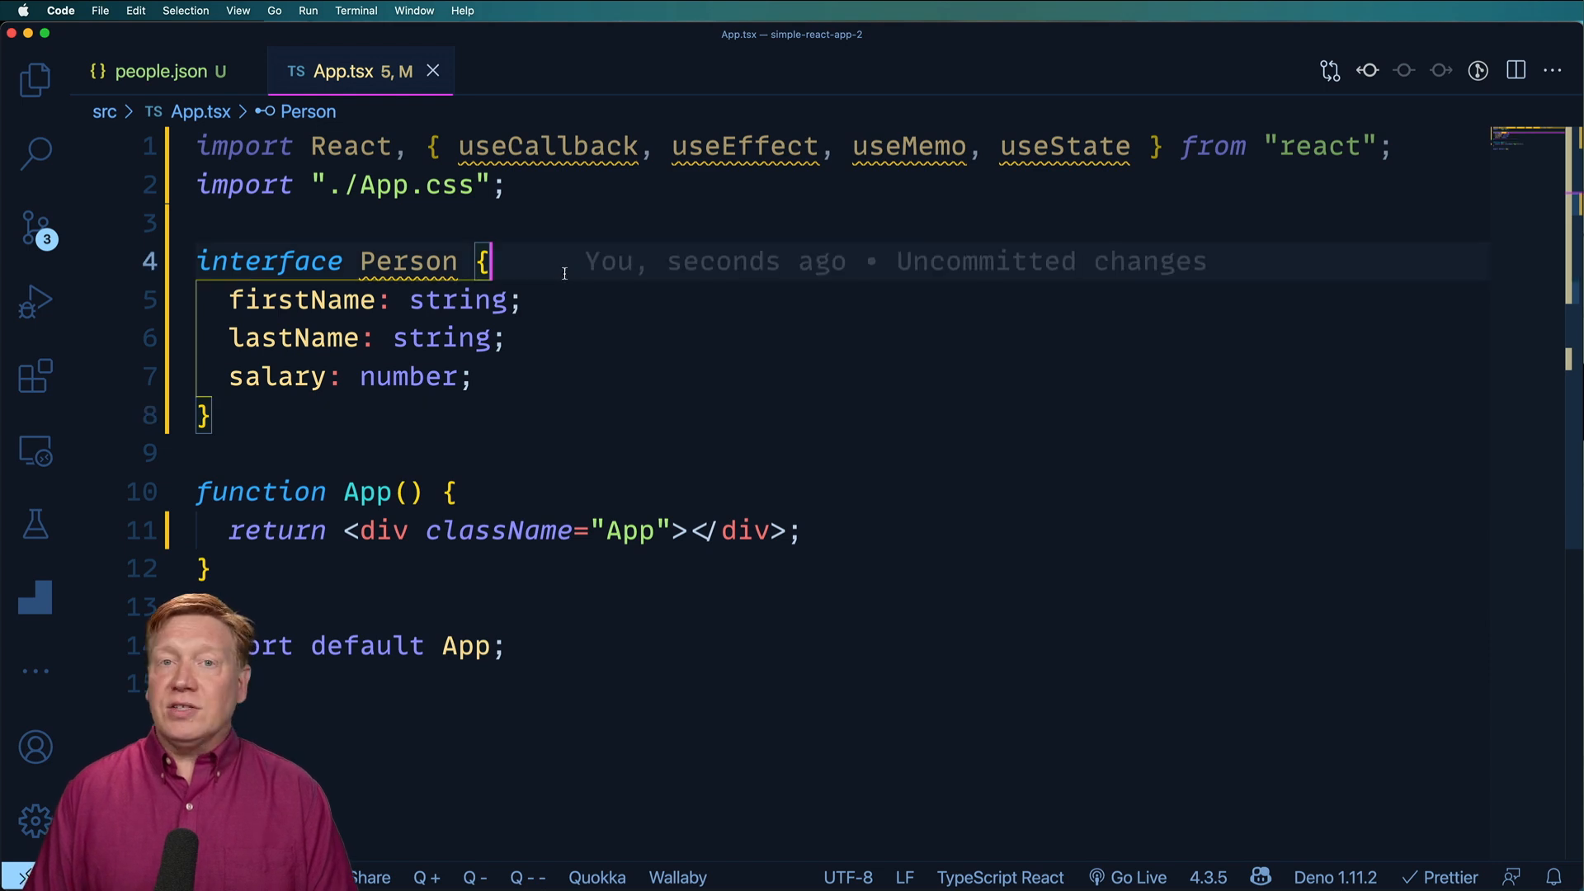
pyautogui.doubleClick(408, 262)
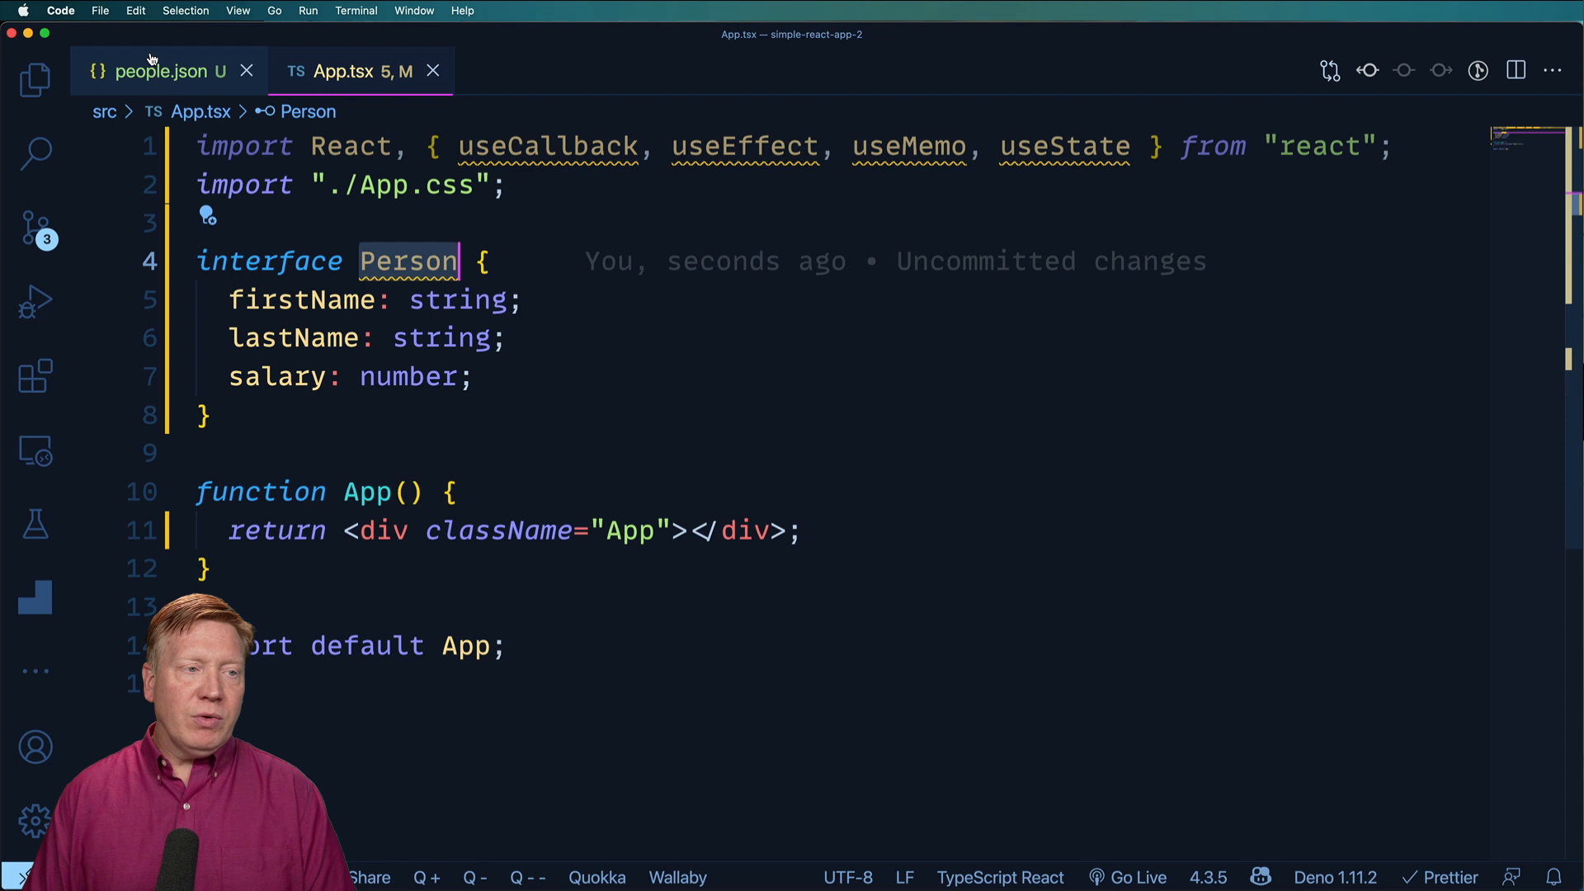
pyautogui.click(157, 71)
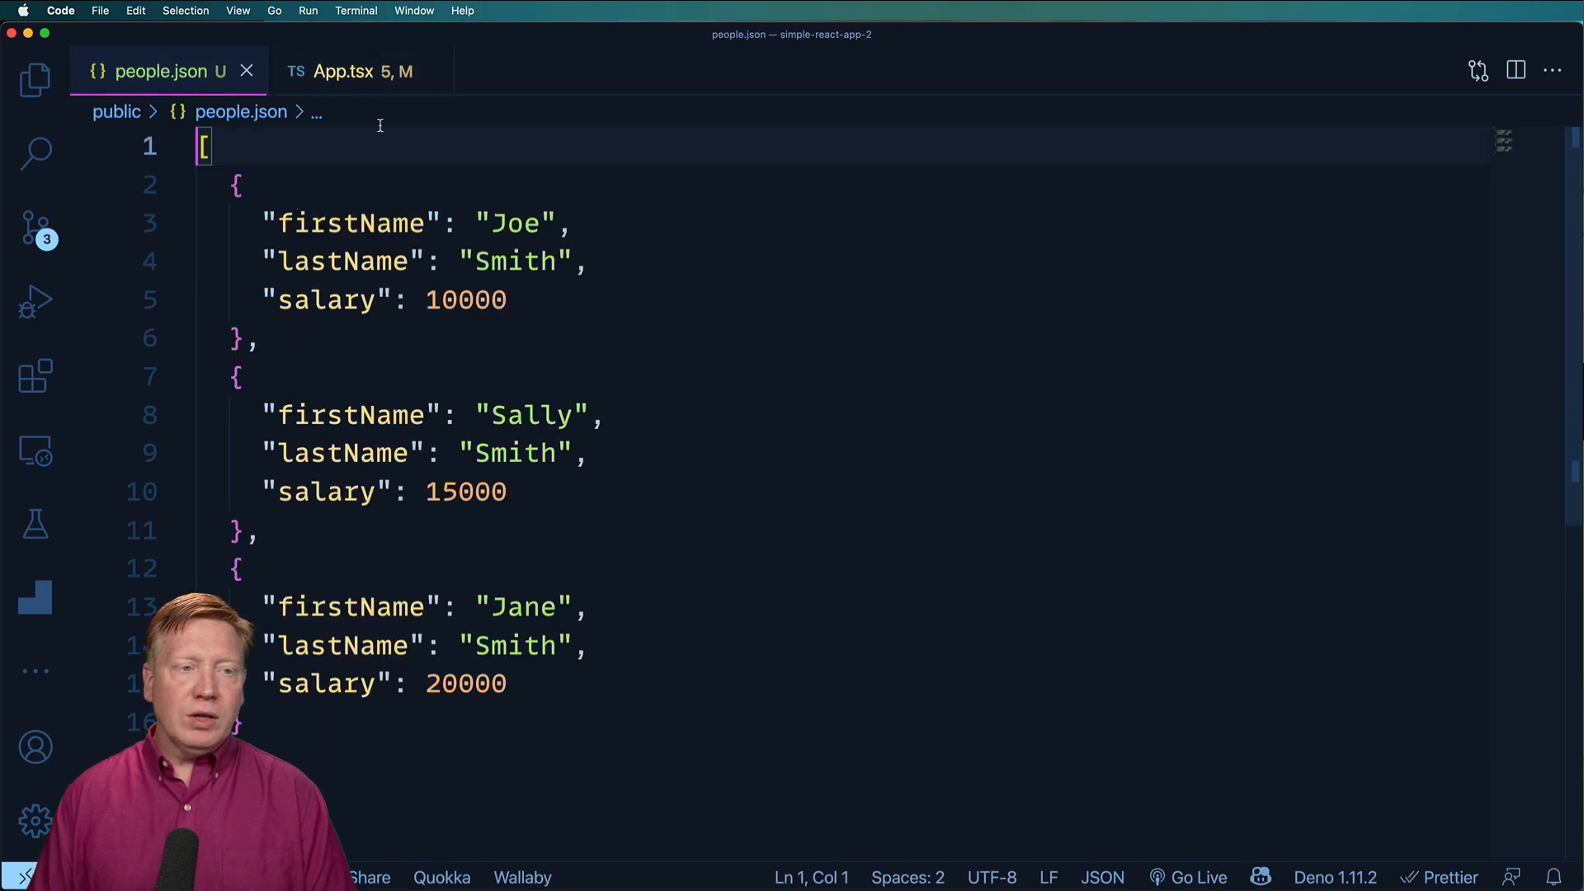
pyautogui.click(352, 72)
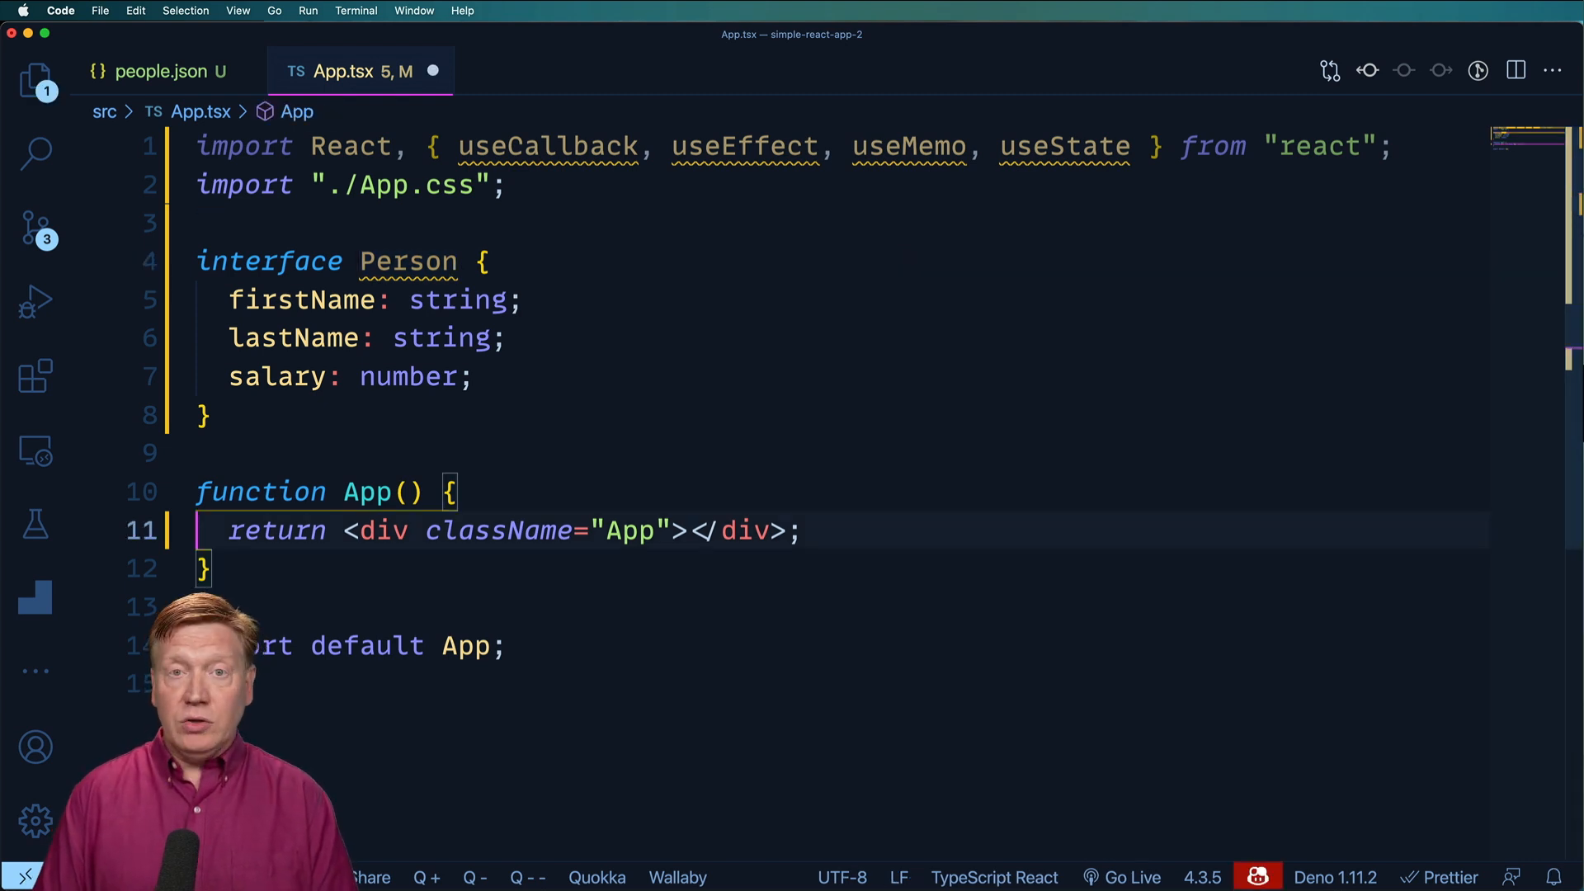
pyautogui.write('const [')
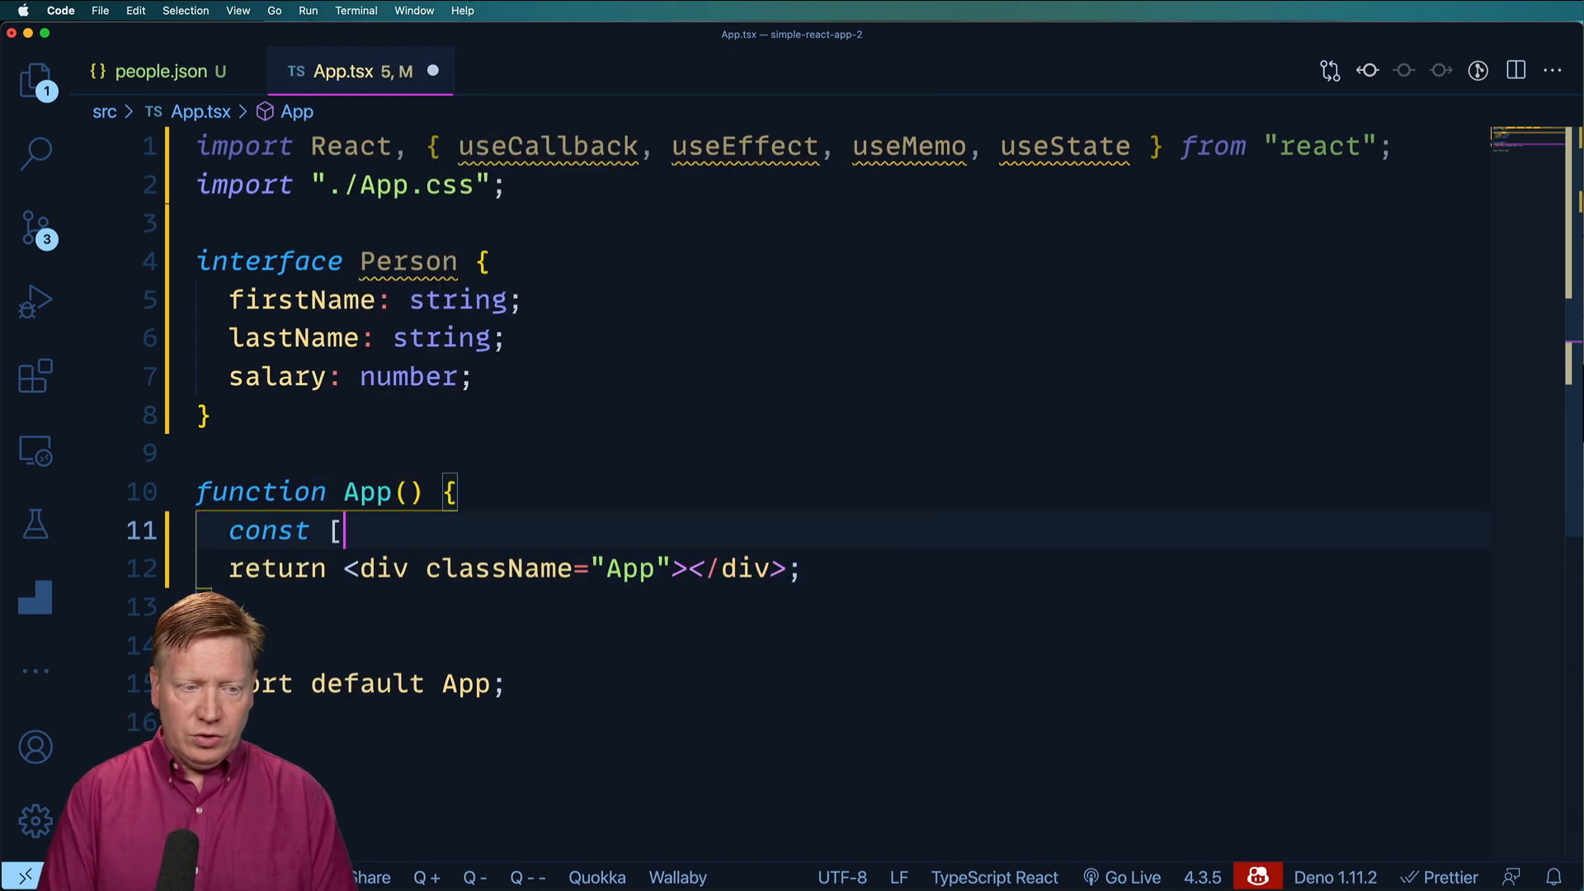
pyautogui.write('people, set')
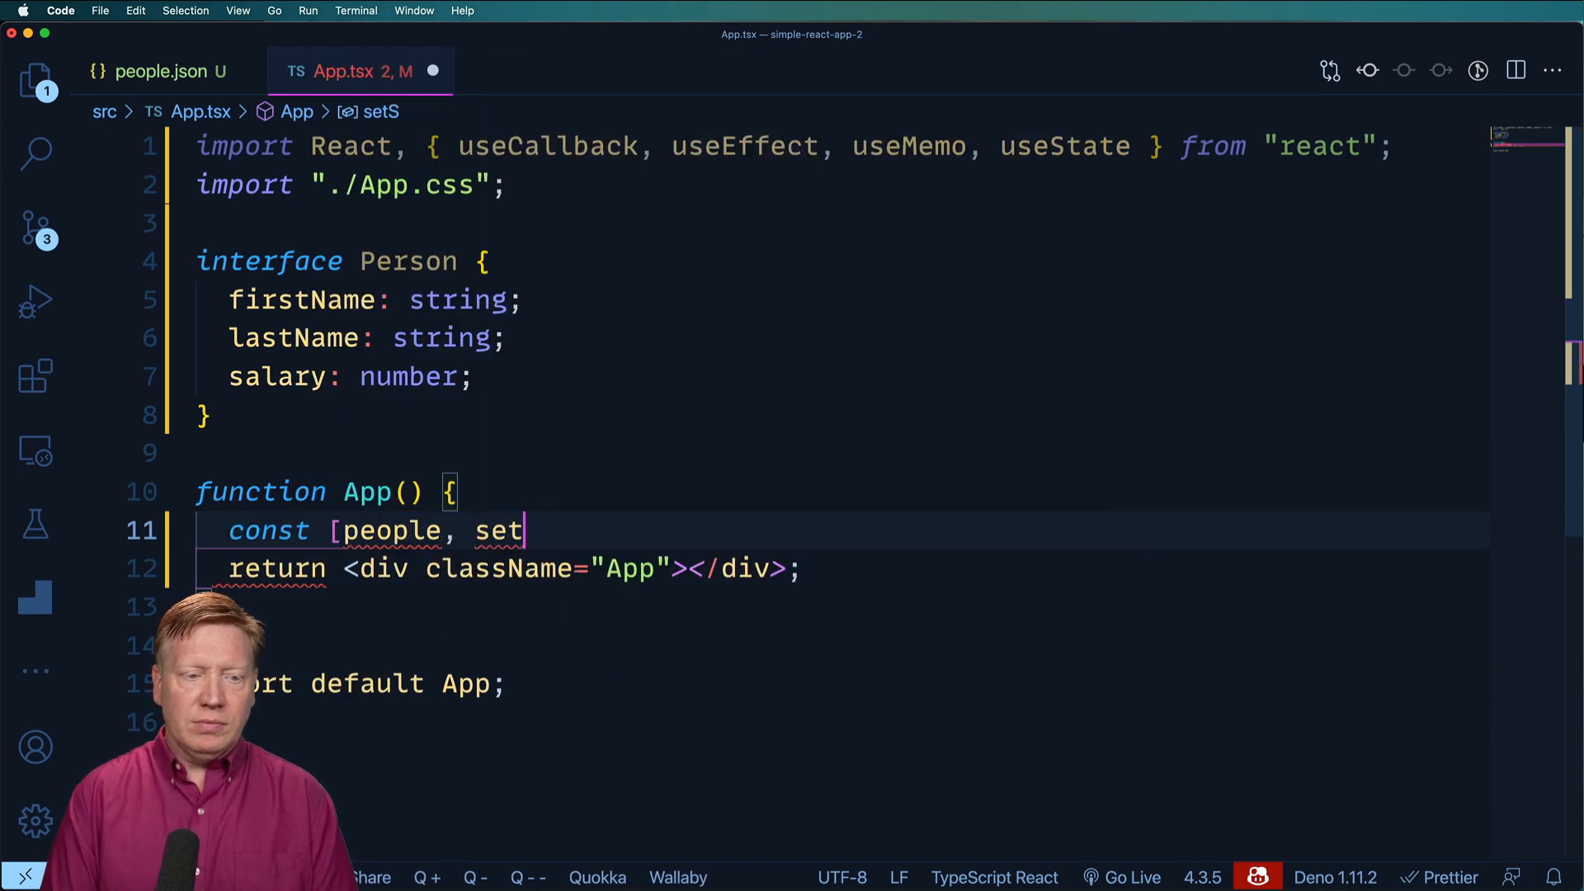
pyautogui.write('people] =')
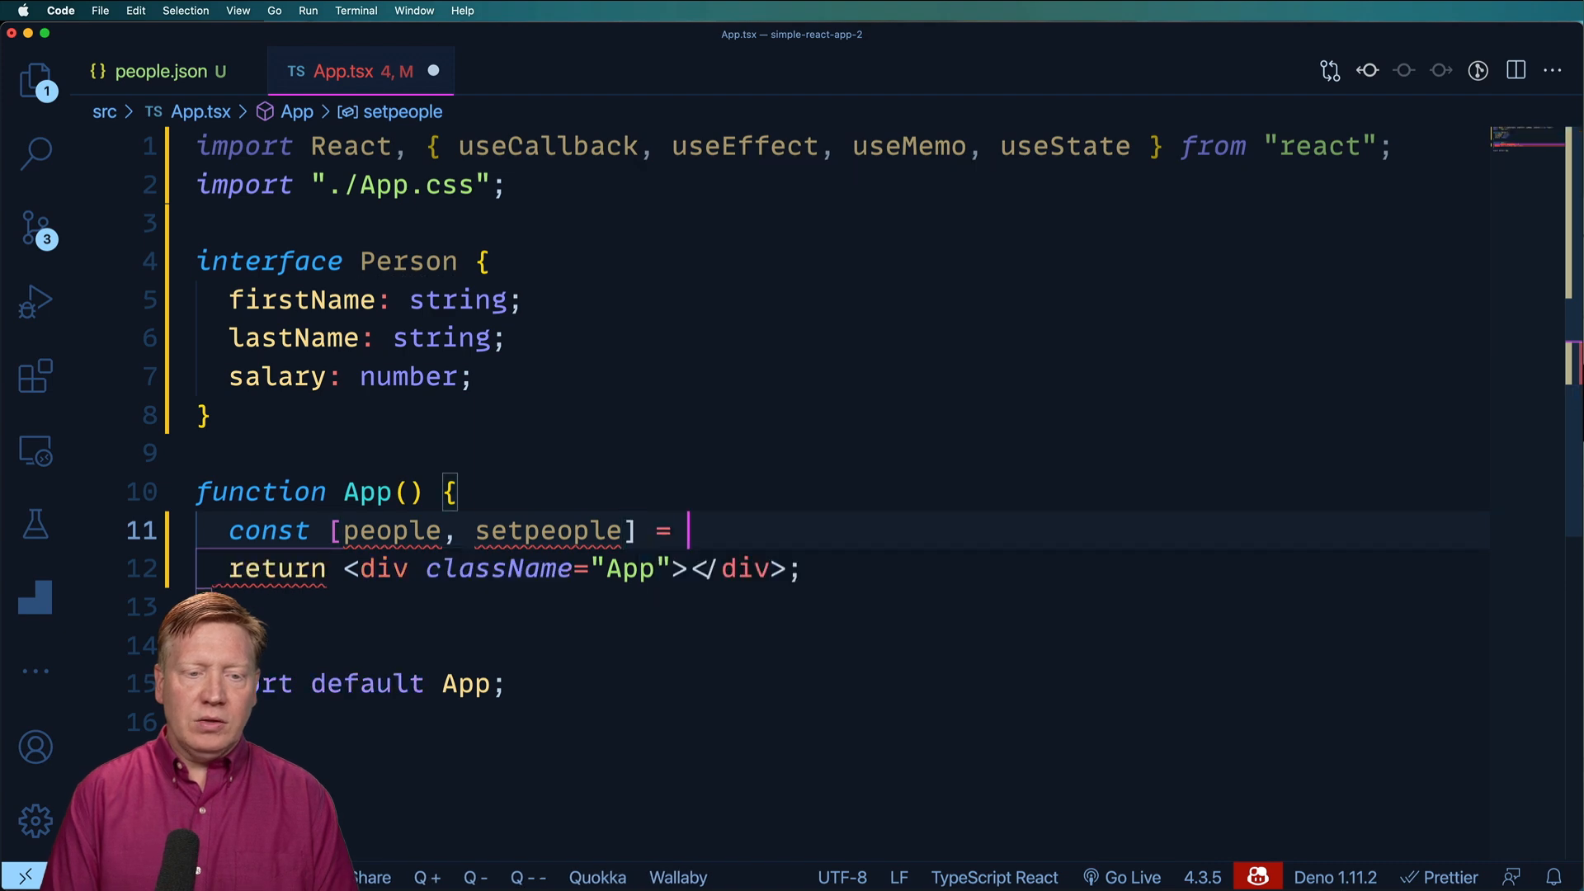
pyautogui.write('useState<Person[]>(')
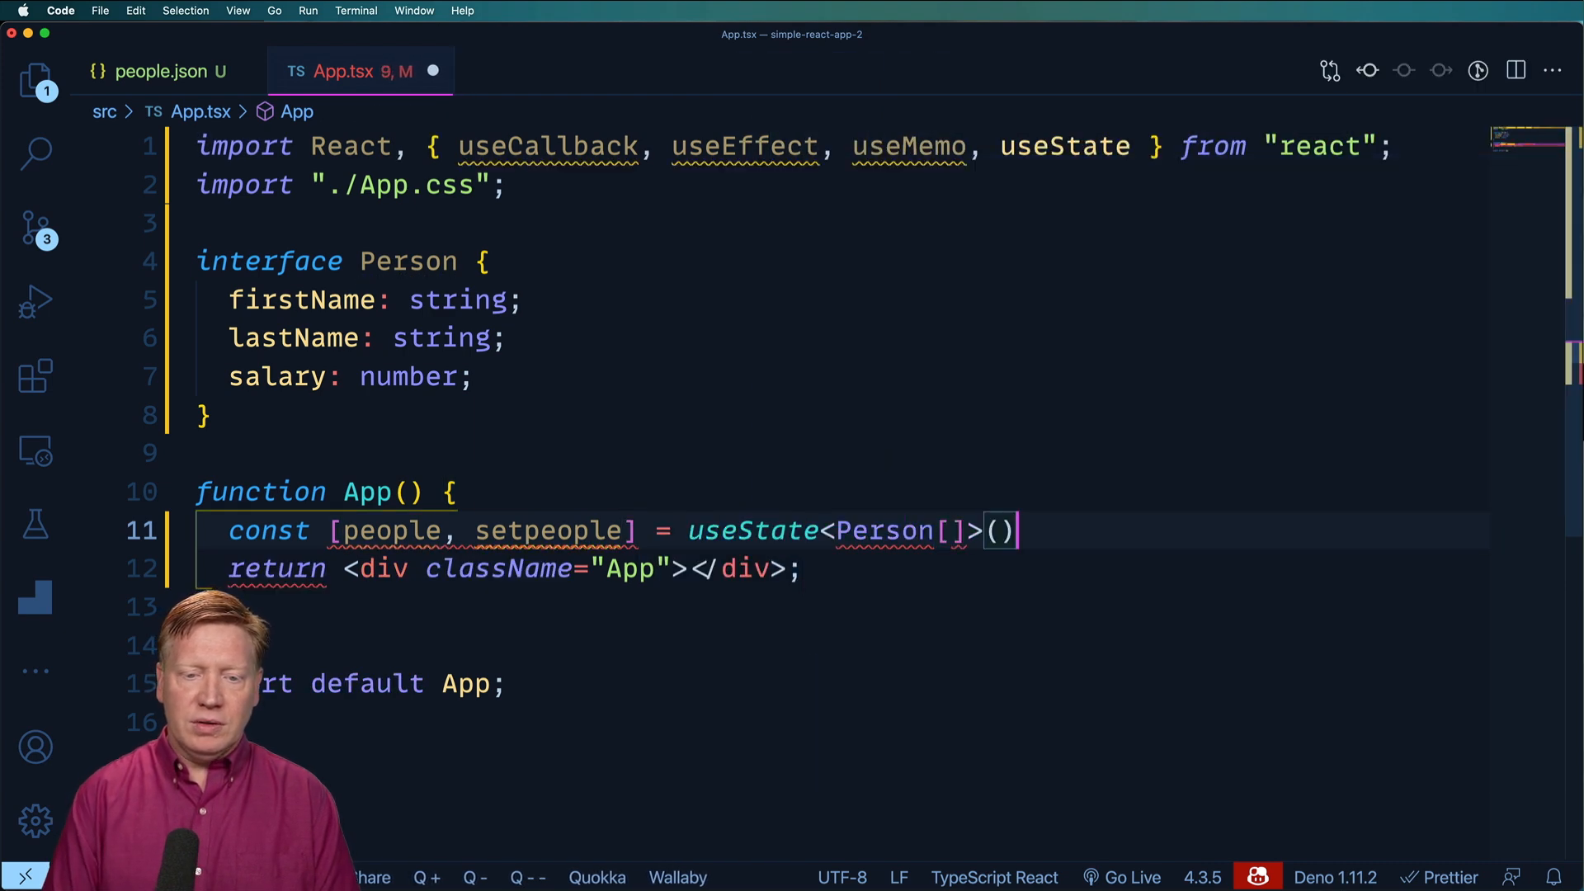
pyautogui.press('Enter')
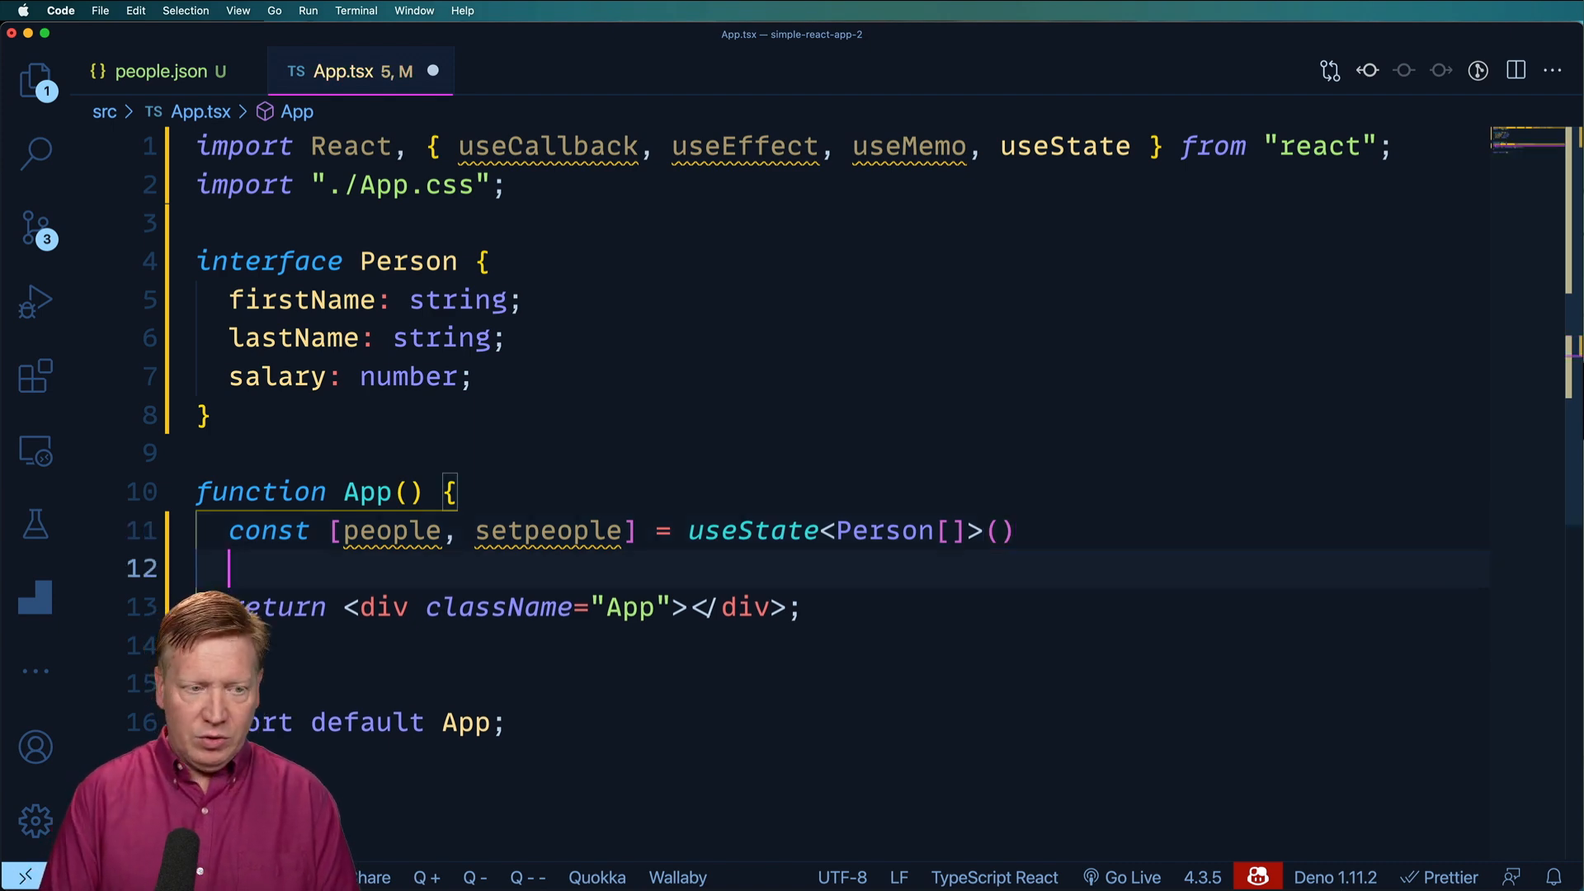
pyautogui.write('useEffect(')
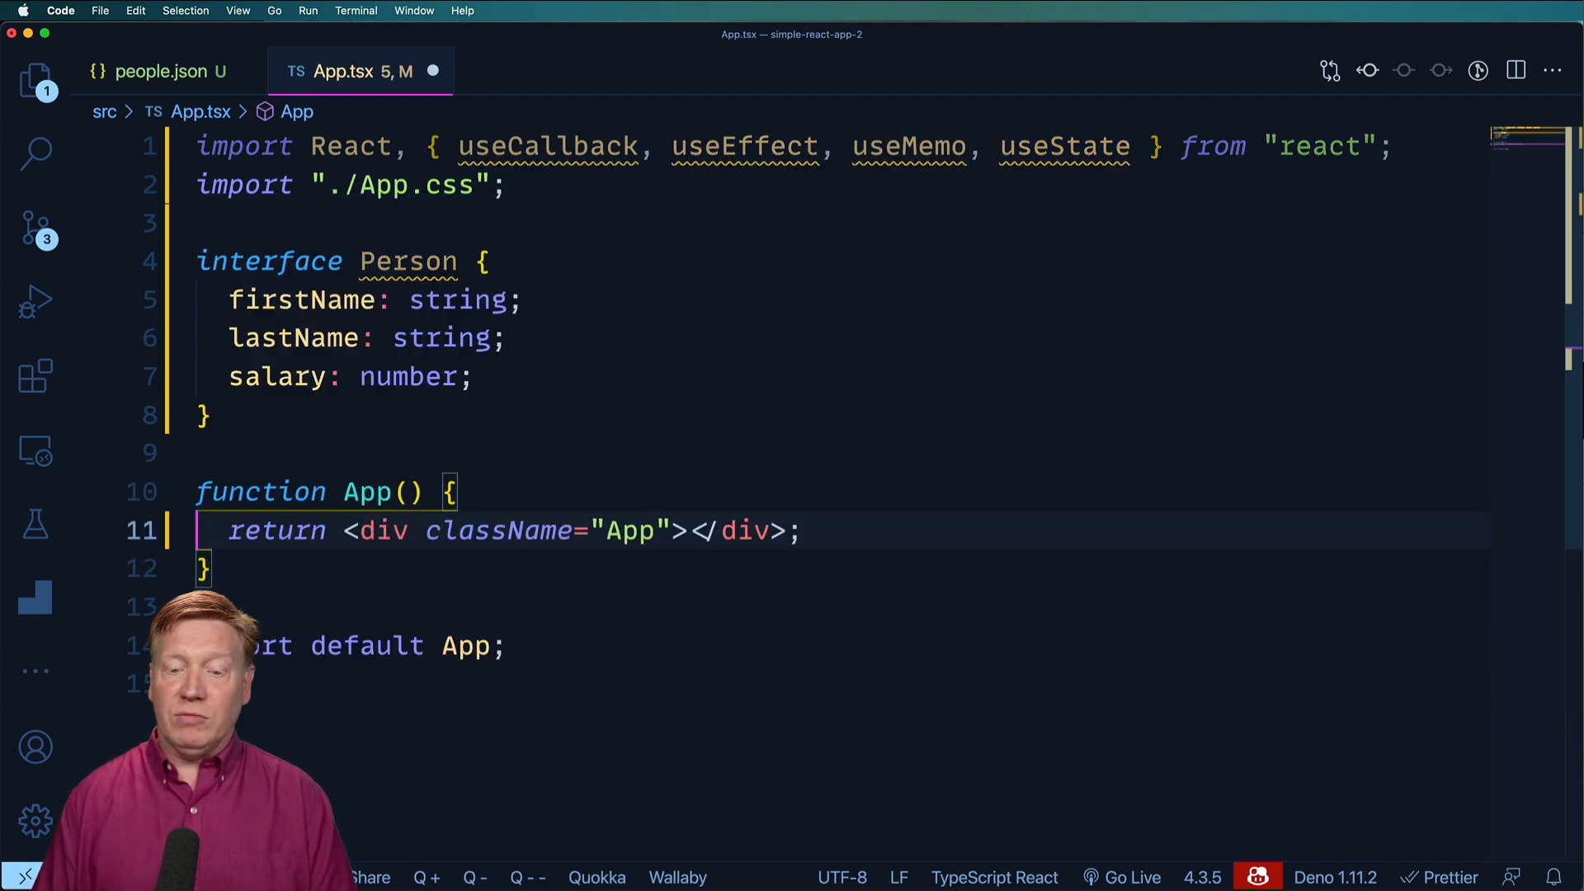
pyautogui.moveTo(1305, 794)
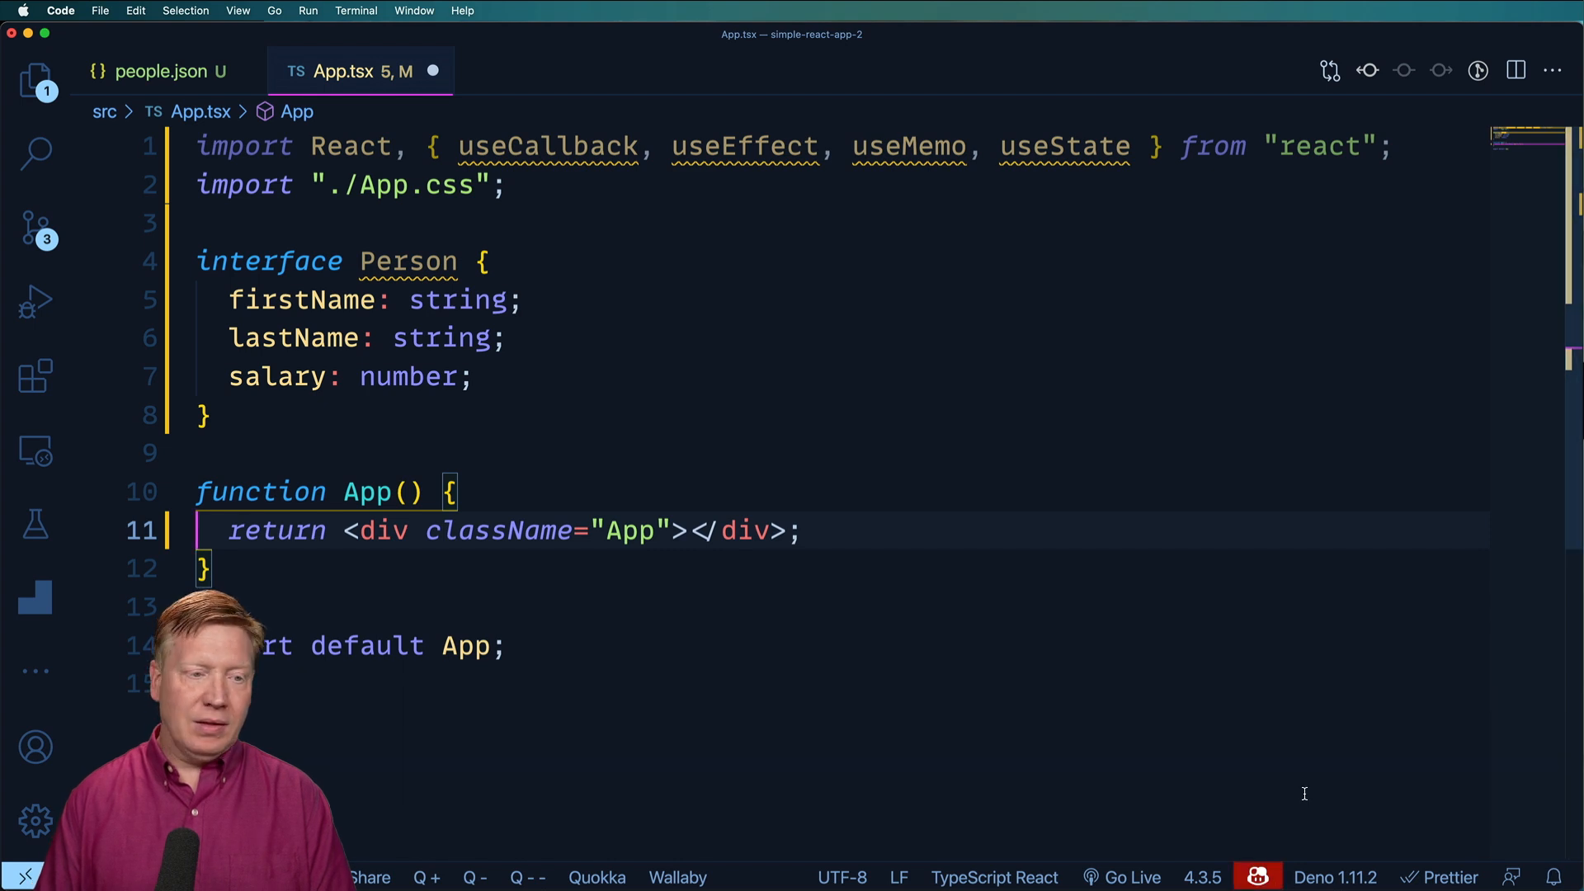
# Accept Copilot's line const [people, setPeople] = useState<Person[]>([]) on line 11
pyautogui.write('const [people, setPeople] = useState<Person[]>([]);')
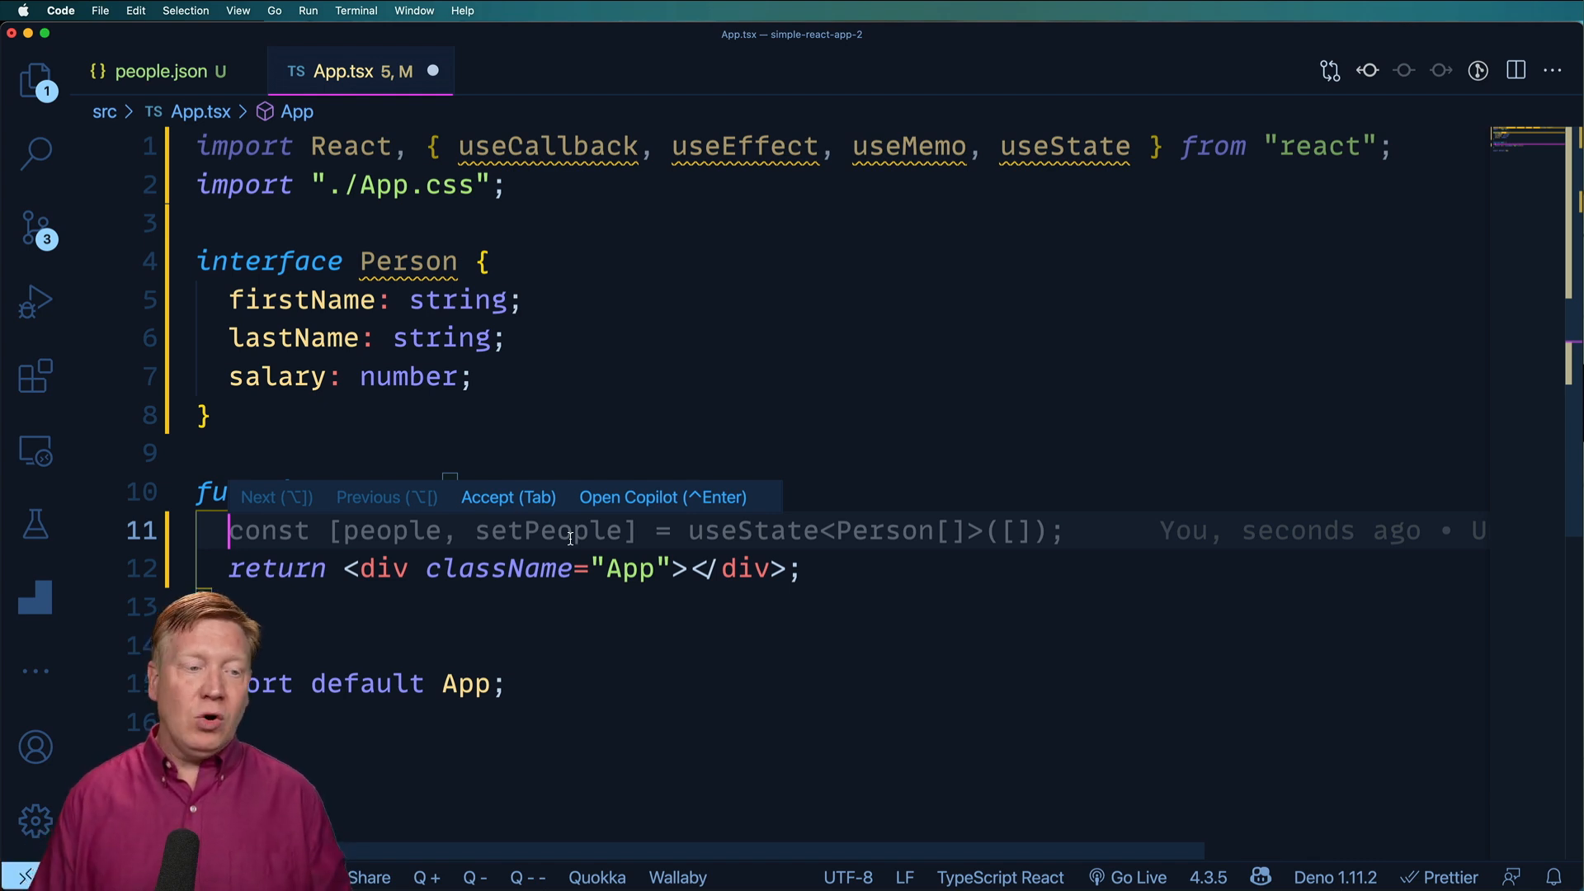
pyautogui.moveTo(293, 497)
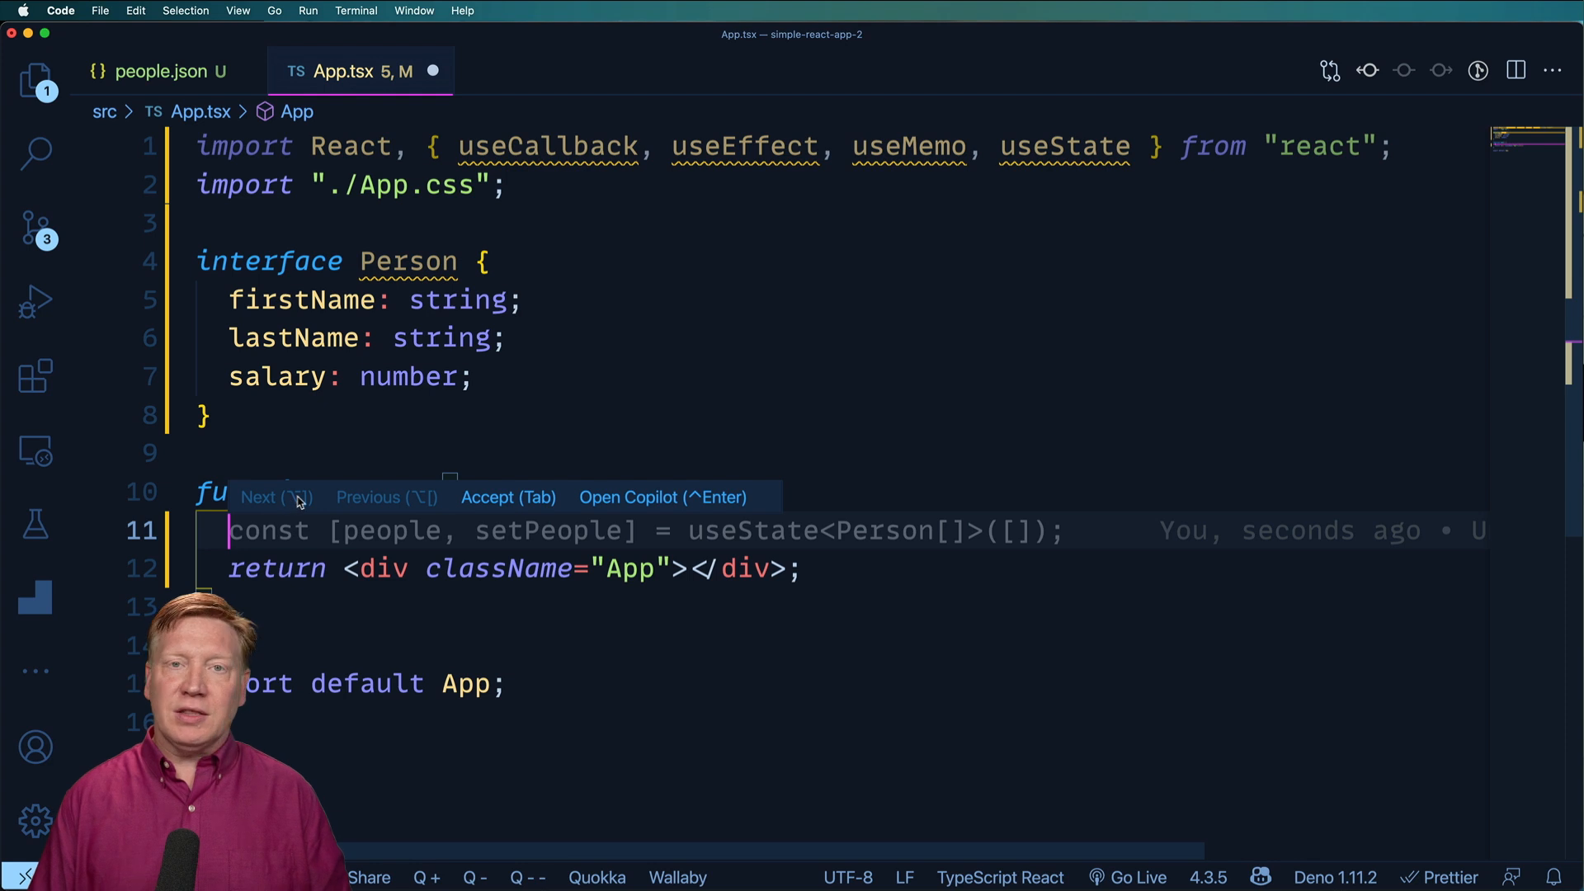
pyautogui.moveTo(287, 506)
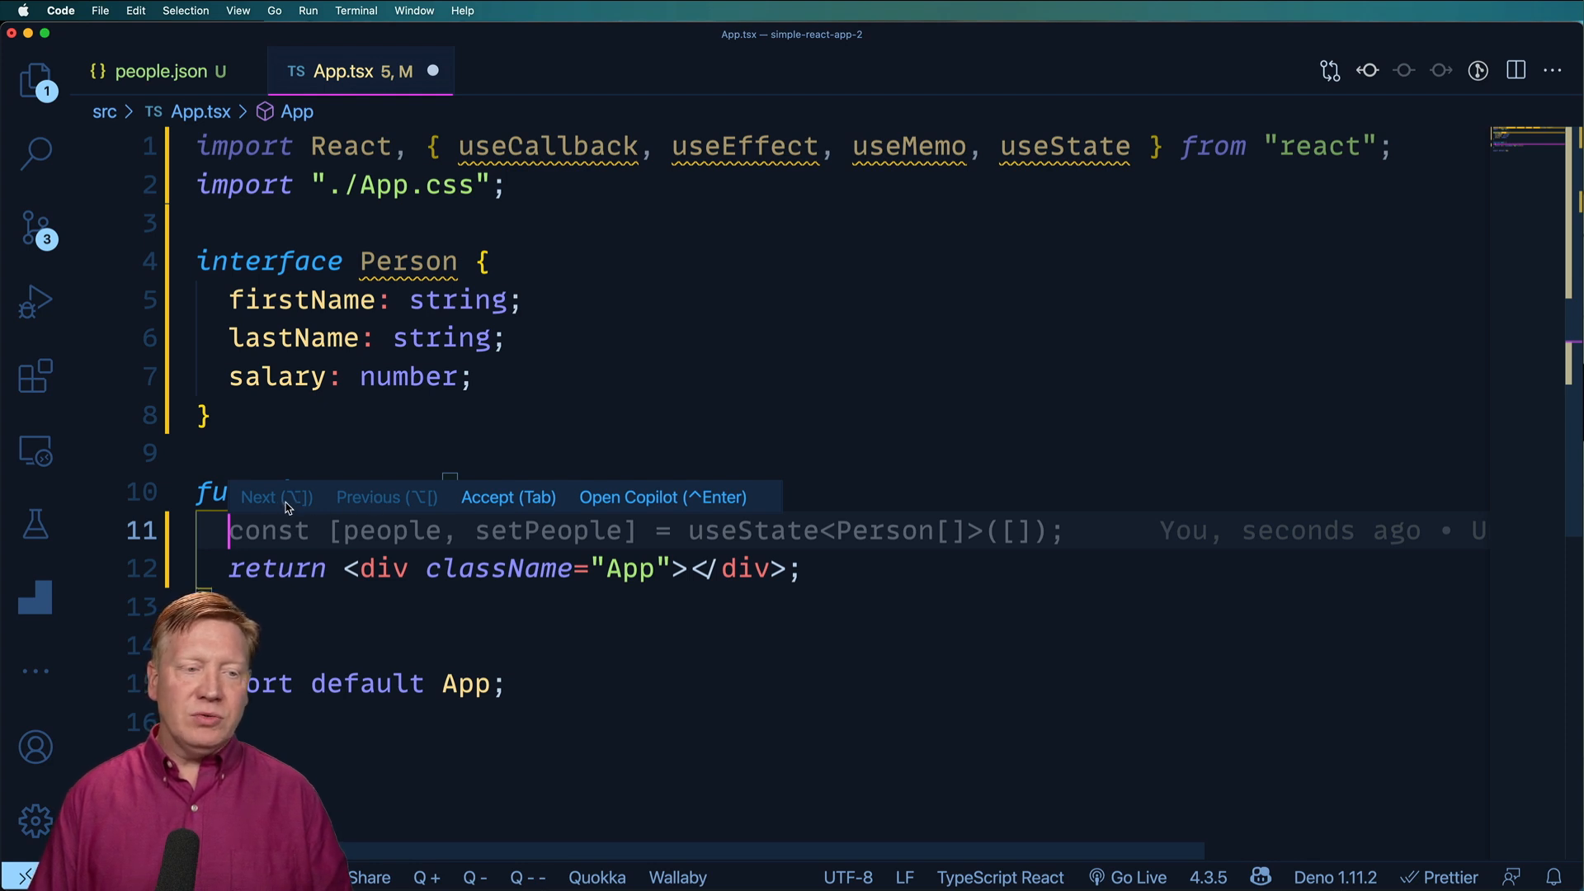
pyautogui.moveTo(427, 497)
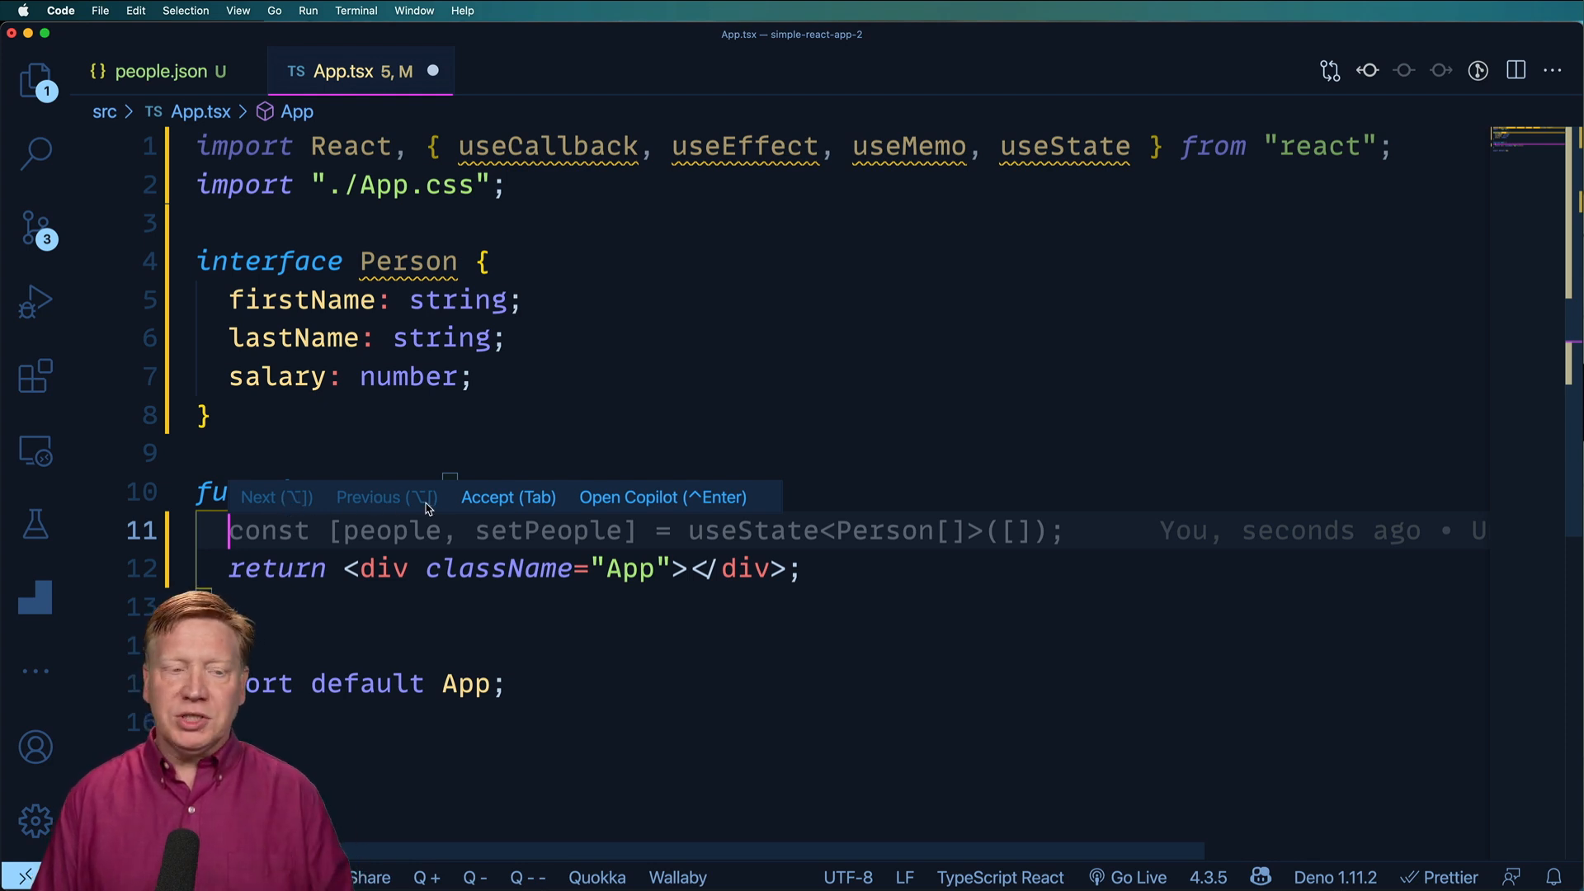
pyautogui.moveTo(494, 507)
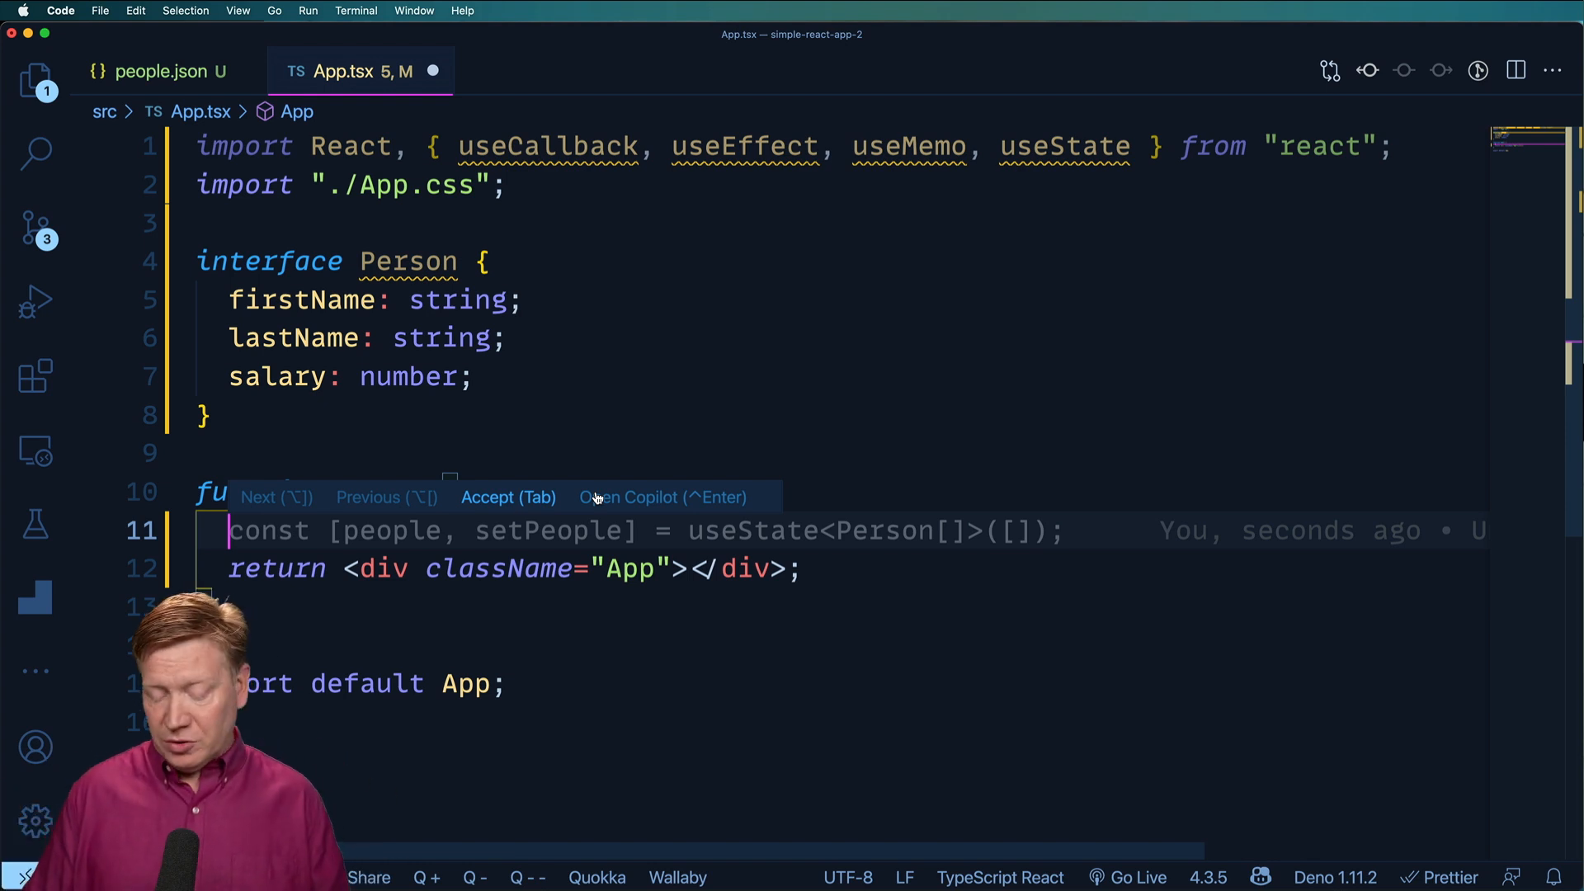
pyautogui.press('Tab')
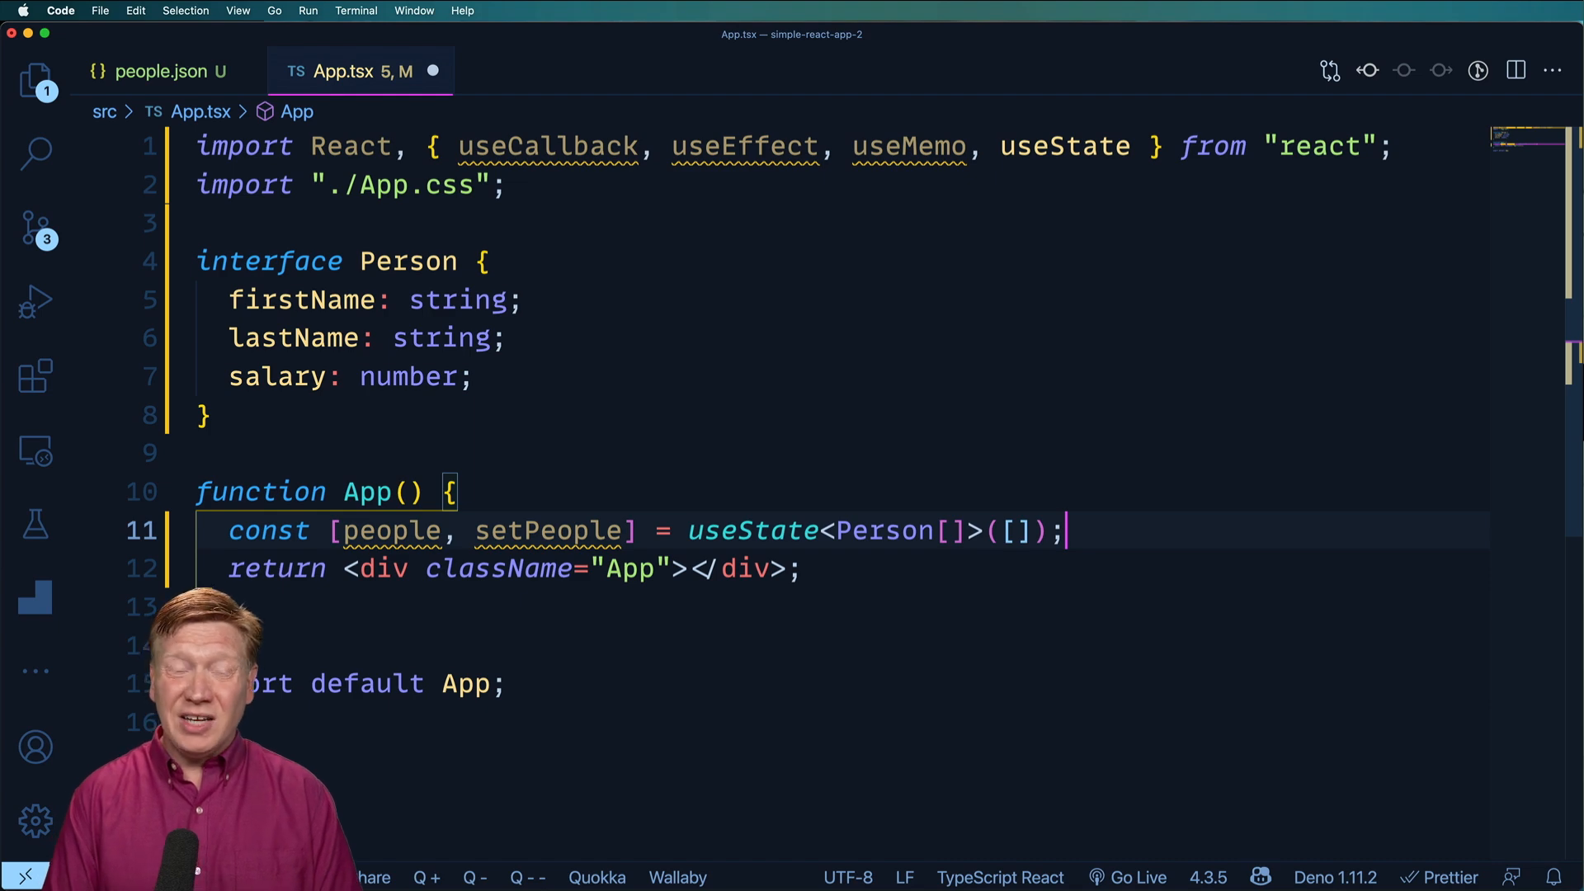
pyautogui.scroll(-3)
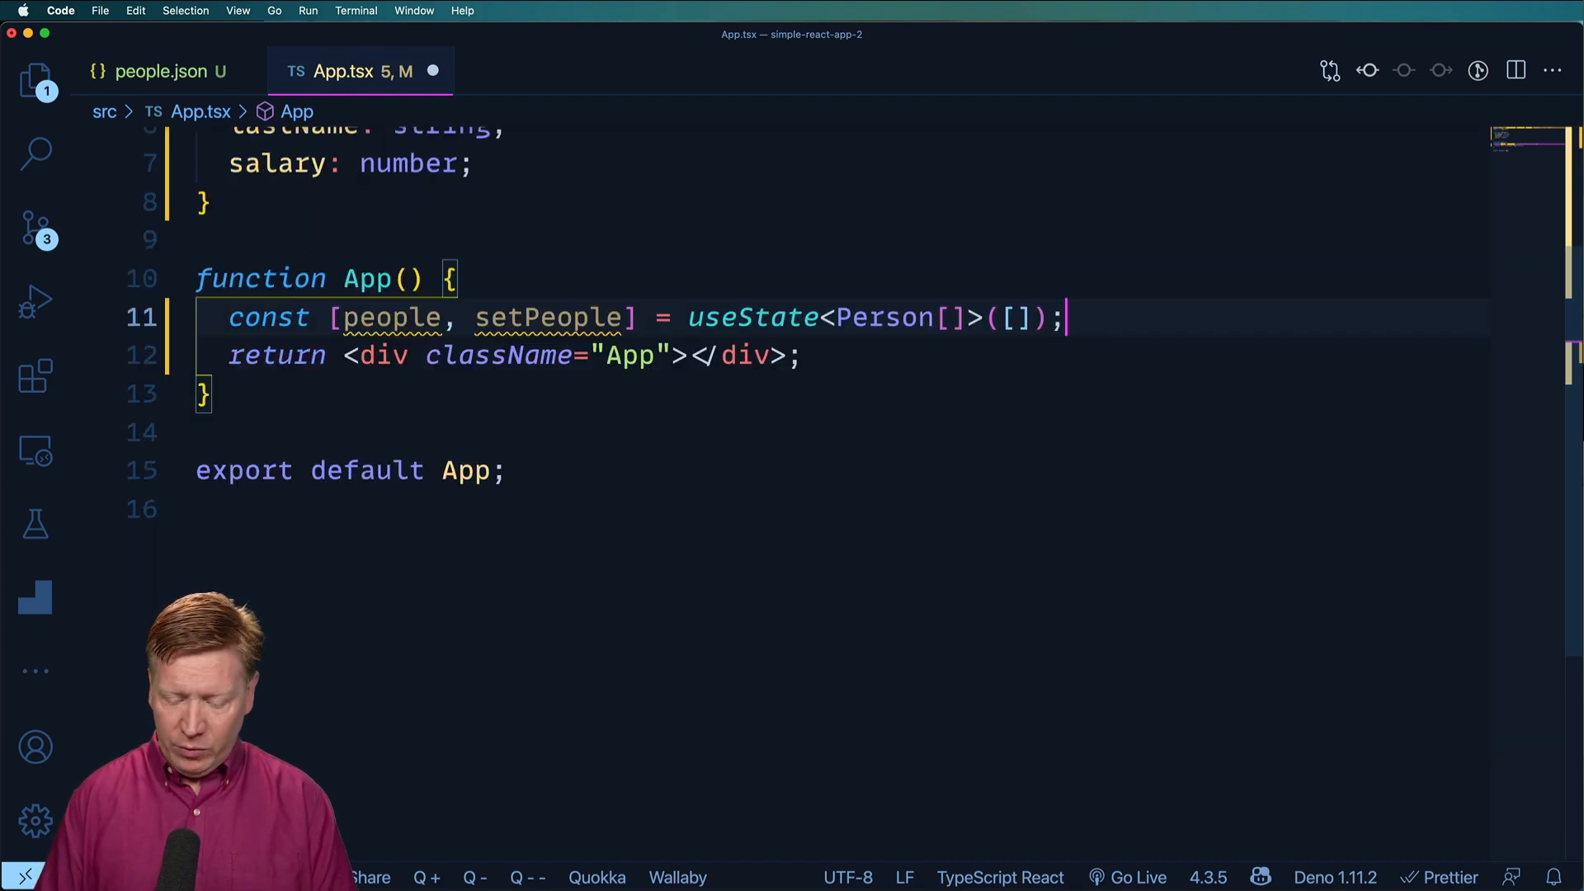
# Add a mount-only useEffect fetching /people.json and passing the parsed JSON to setPeople
pyautogui.press('Enter')
pyautogui.write('useEffect(')
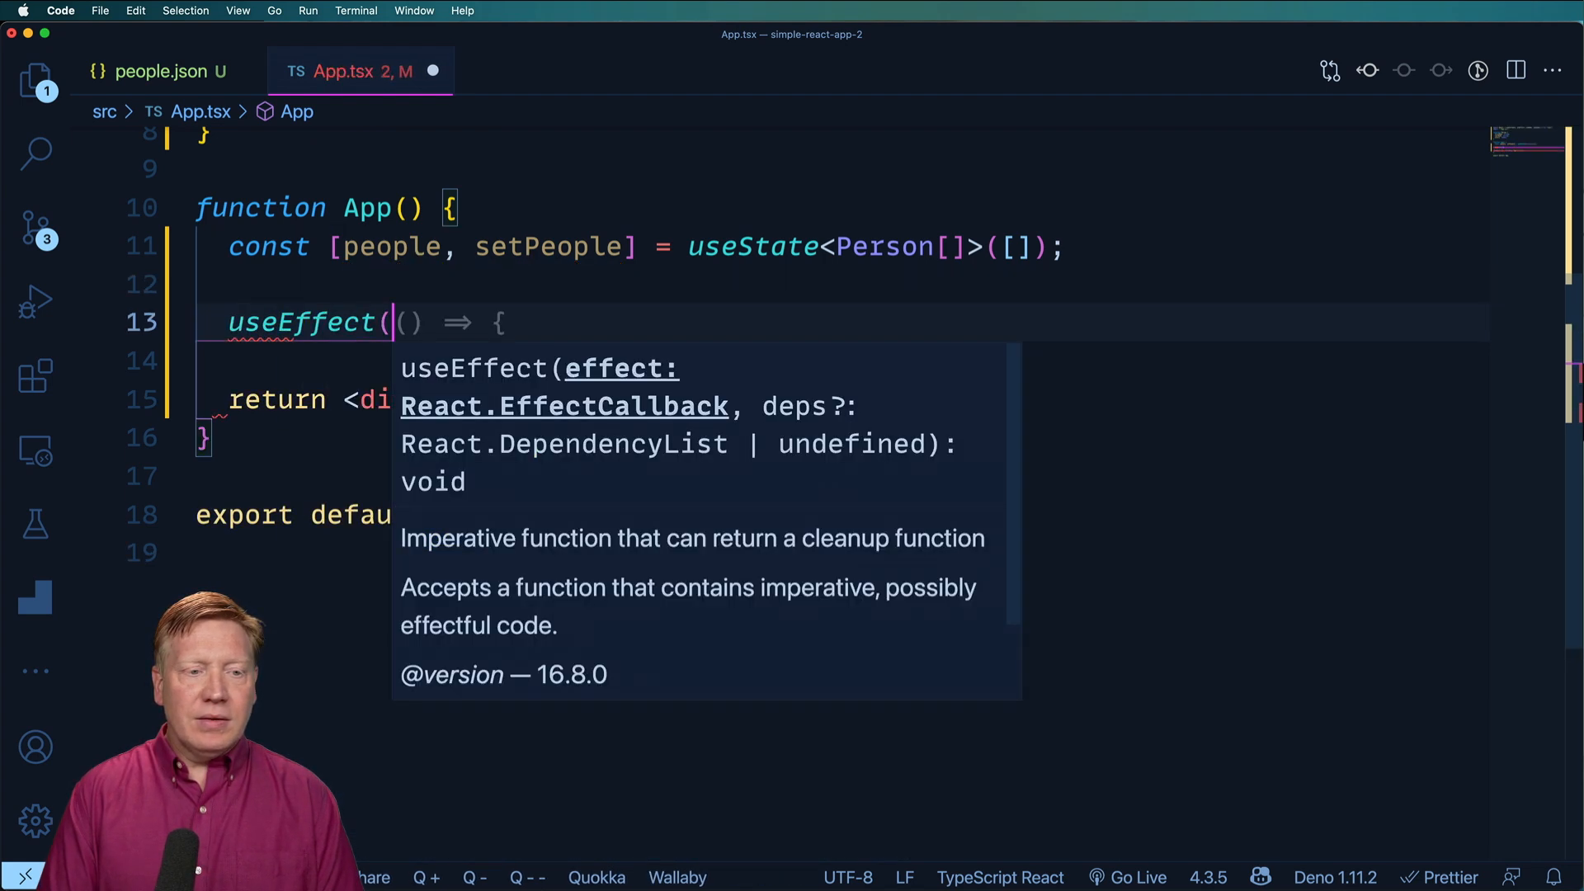
pyautogui.write('fetch("/api/people")')
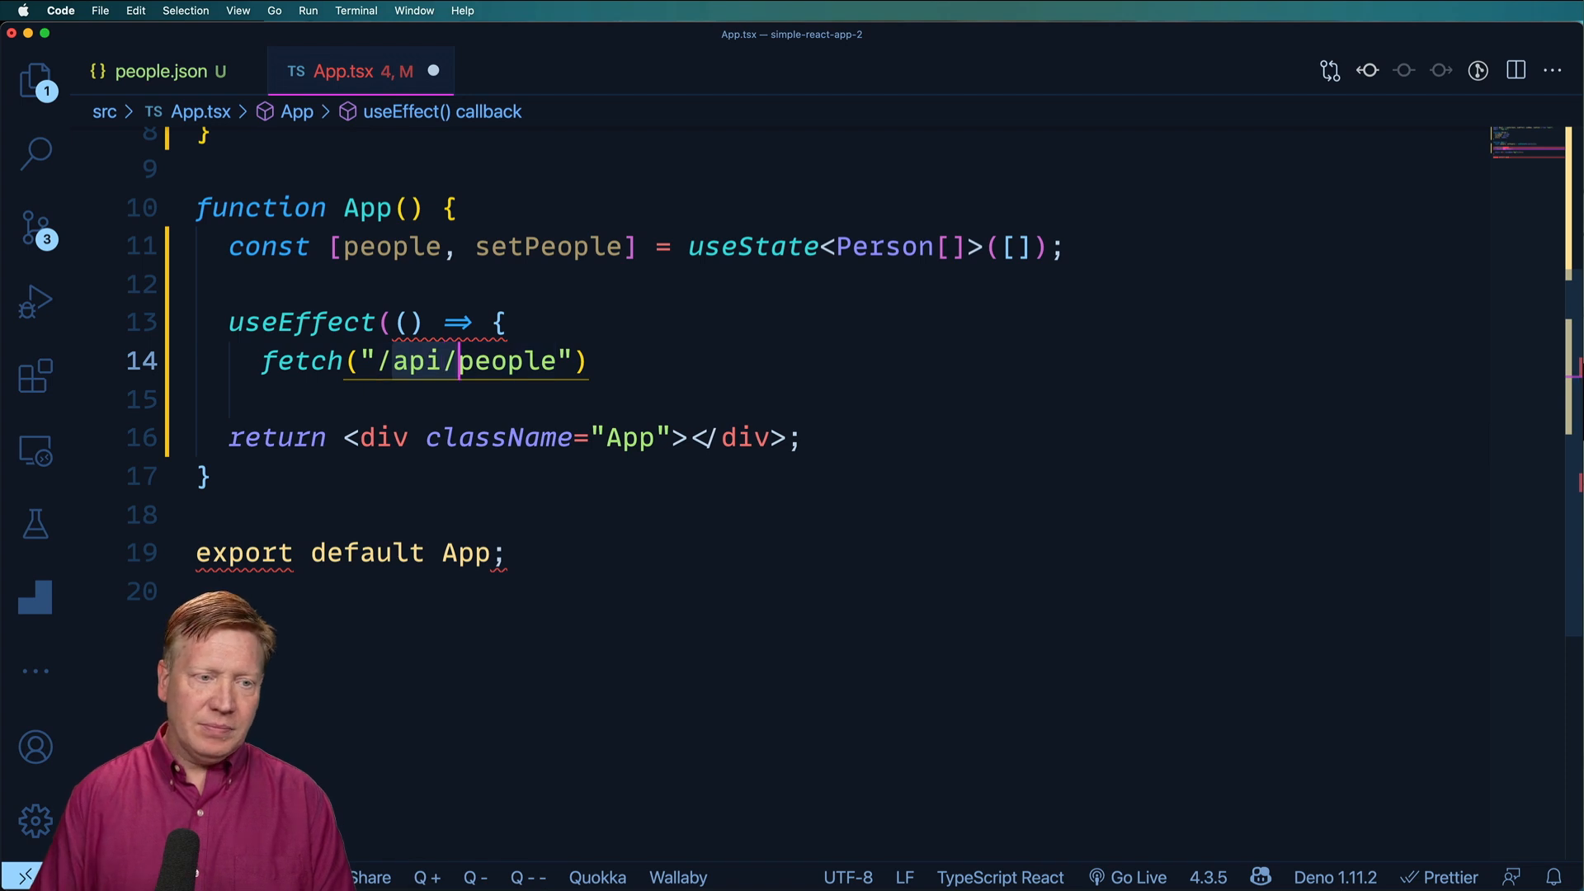
pyautogui.write('/people')
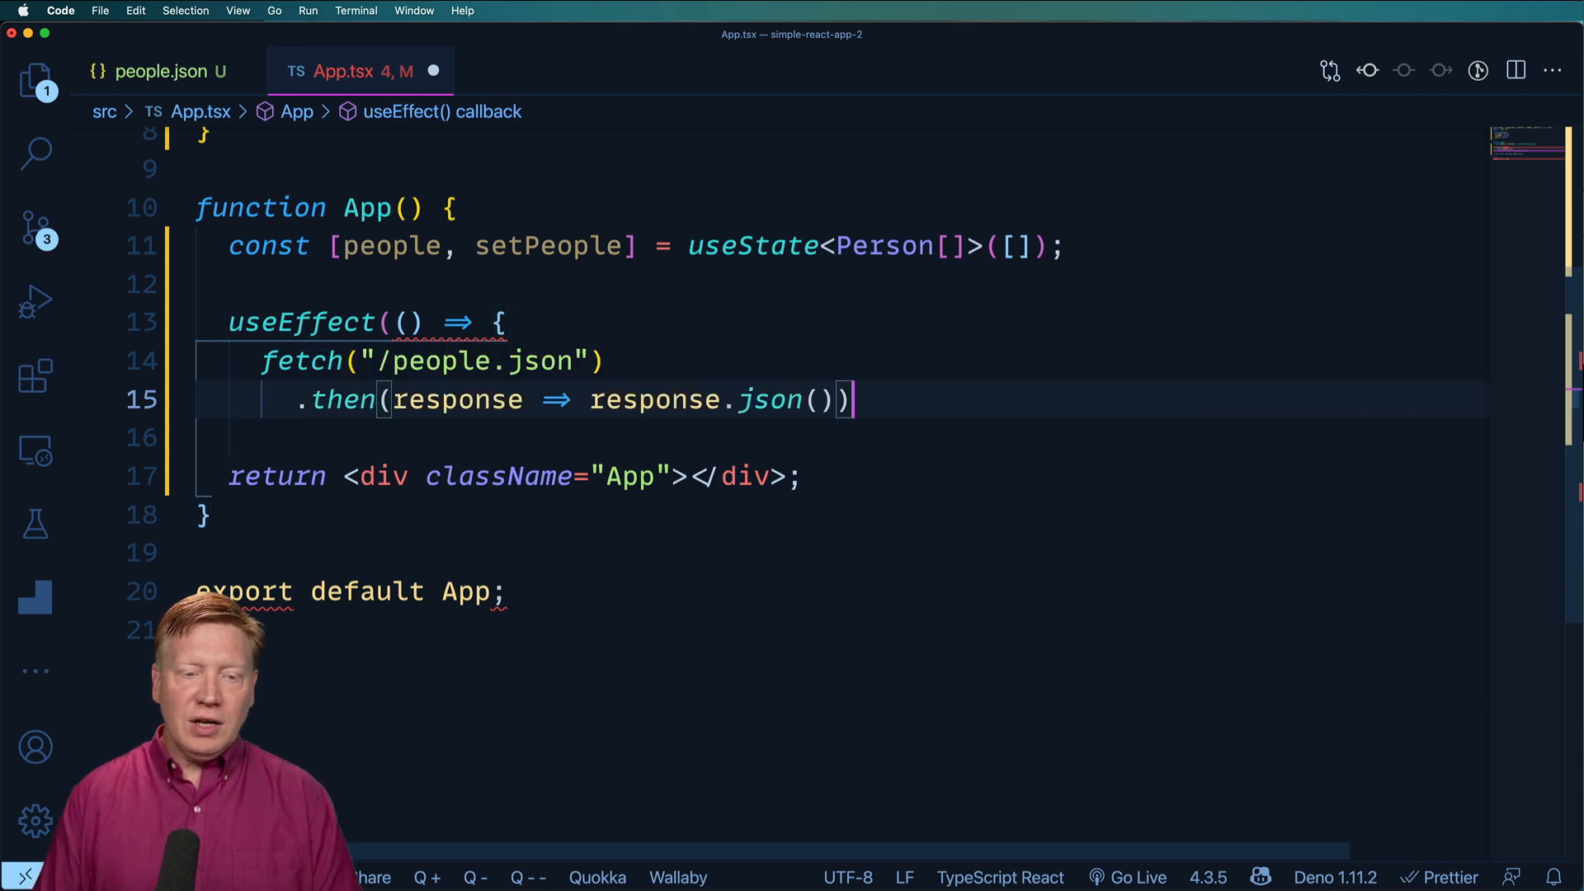
pyautogui.write('.then(json => setPeople(json));')
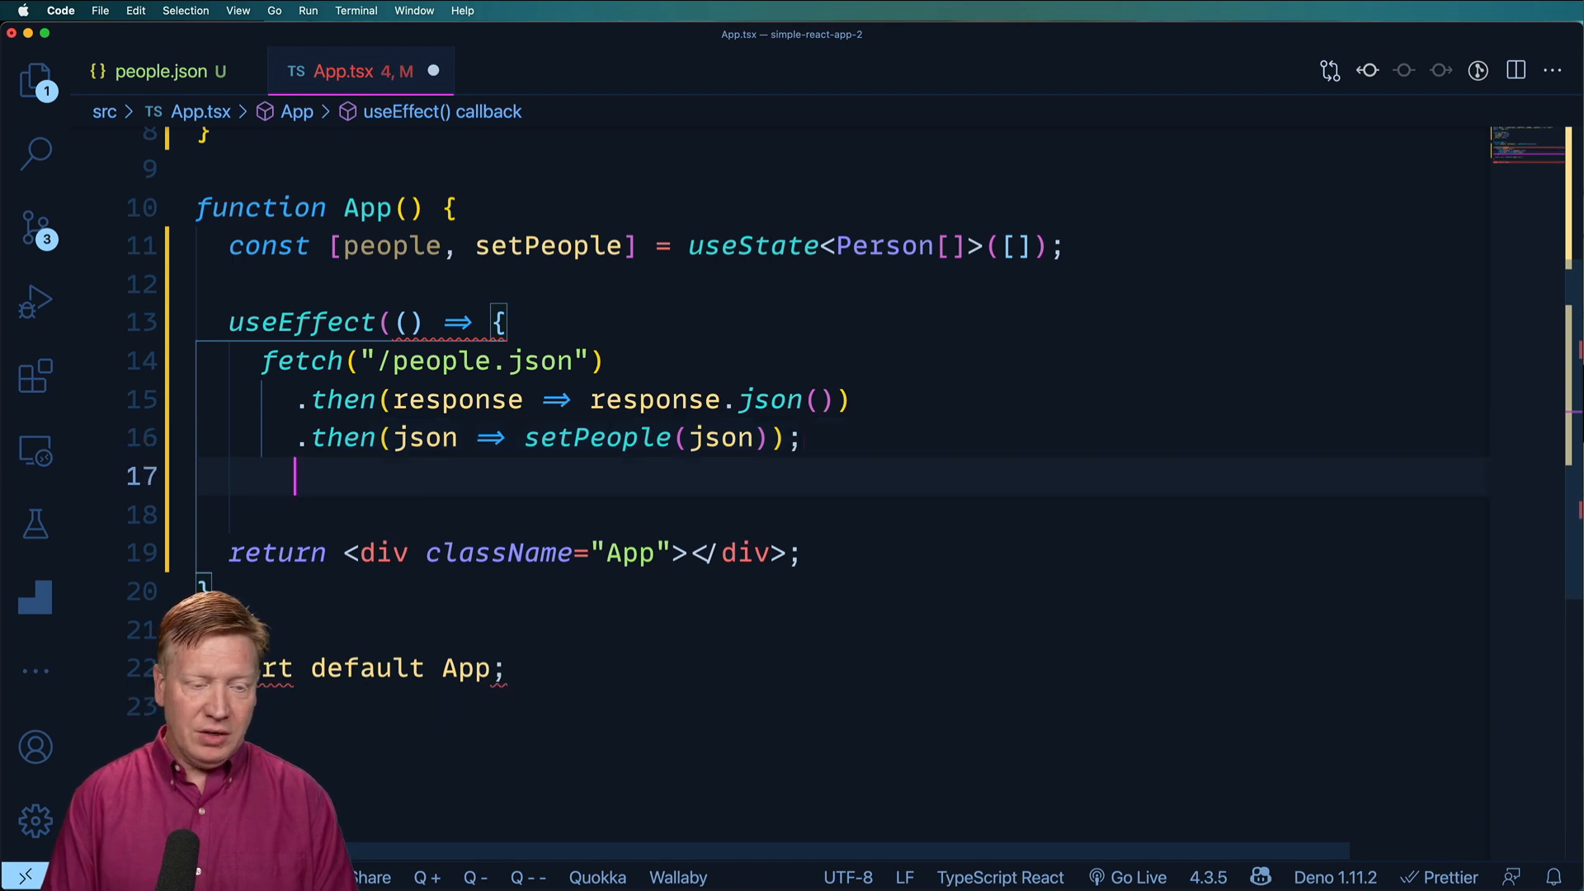
pyautogui.write('}, []);')
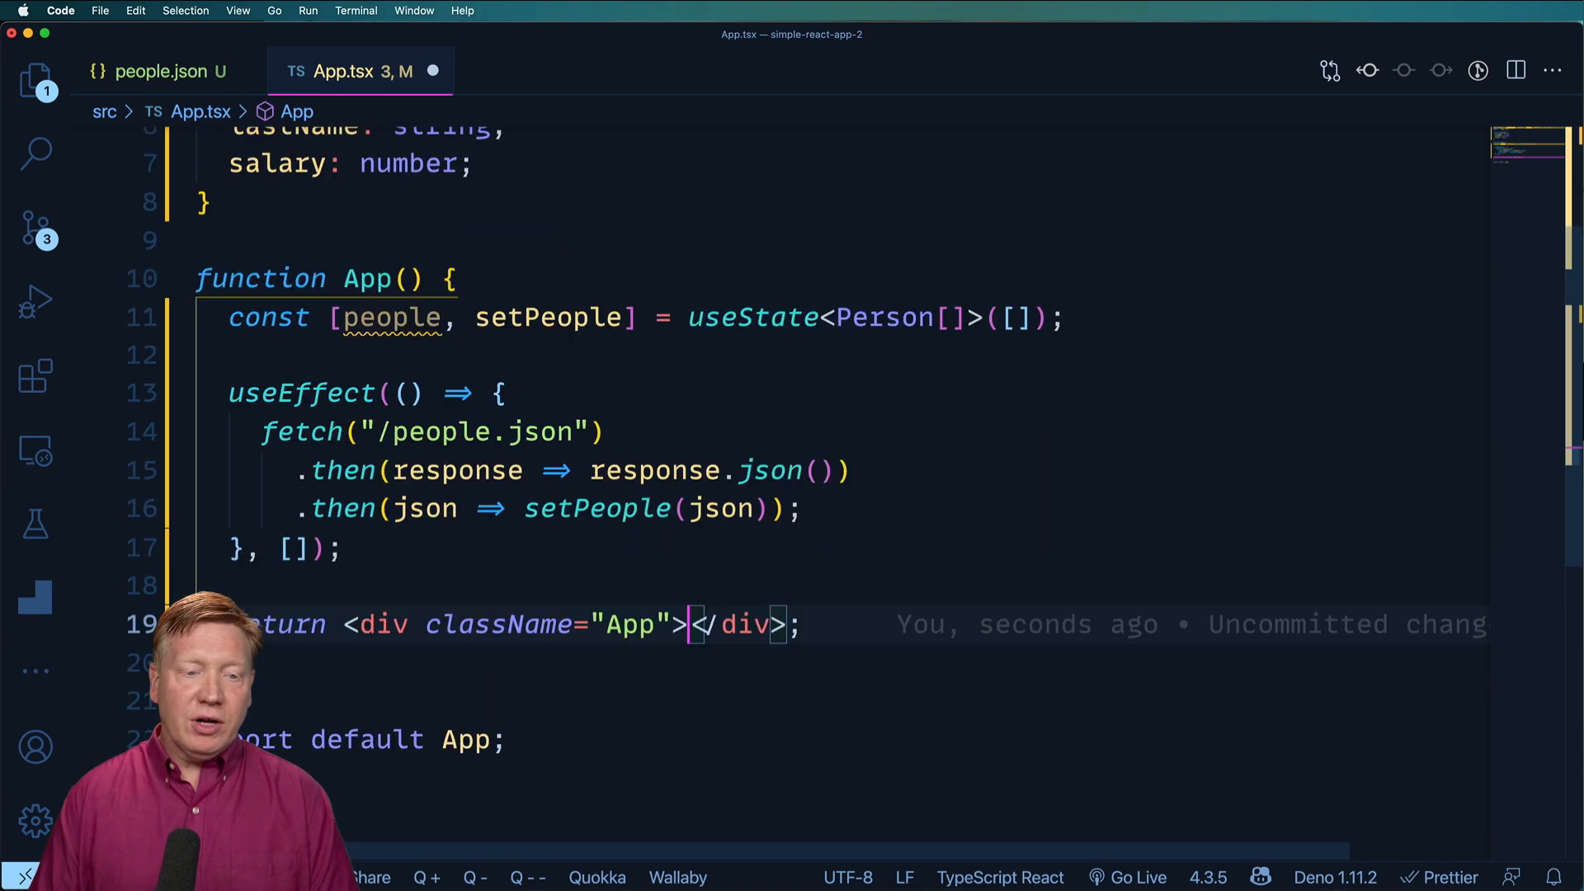
# Accept Copilot's people.map that renders a PersonBox for each person inside the div
pyautogui.scroll(-3)
pyautogui.write('people.map')
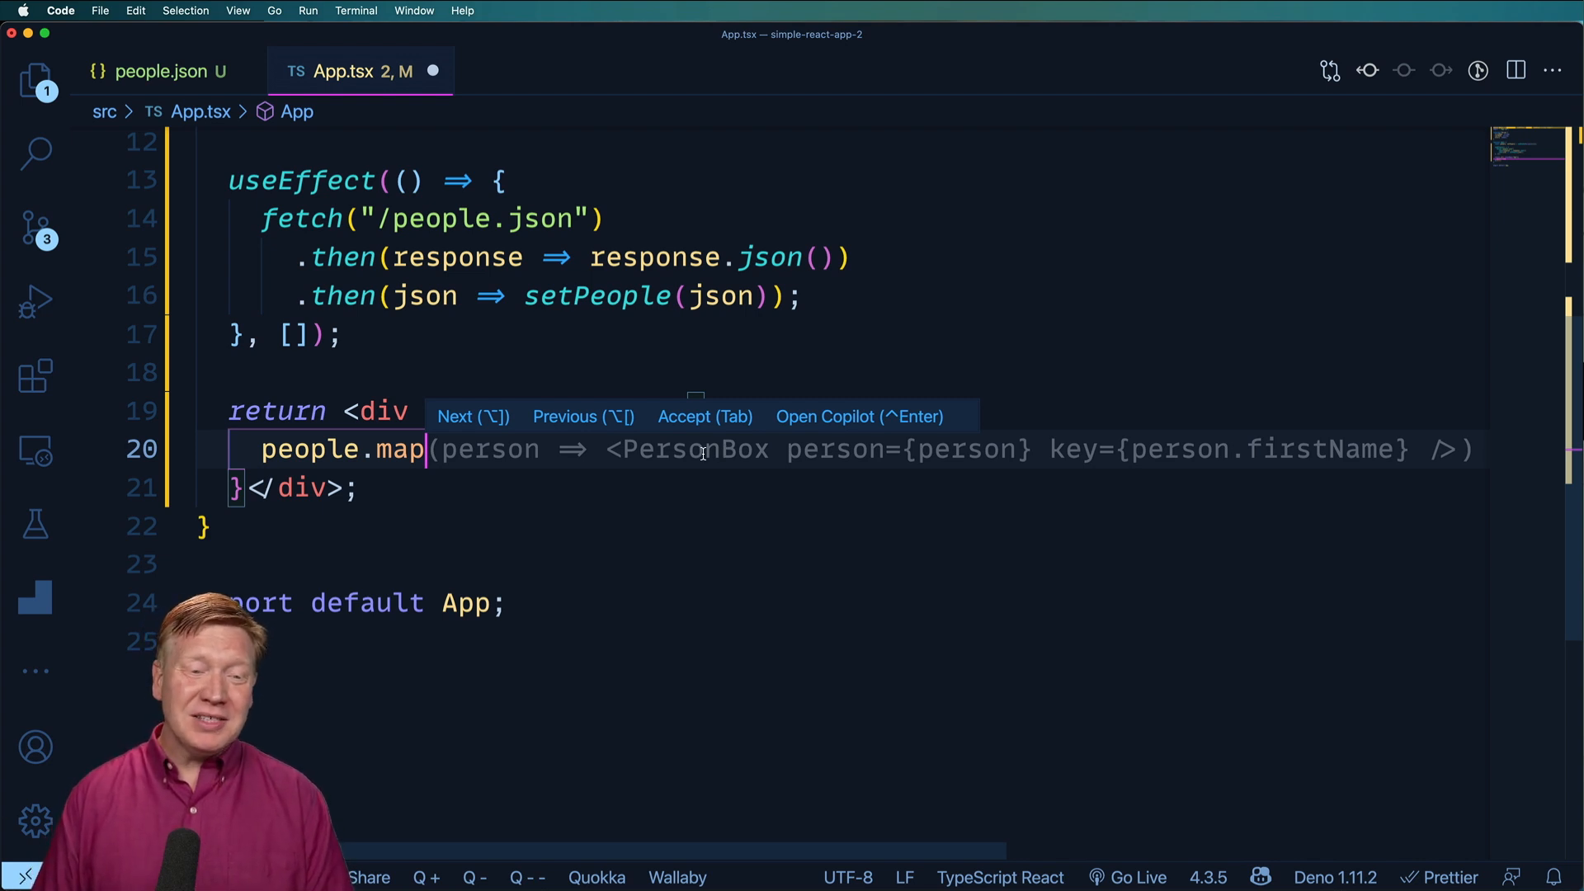
pyautogui.press('Tab')
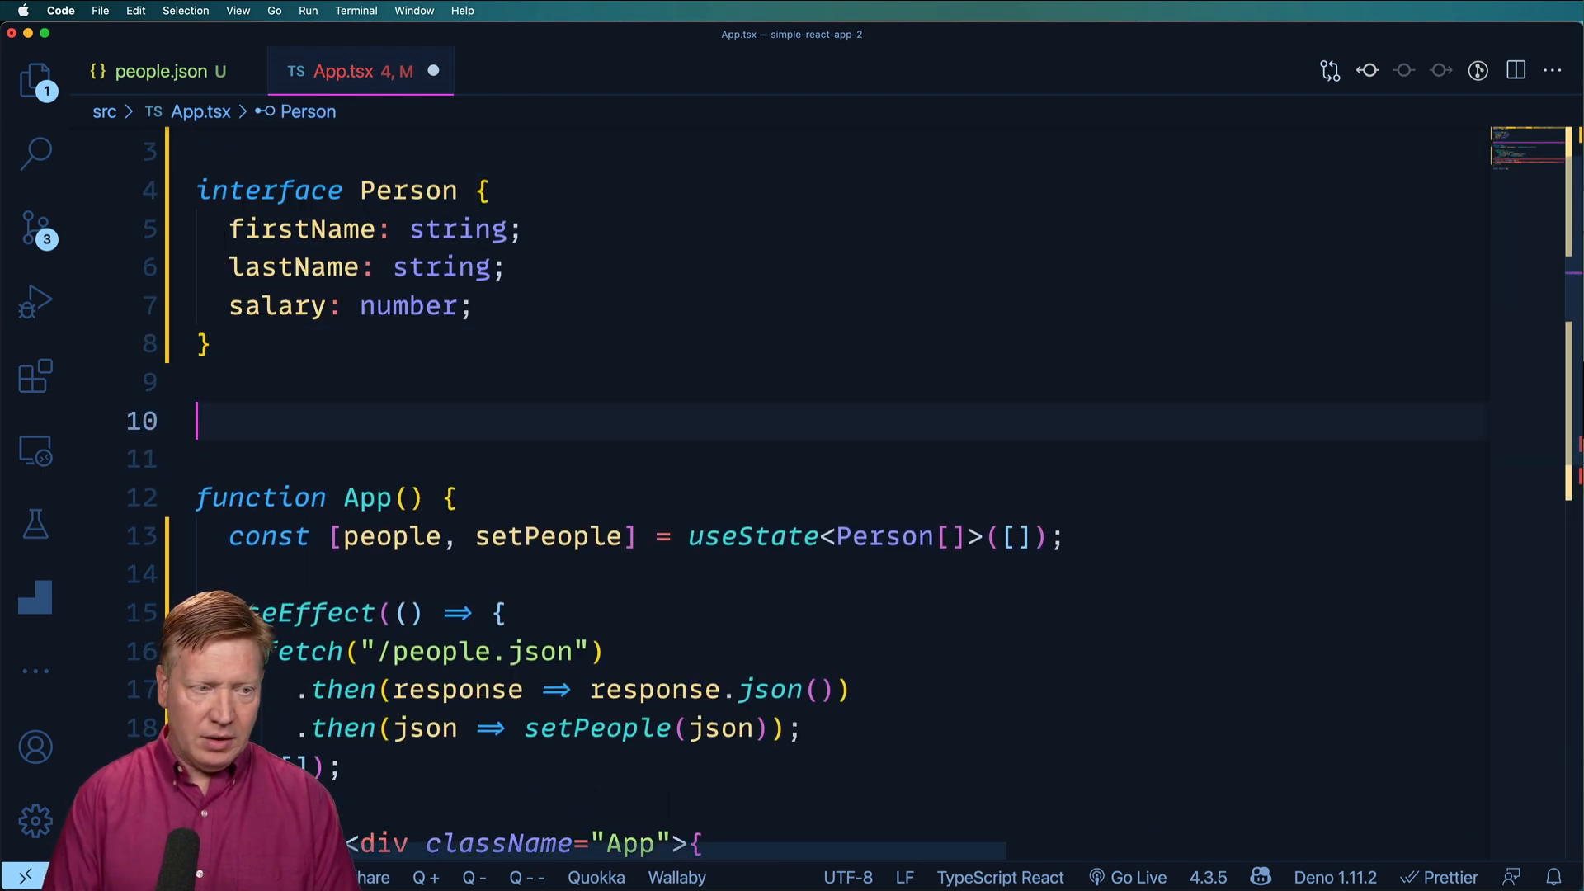
# Define PersonBox with a { person: Person } prop, showing the name and person.salary in an h2
pyautogui.write('const PersonBox = ({ person }) => {')
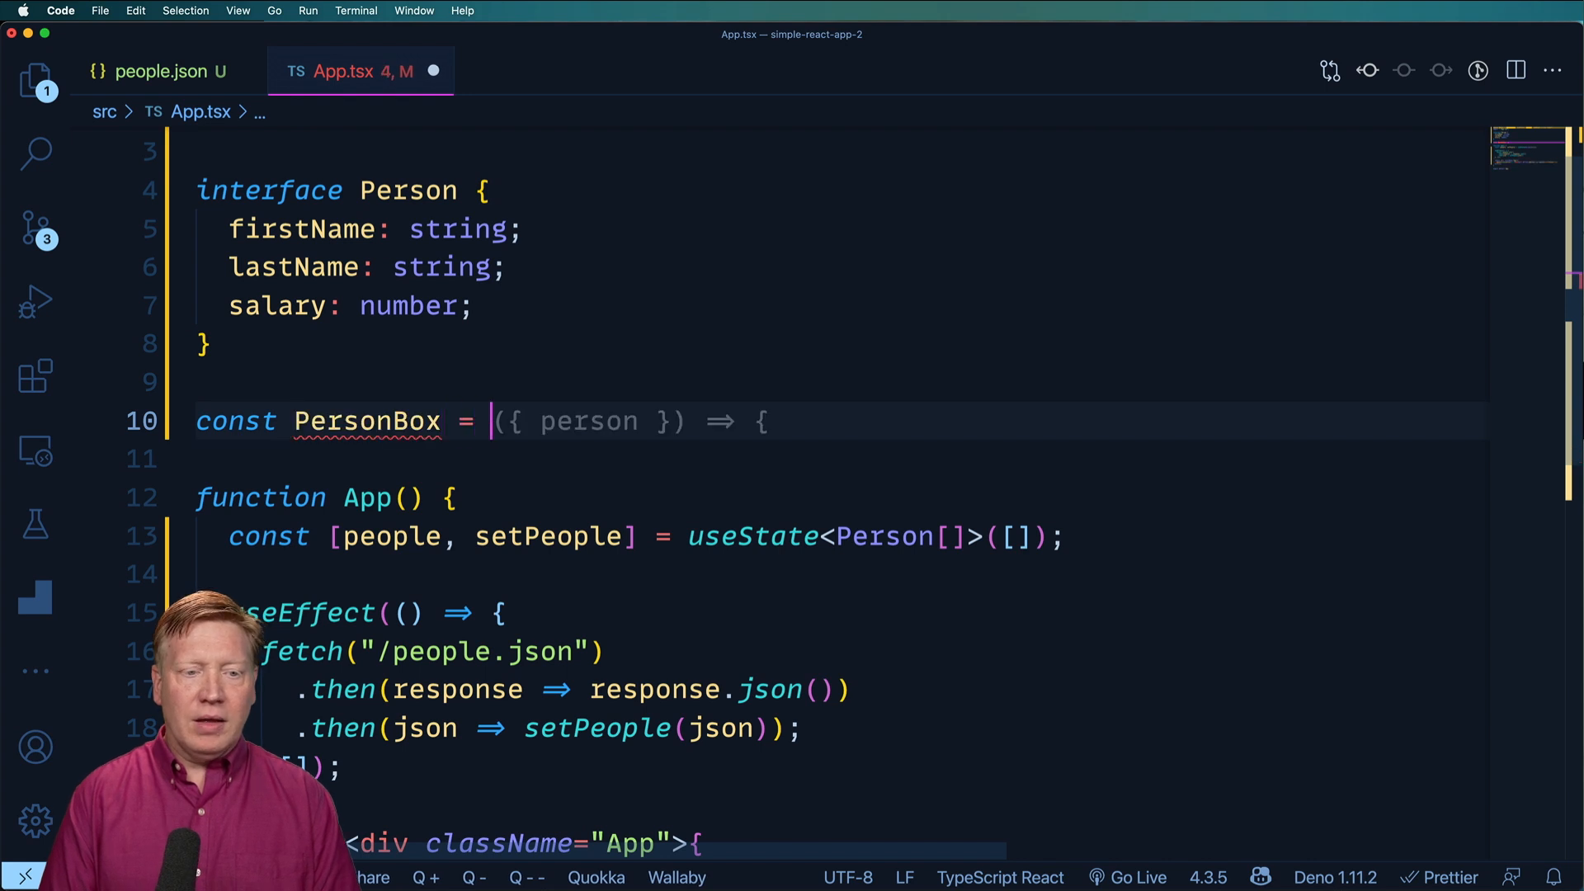
pyautogui.write(': { person: Person }) => {')
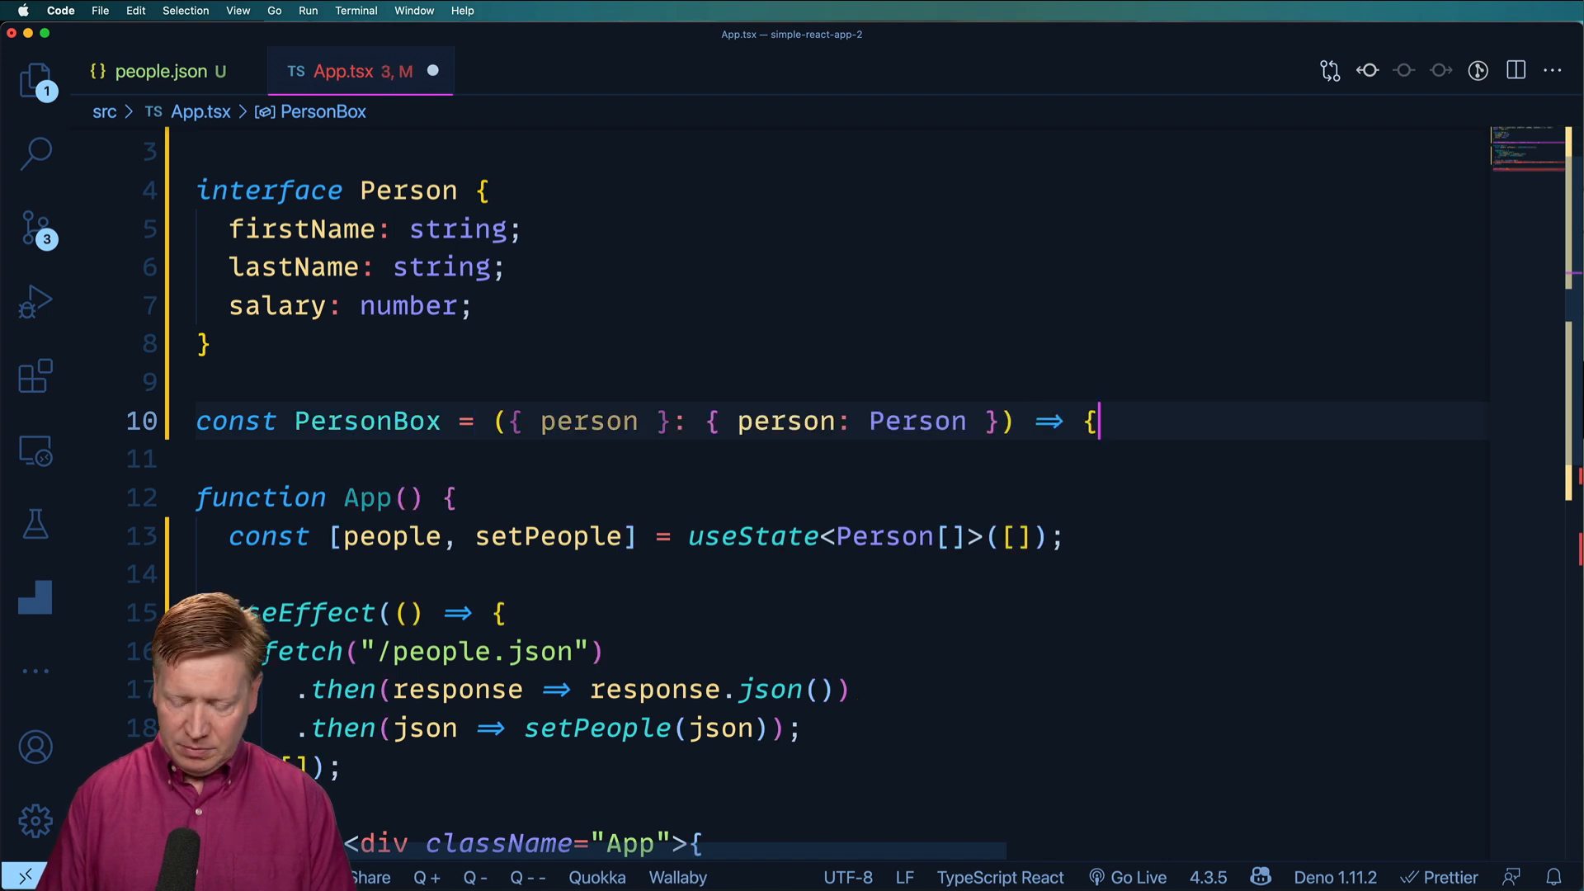
pyautogui.write('const [personName, setPersonName] = useState(person.firstName);')
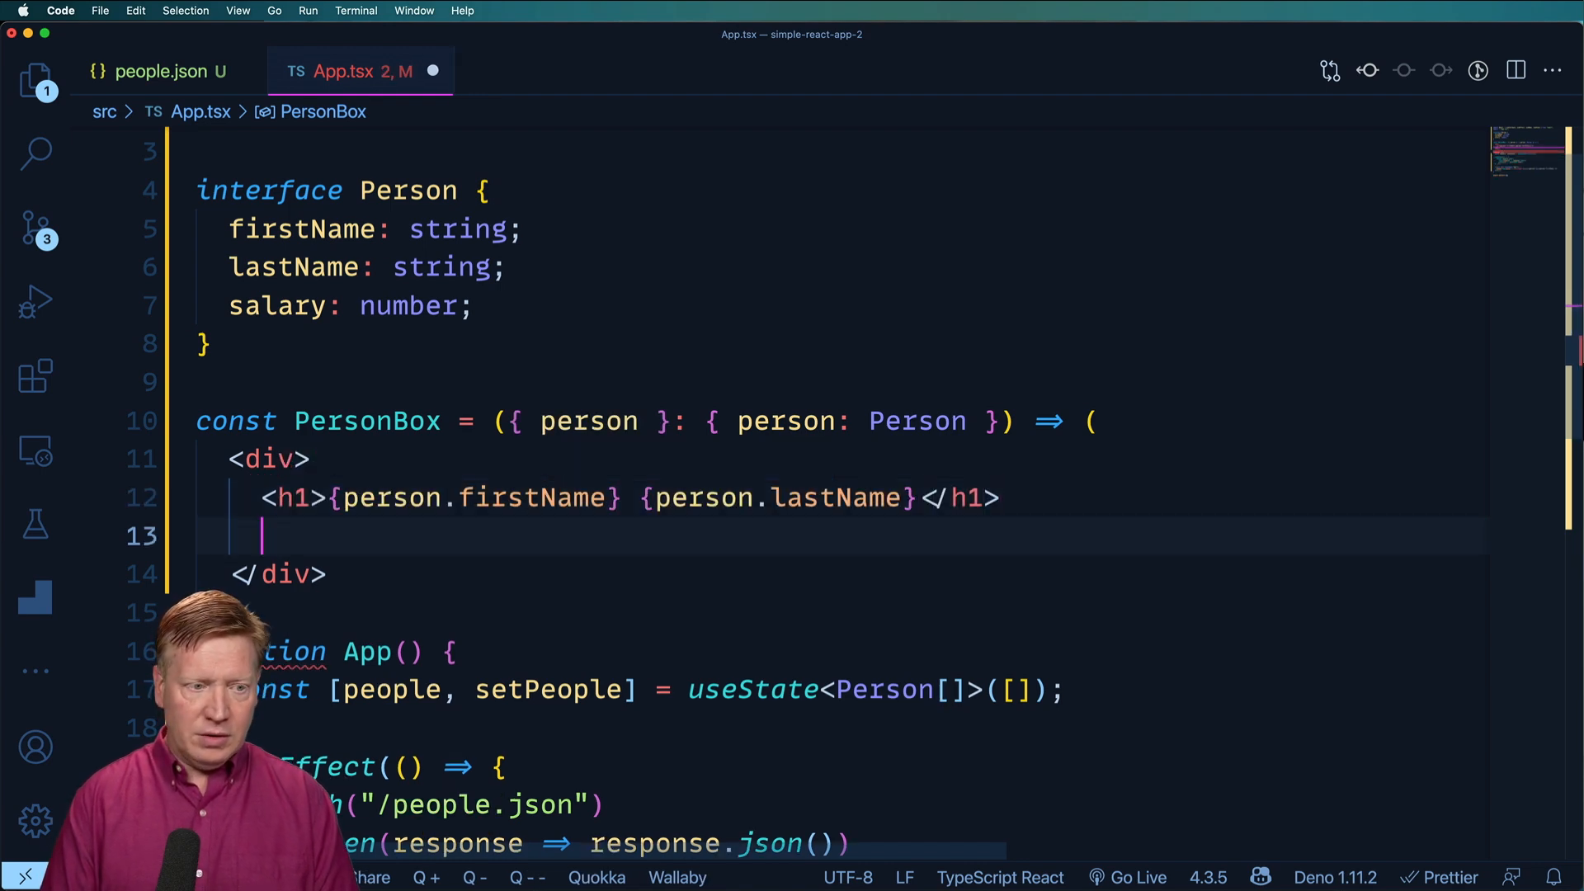
pyautogui.write('<h2')
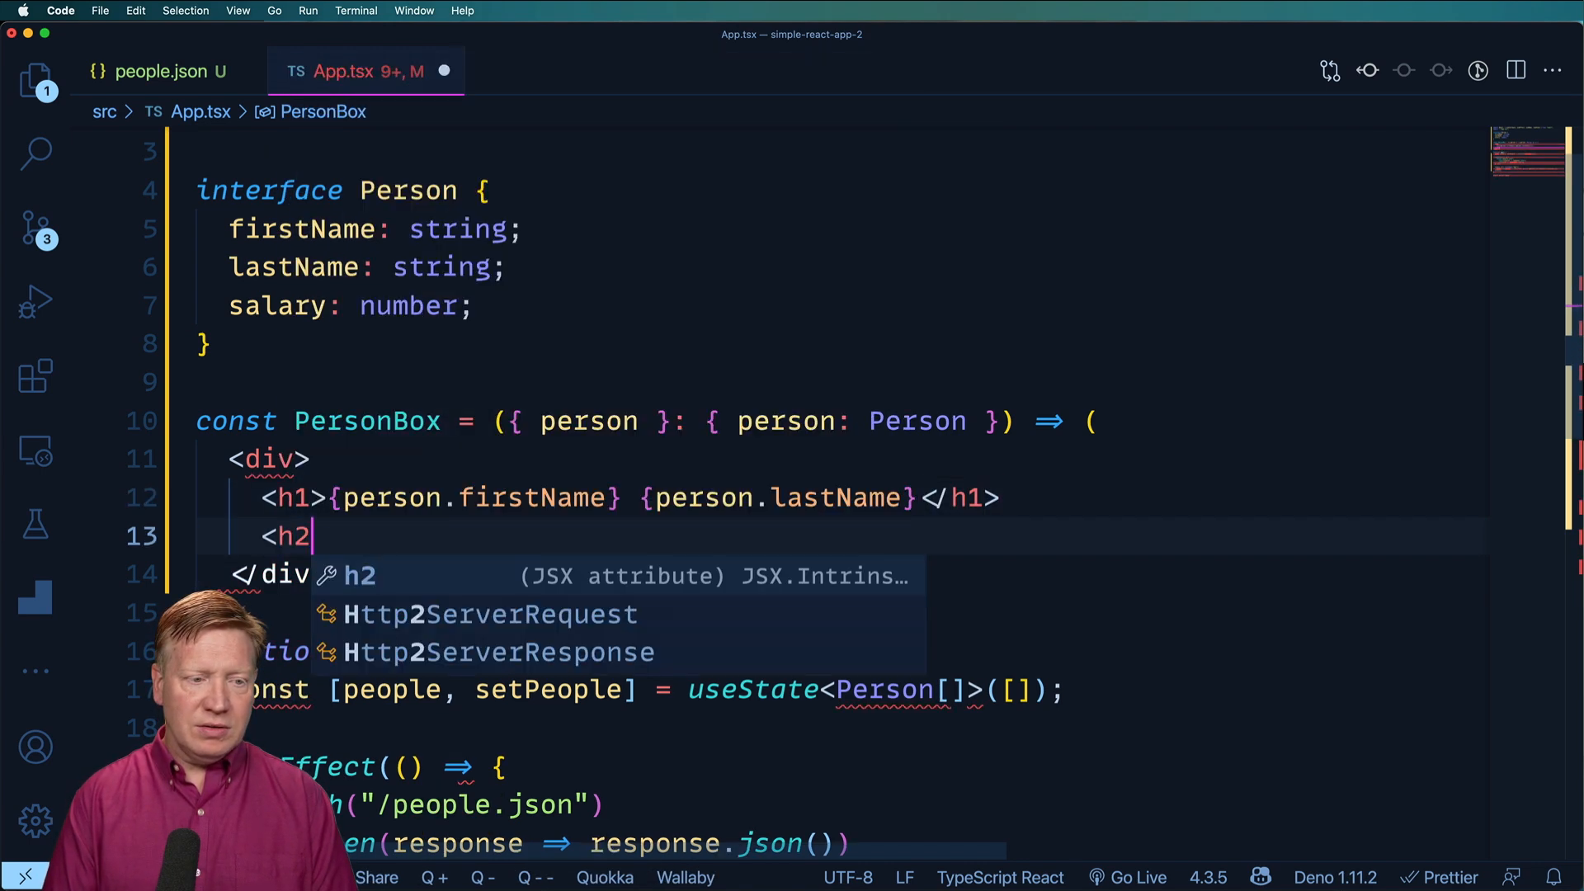
pyautogui.write('>{</h2>')
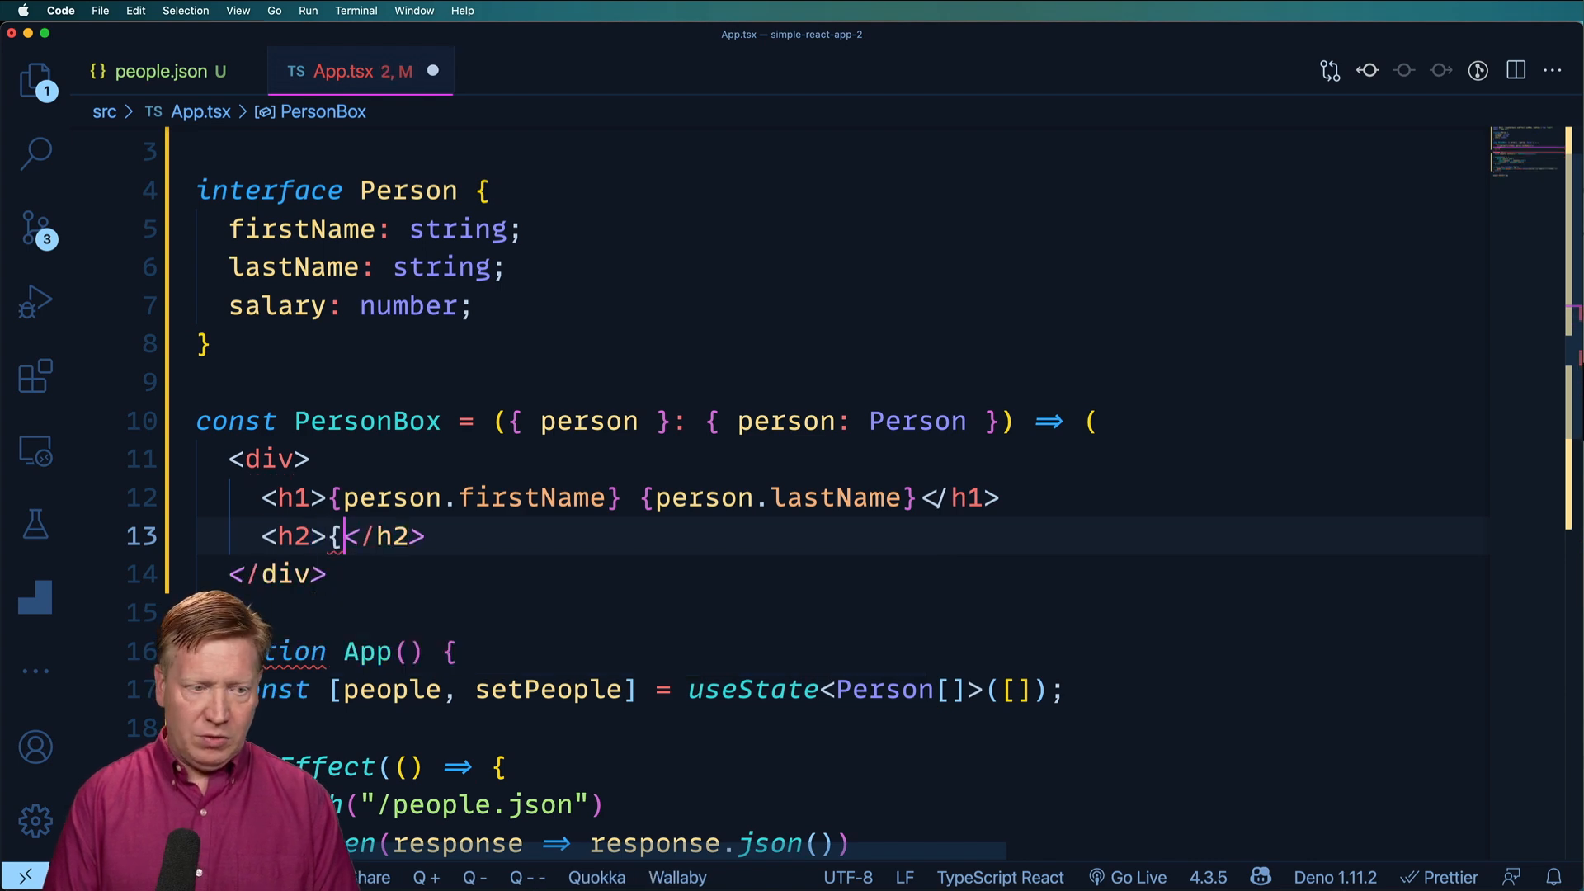
pyautogui.write('person.sa')
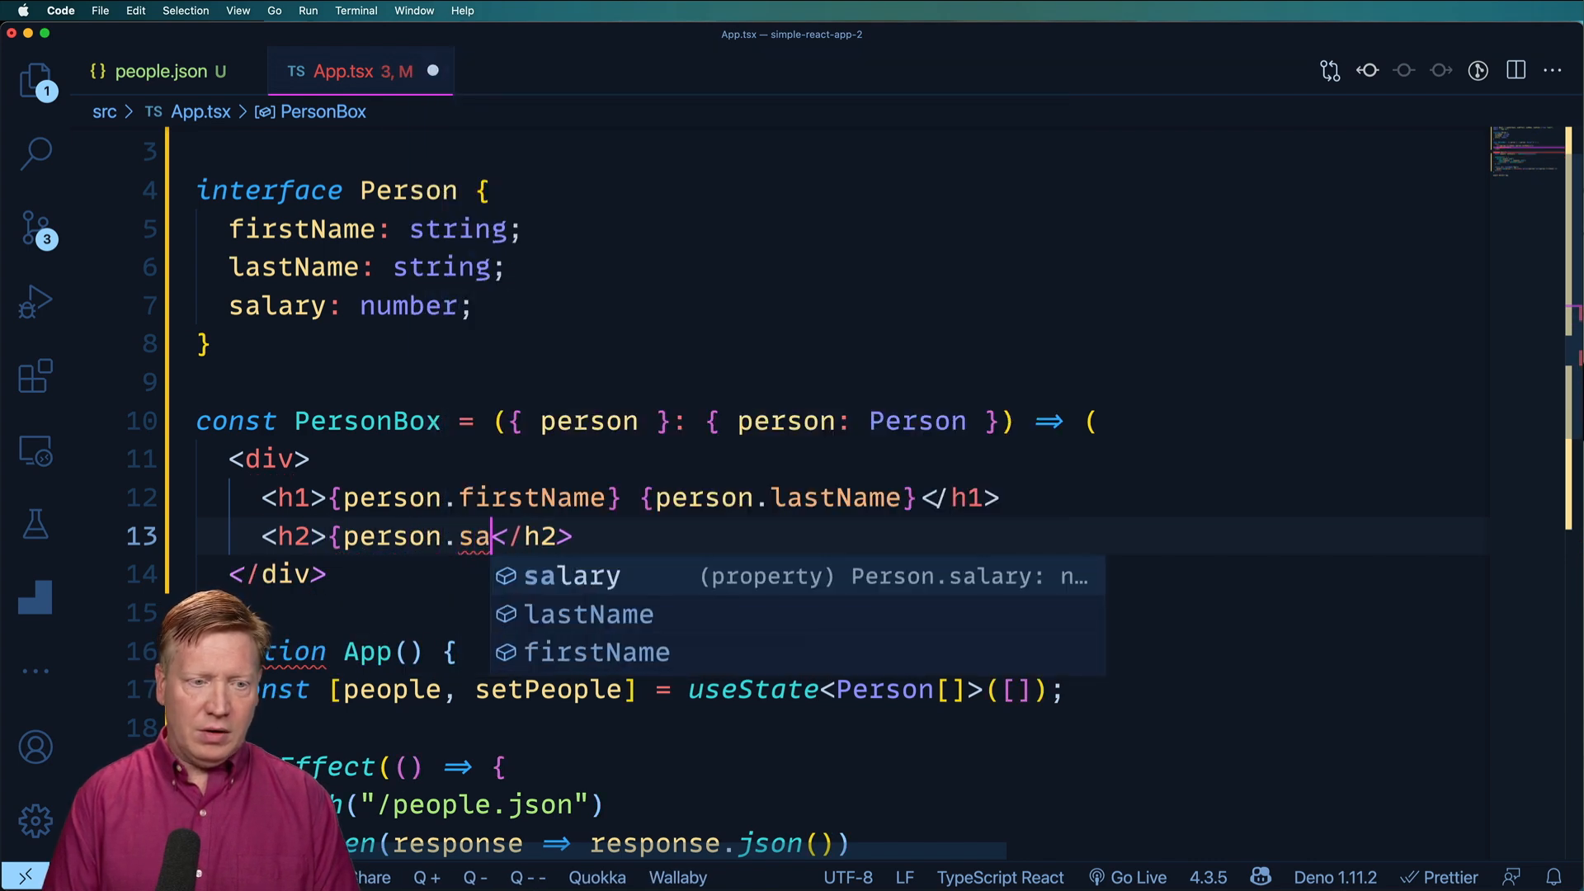
pyautogui.press('Tab')
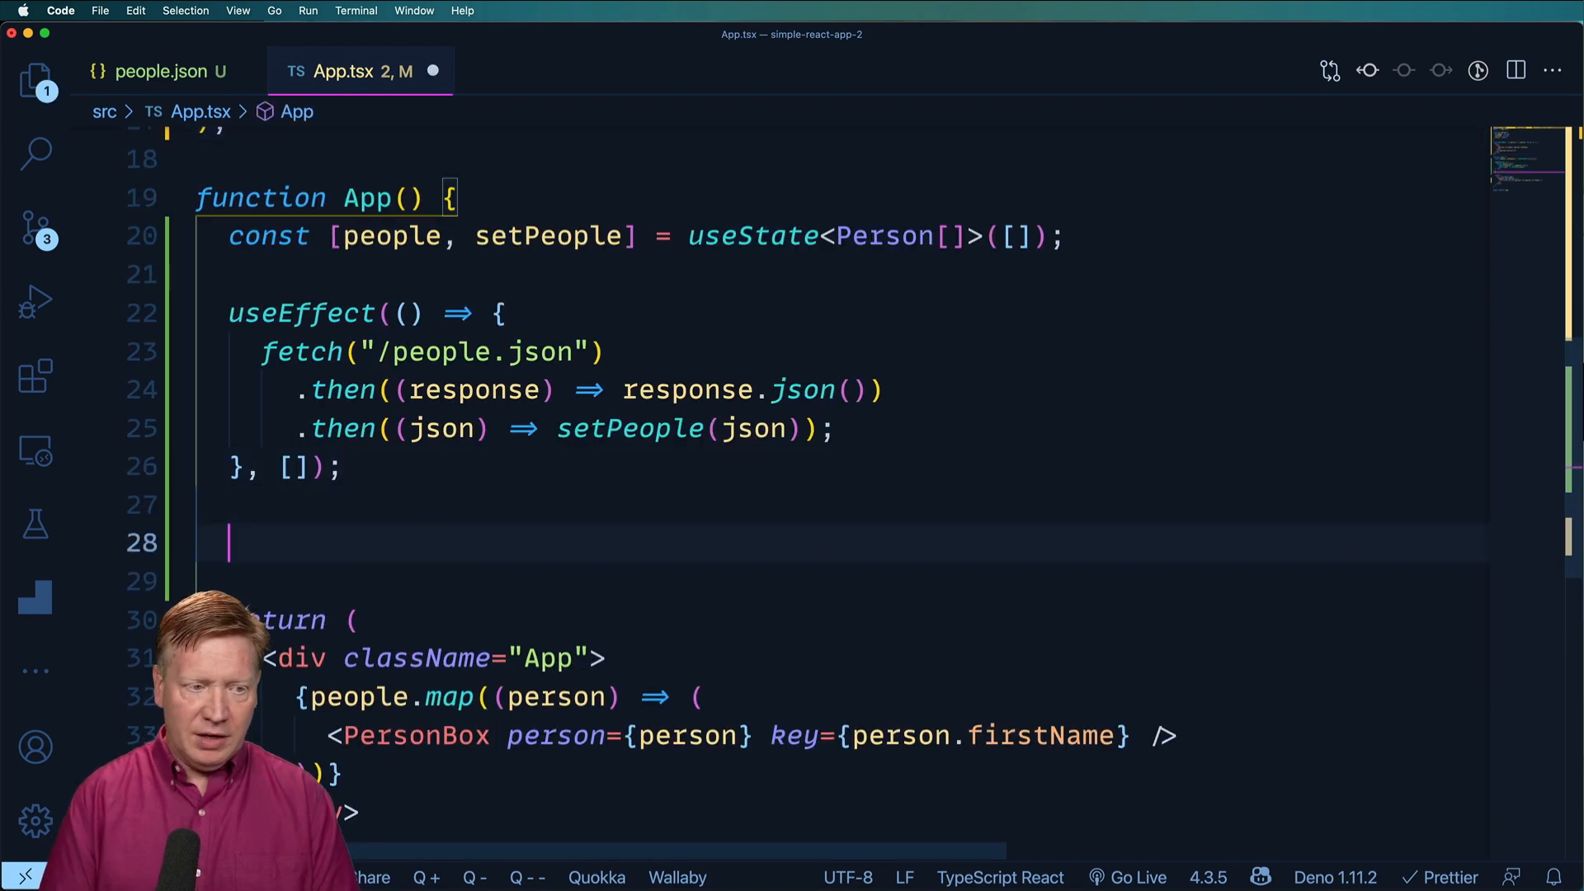
# Add const [searchText, setSearchText] = useState("") to App
pyautogui.write('const [sea')
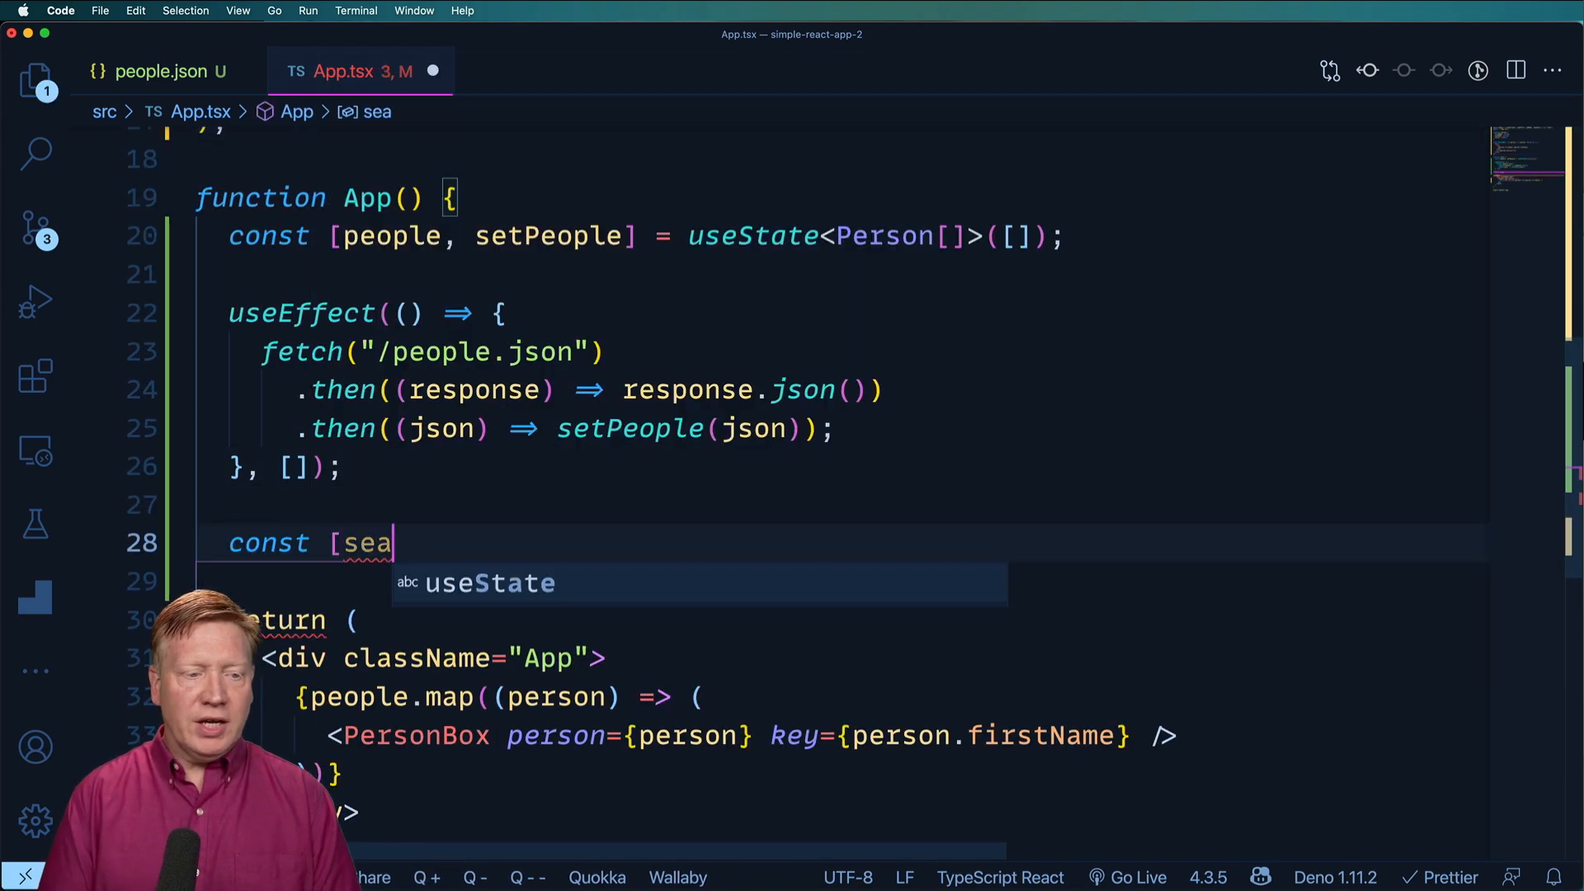
pyautogui.write('rchText, setSearchText] = useState("");')
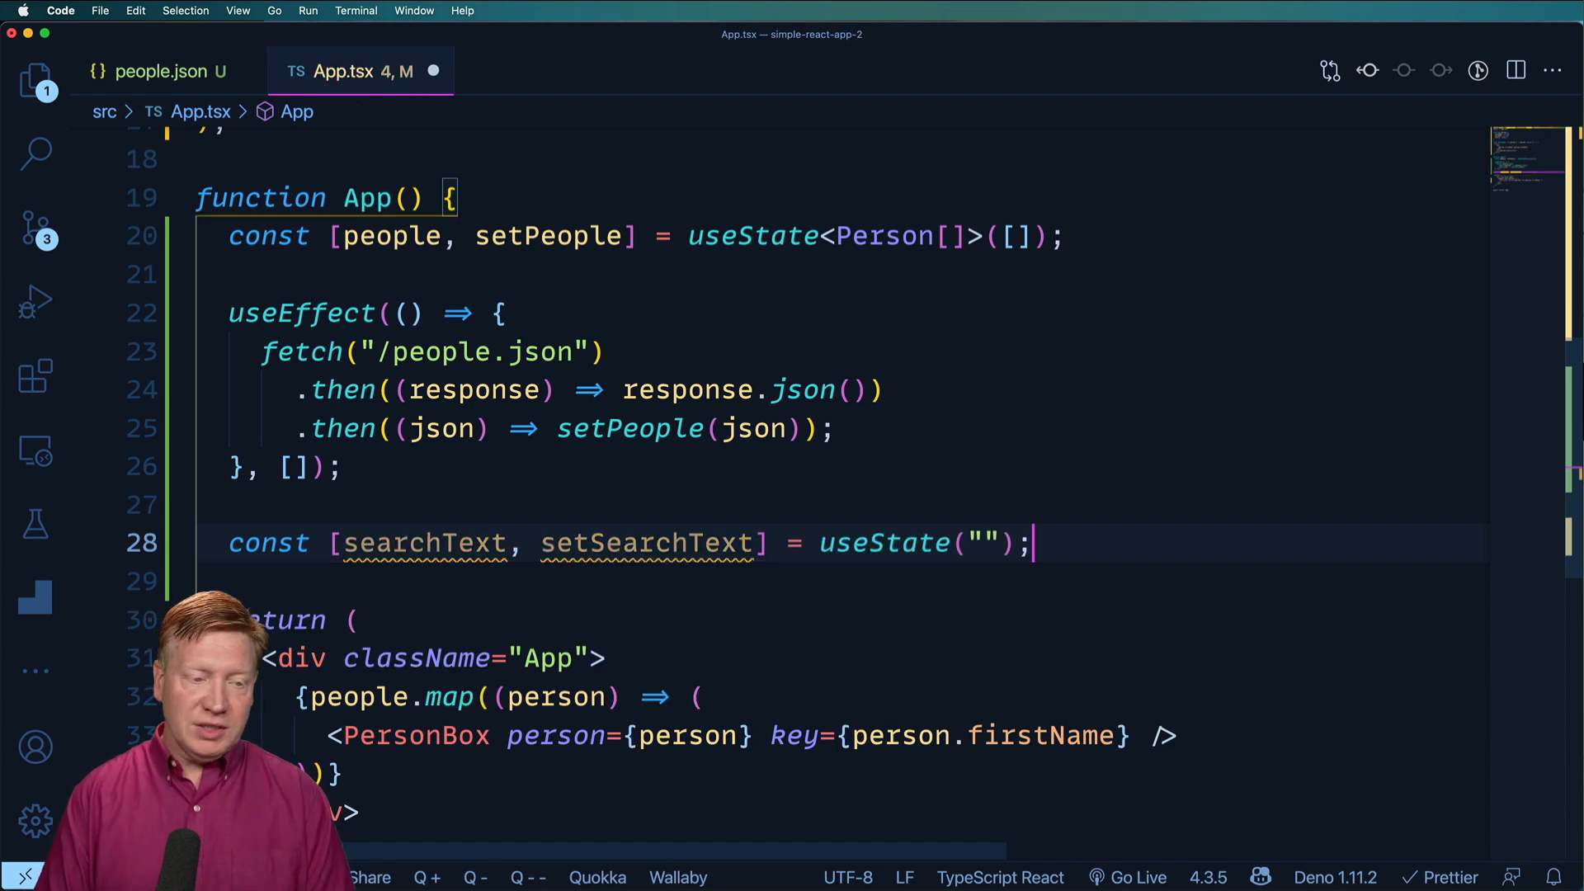
pyautogui.write('const handleSearch = useCallback(')
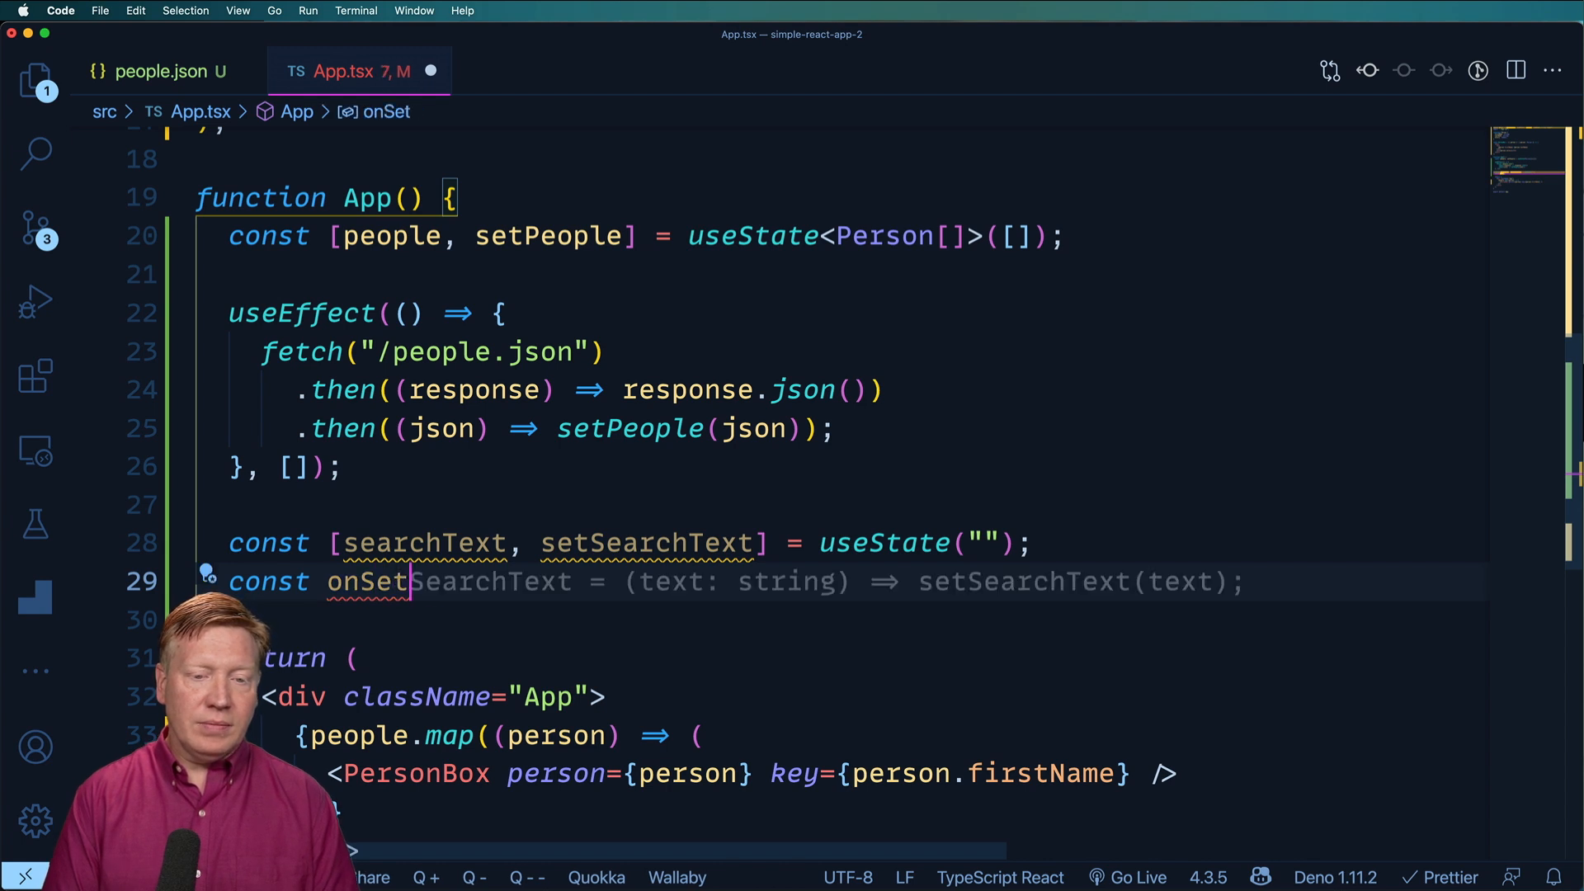
# Define onSetSearchText as a useCallback setting searchText from evt.target.value, with empty dependencies
pyautogui.write('Search')
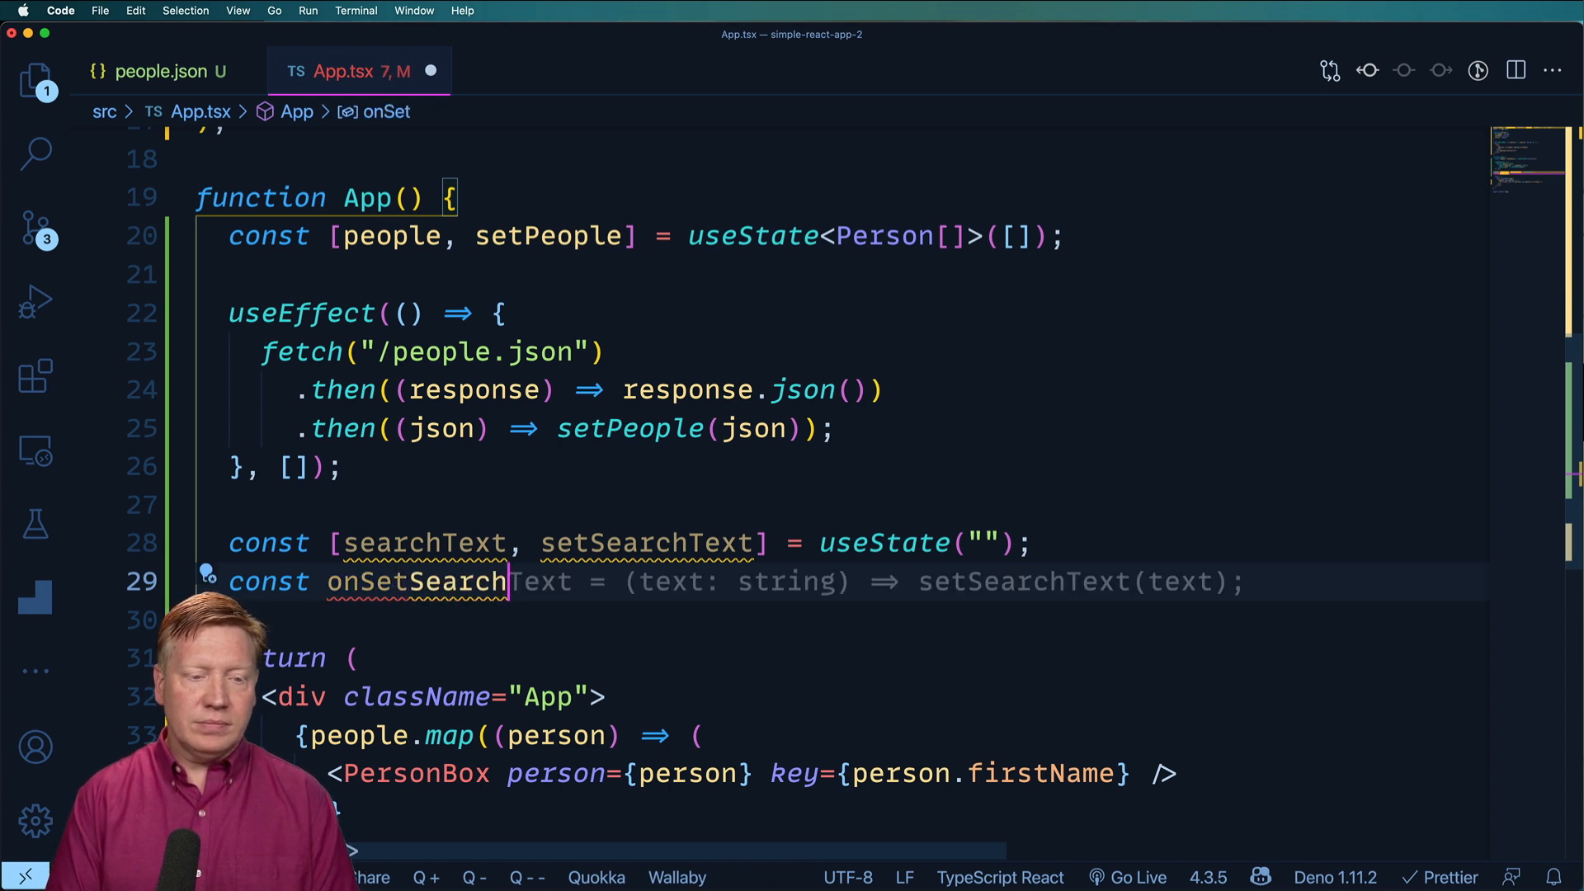
pyautogui.write('use')
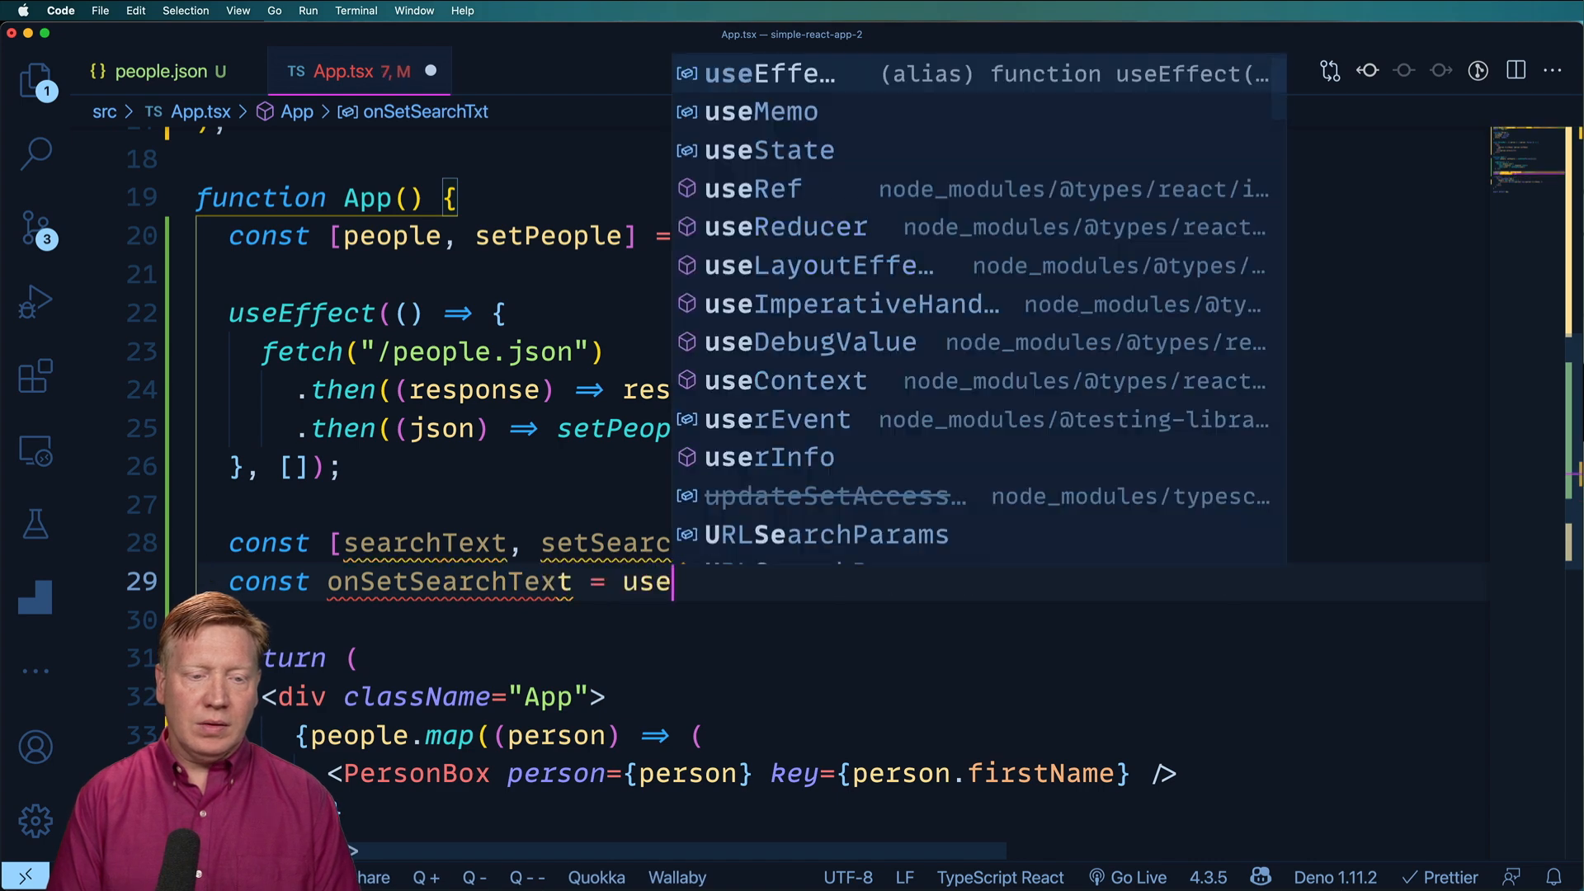
pyautogui.write('Callback')
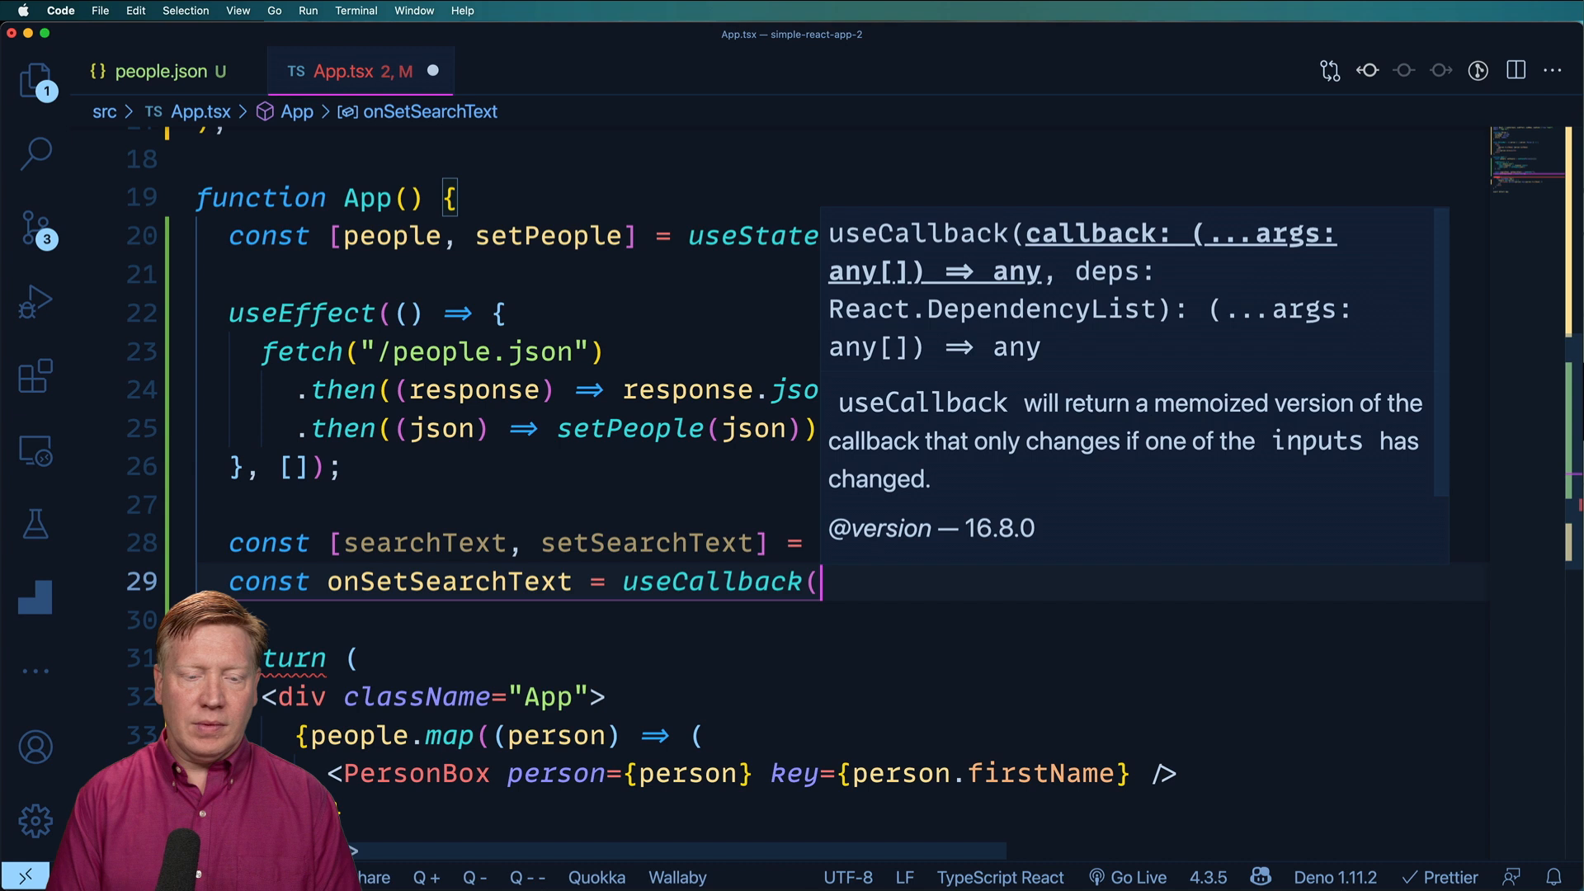
pyautogui.write('(text) => setSearchText(text), []);')
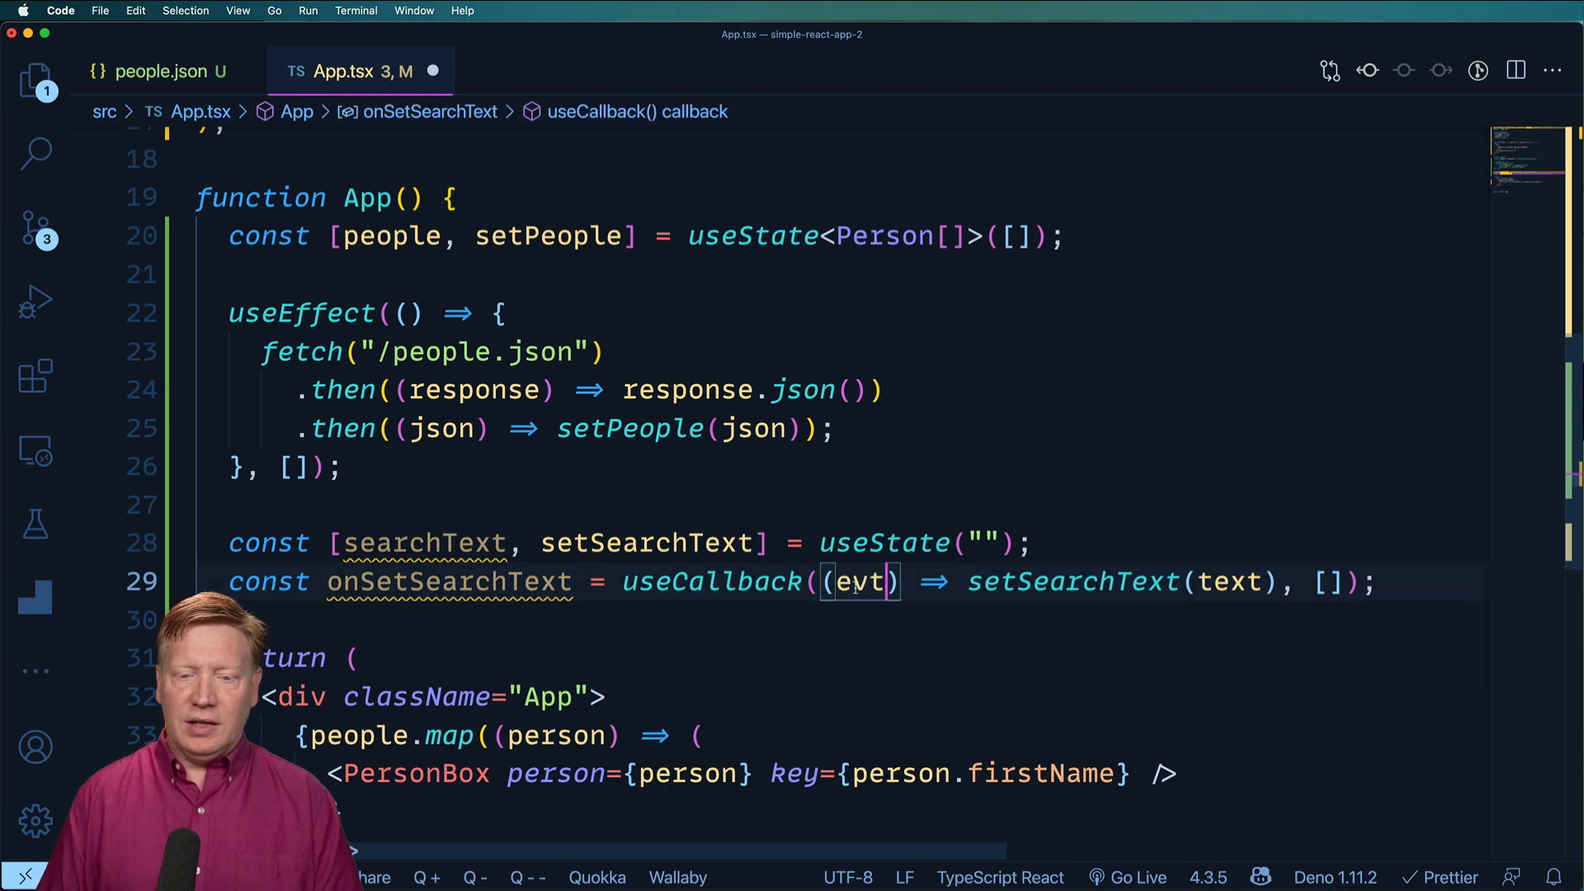
pyautogui.write('evt.')
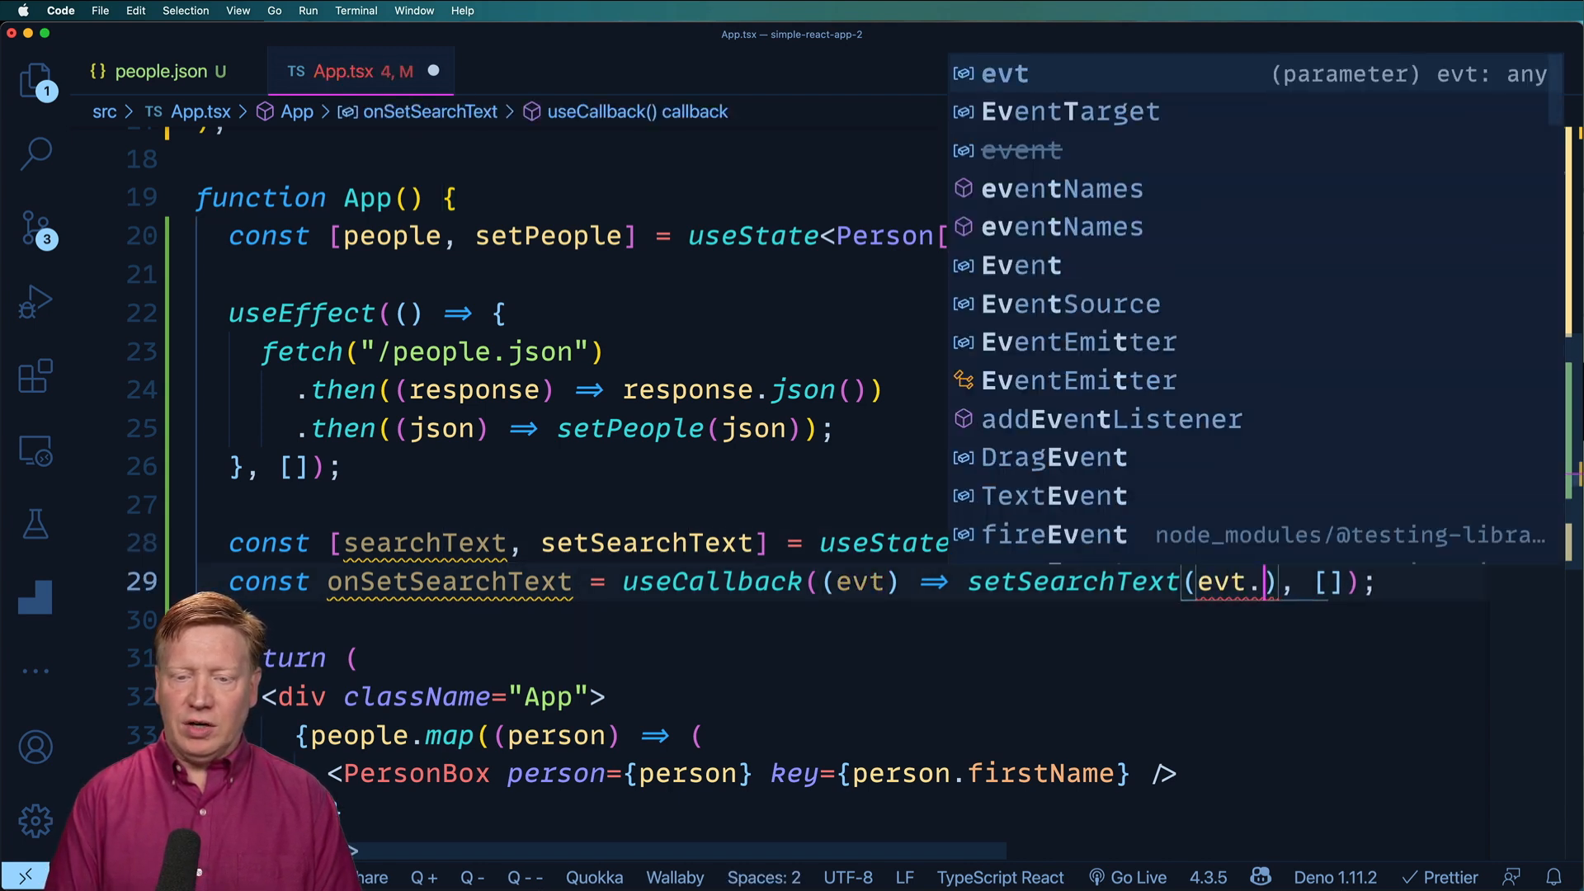
pyautogui.write('target.value),')
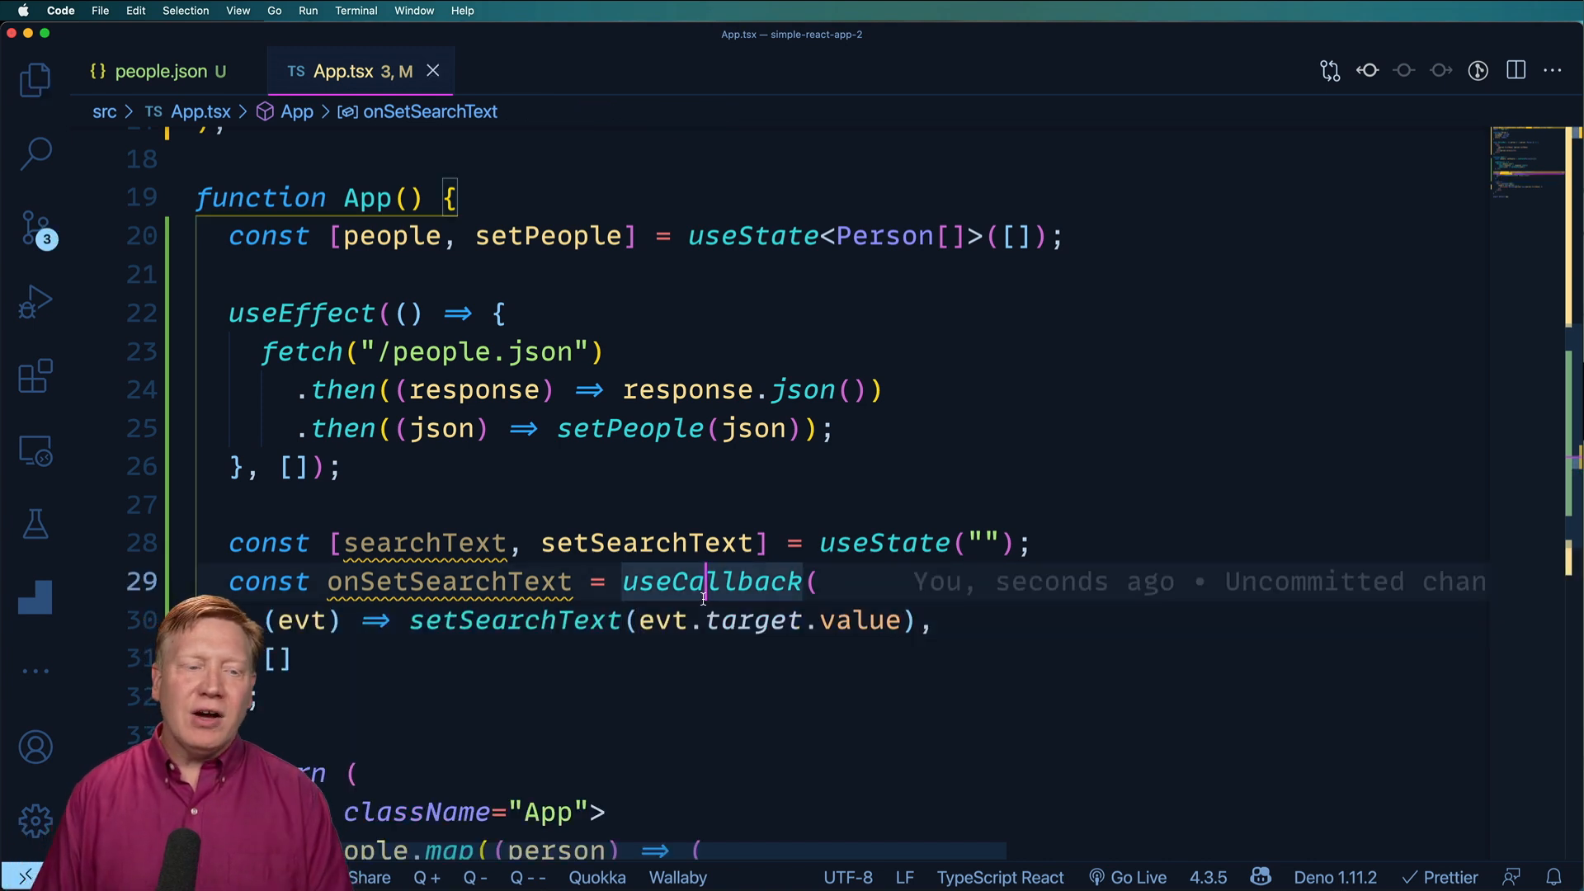
pyautogui.scroll(-3)
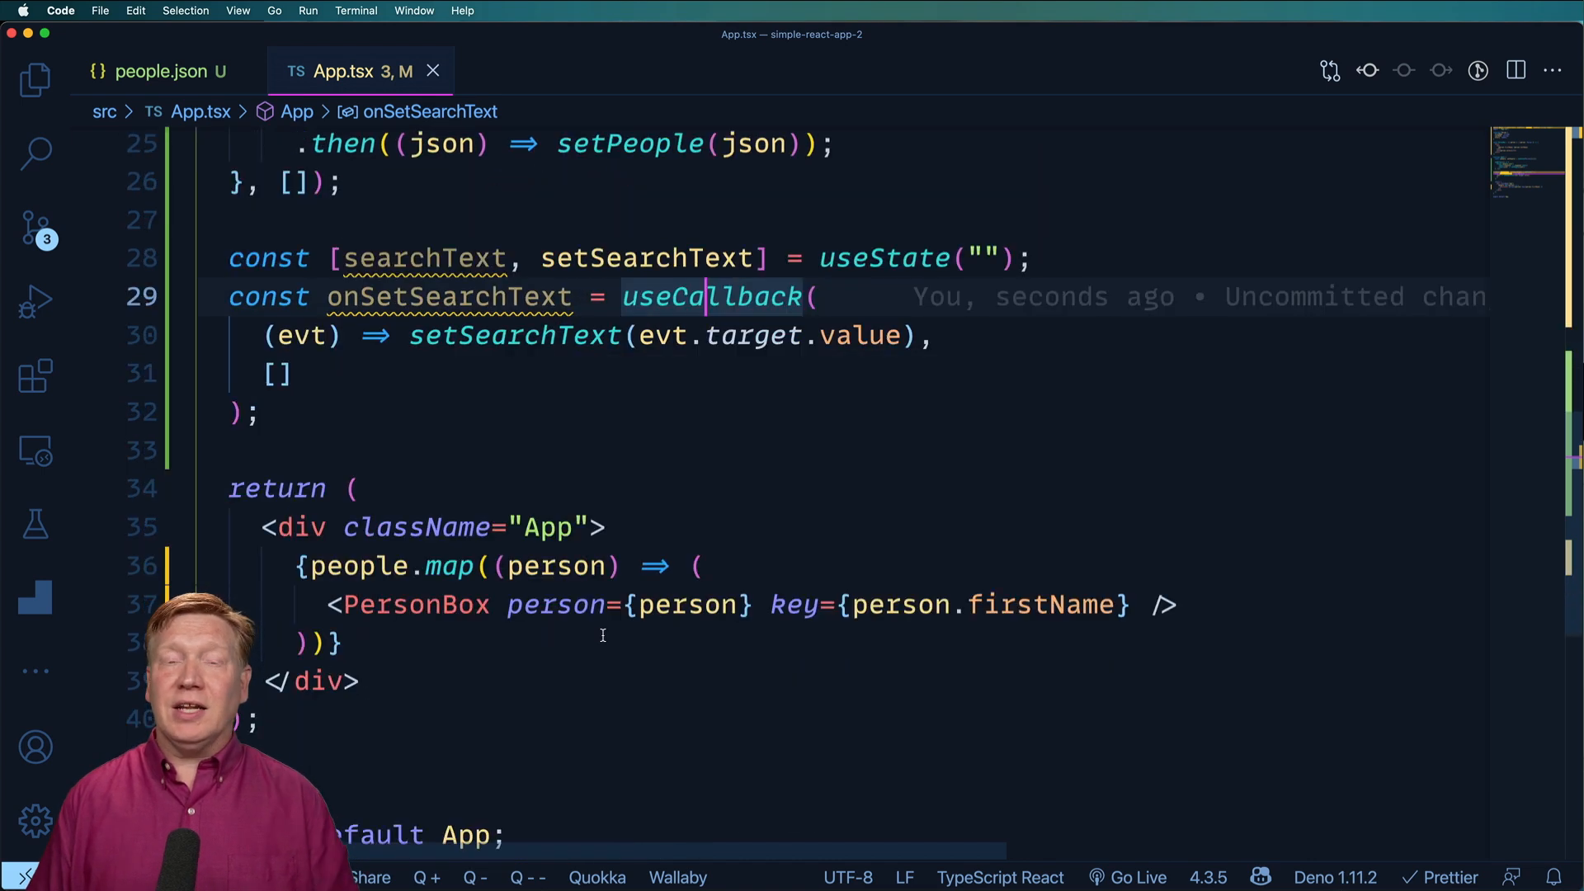
pyautogui.moveTo(554, 605)
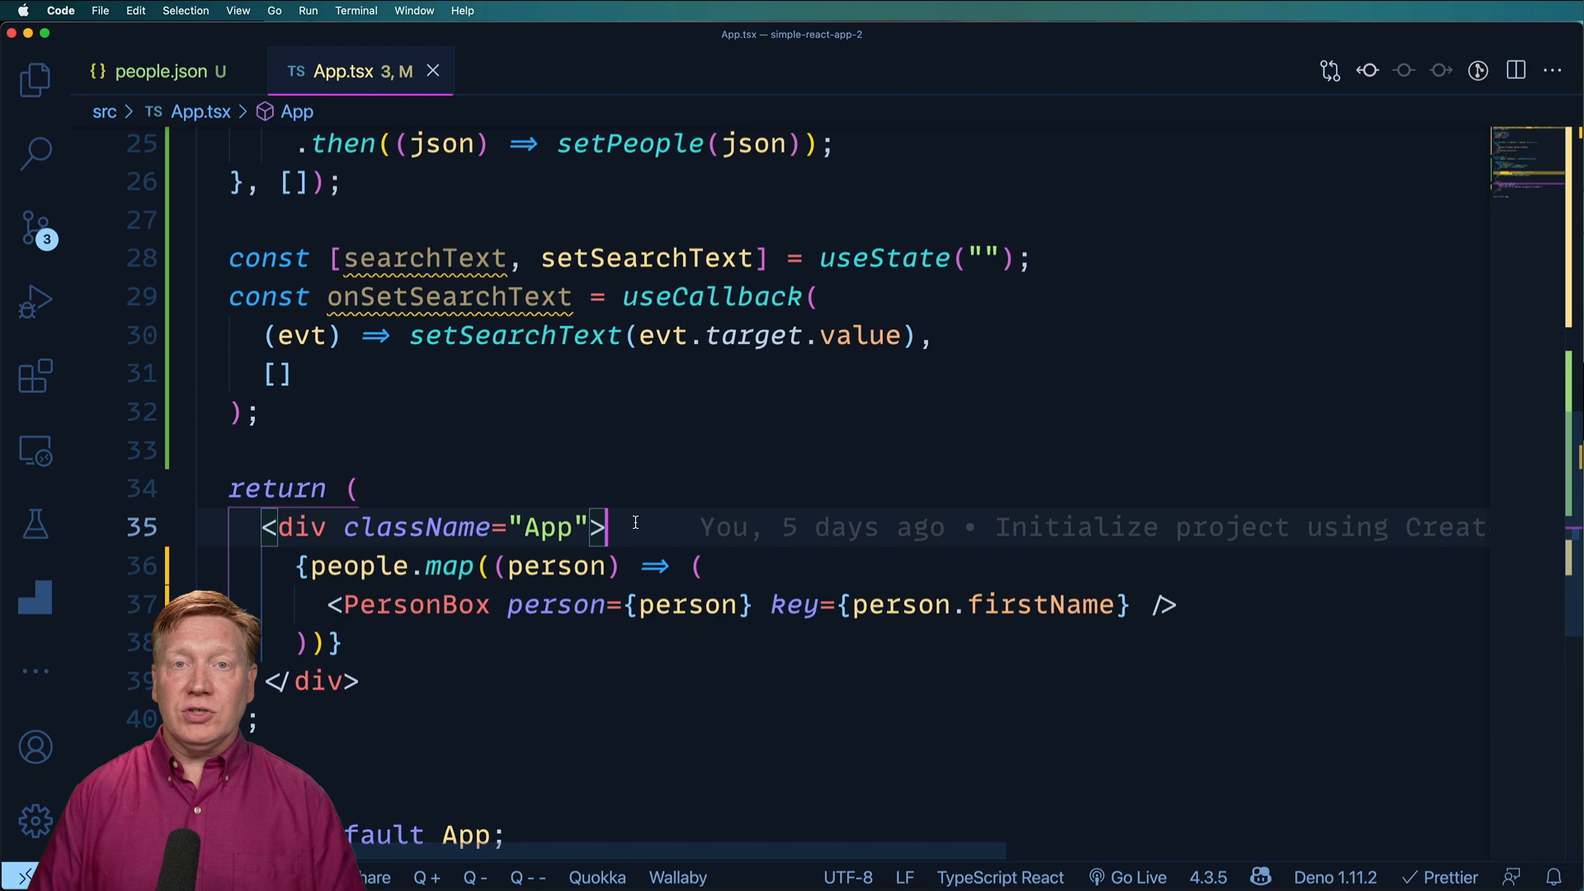
# Add an <input type="text" value={searchText} /> at the top of the App div
pyautogui.press('Enter')
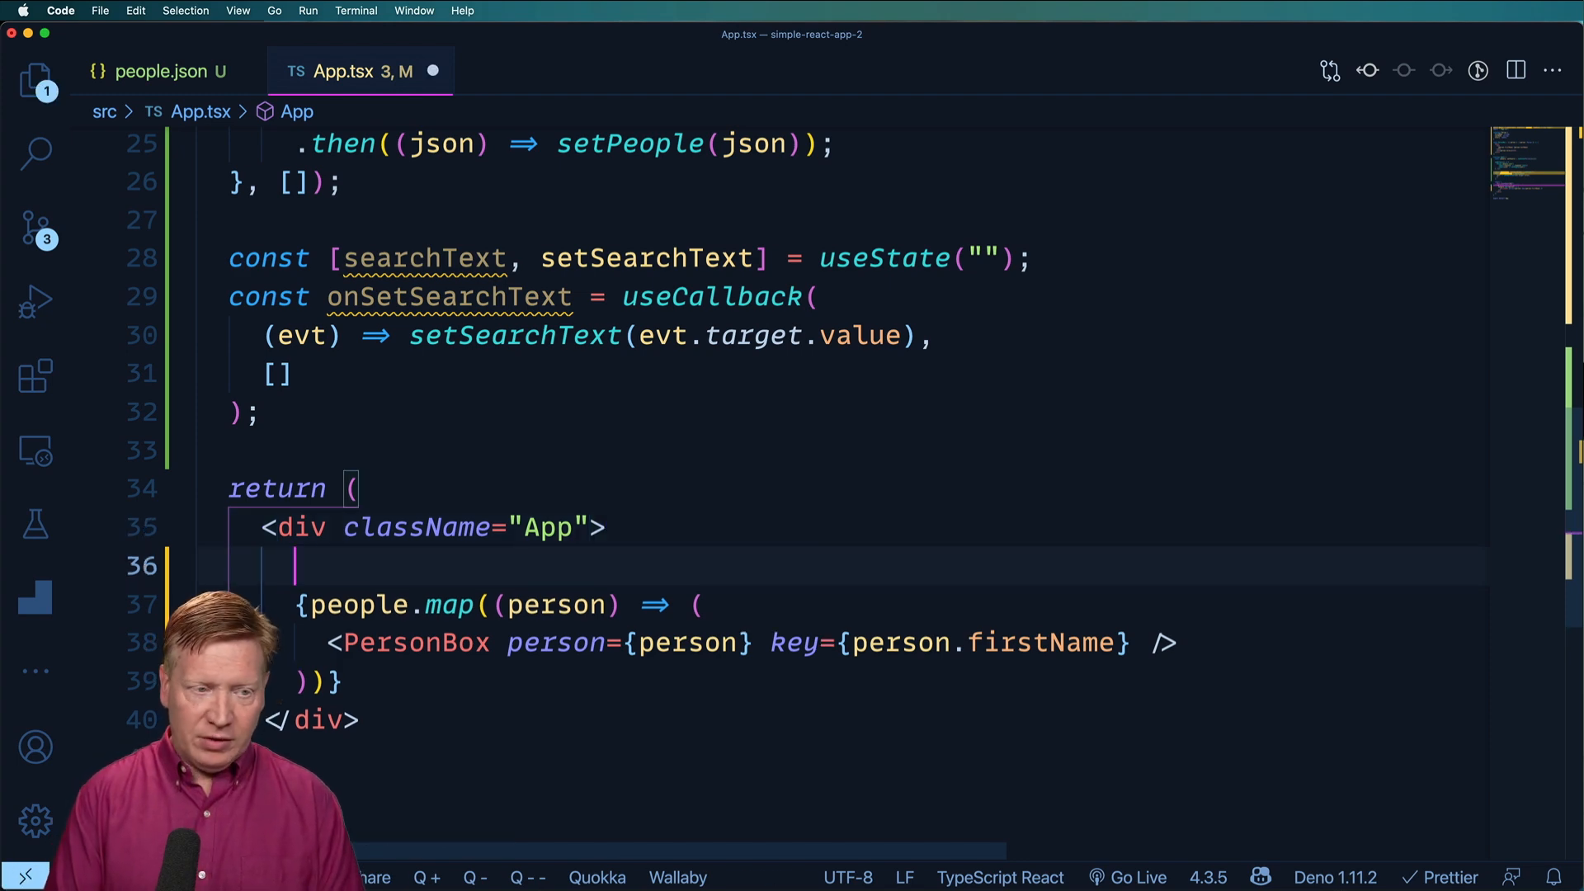
pyautogui.write('<input')
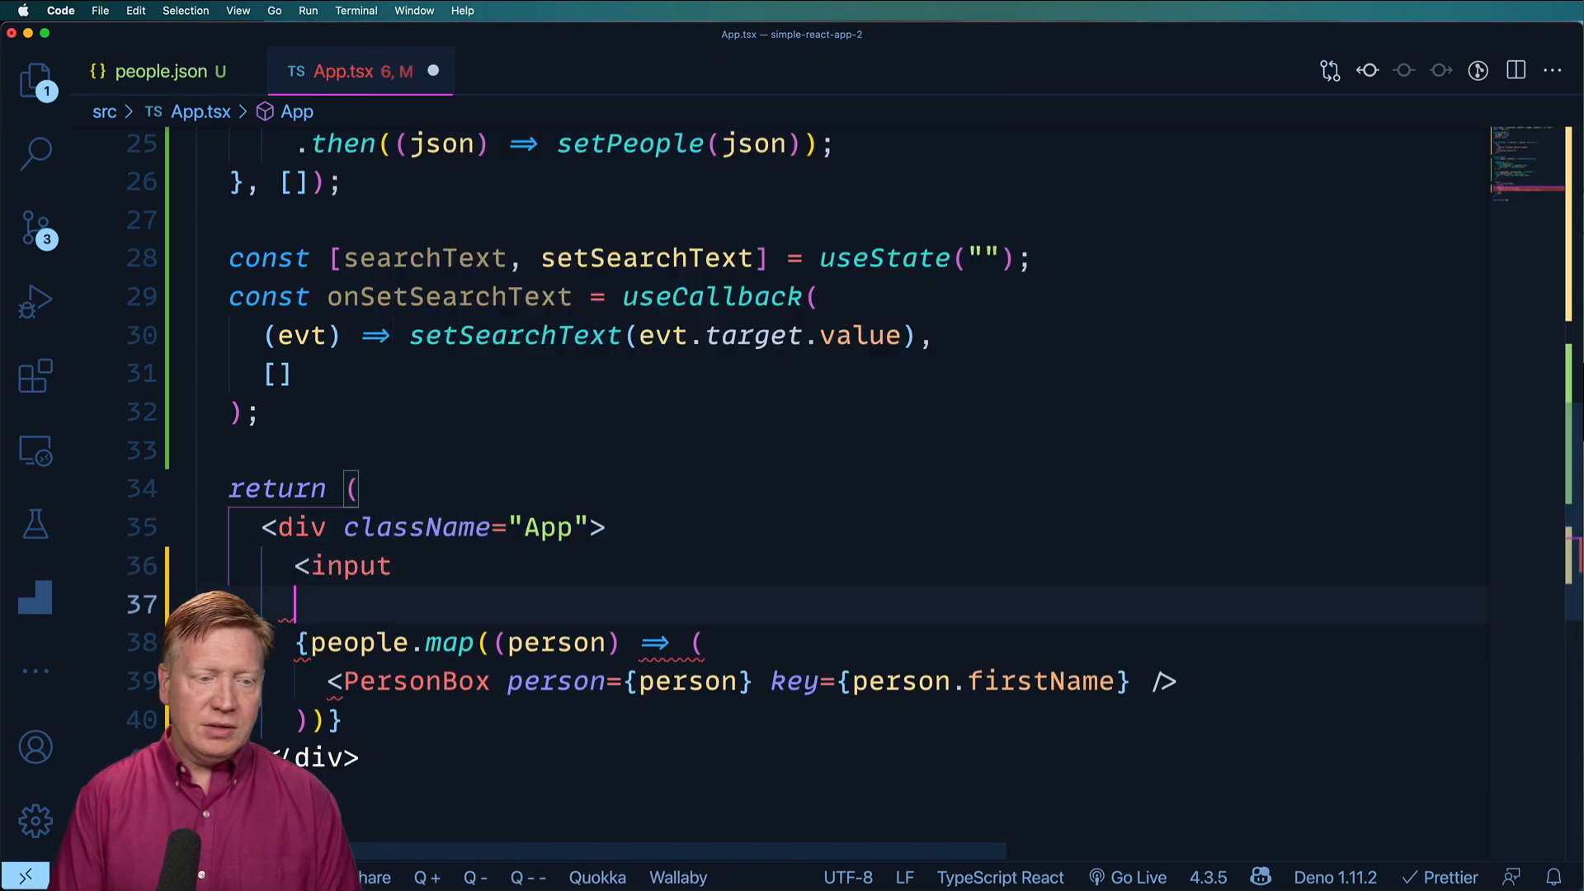
pyautogui.write('/>')
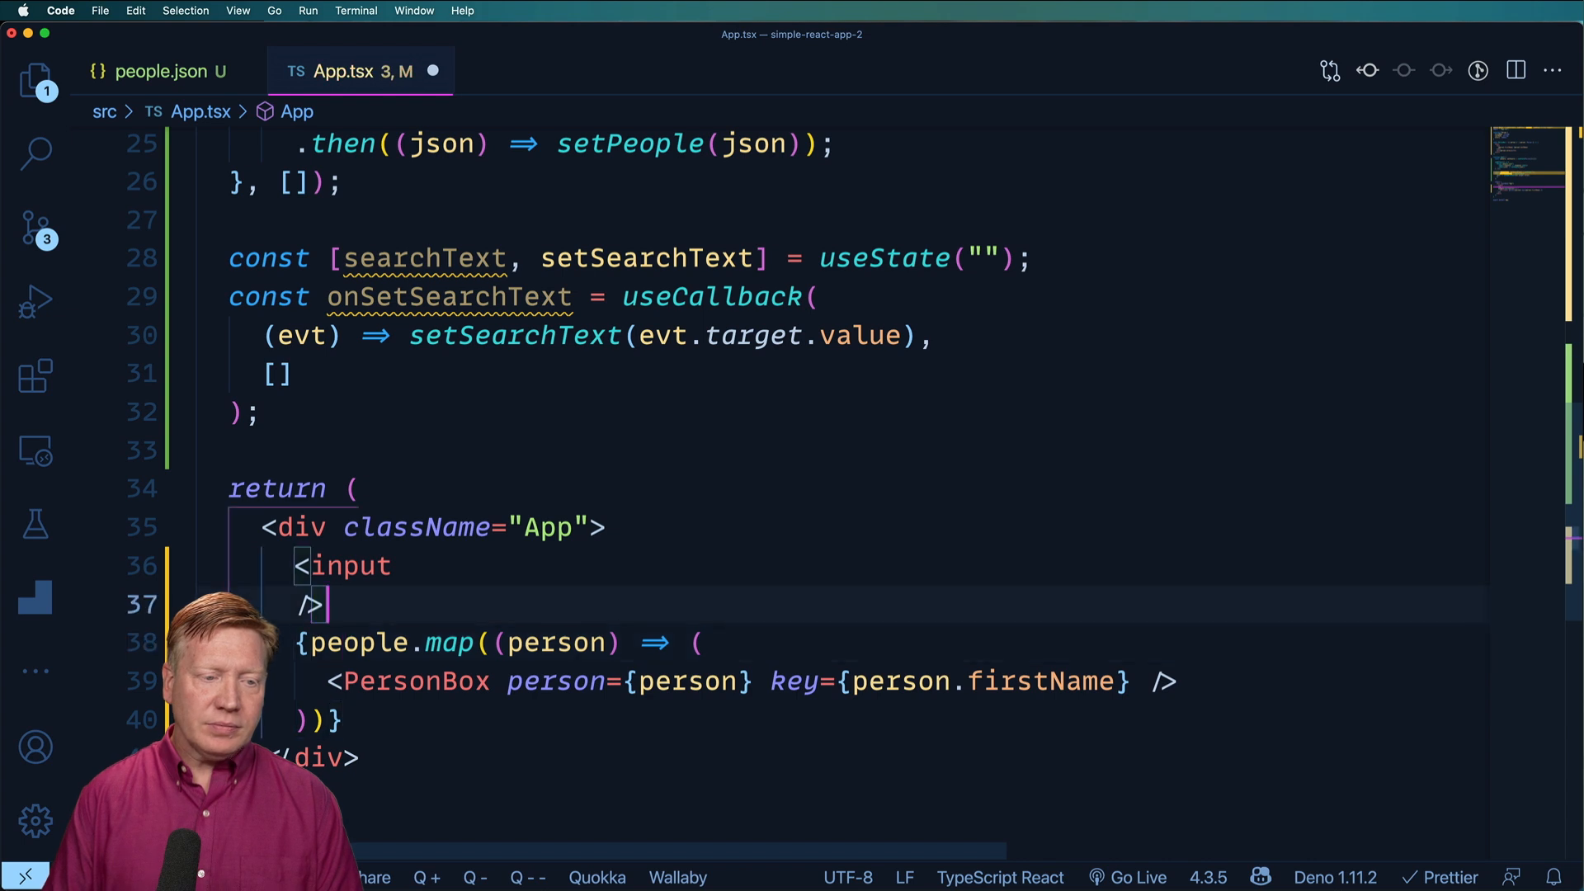
pyautogui.write('type="text"')
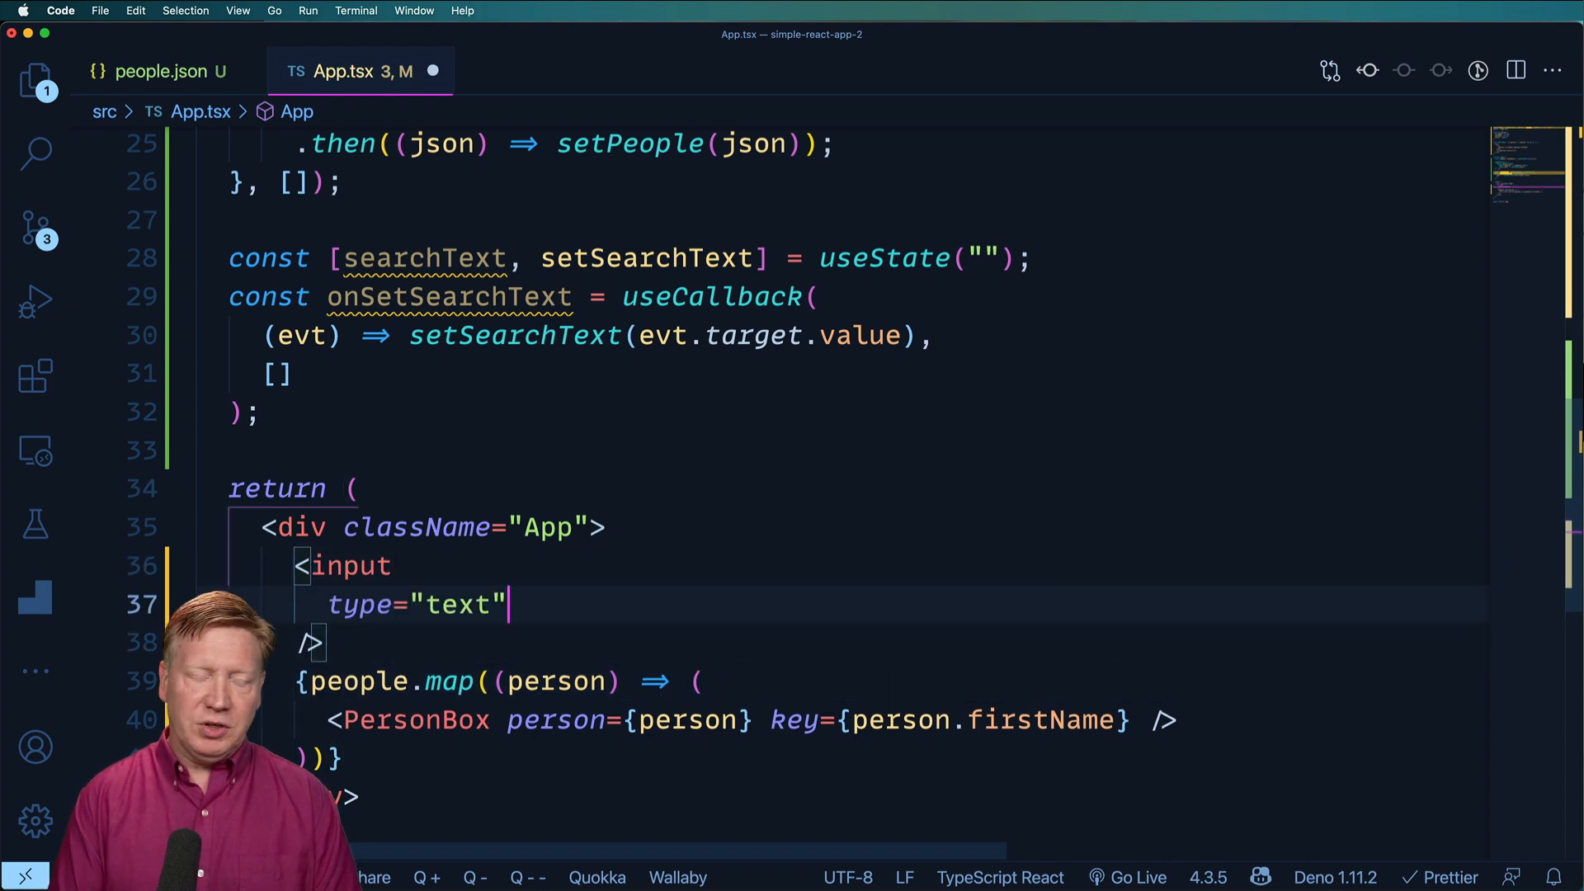
pyautogui.write('value={searchText}')
pyautogui.write('onChange={onSetSearchText')
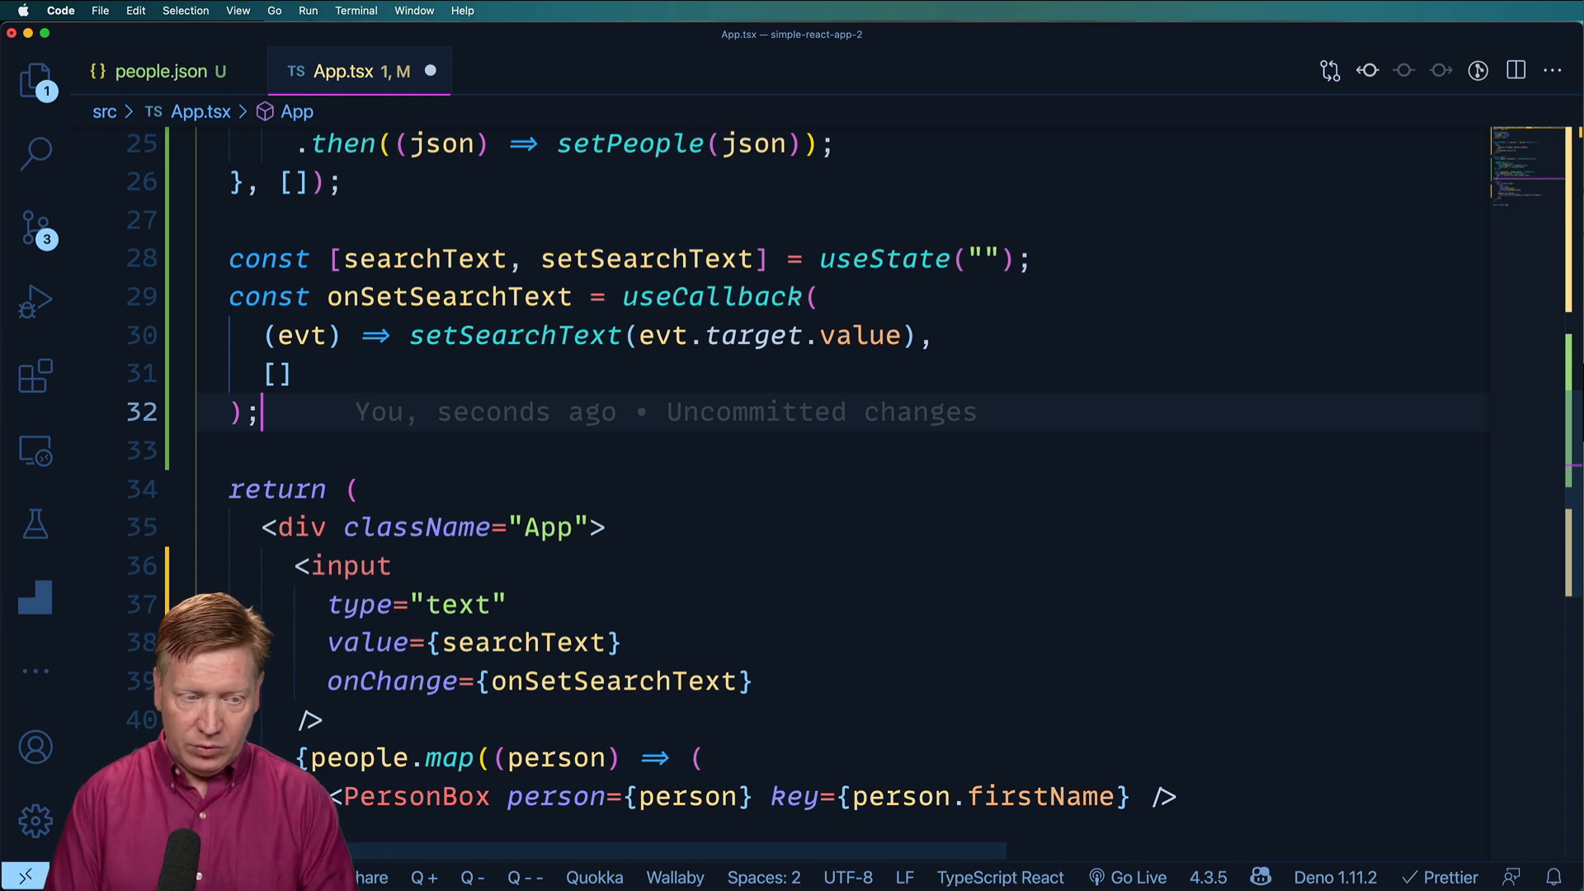
# Memoize filteredPeople filtering firstName by searchText, with deps [people, searchText]
pyautogui.write('const filter')
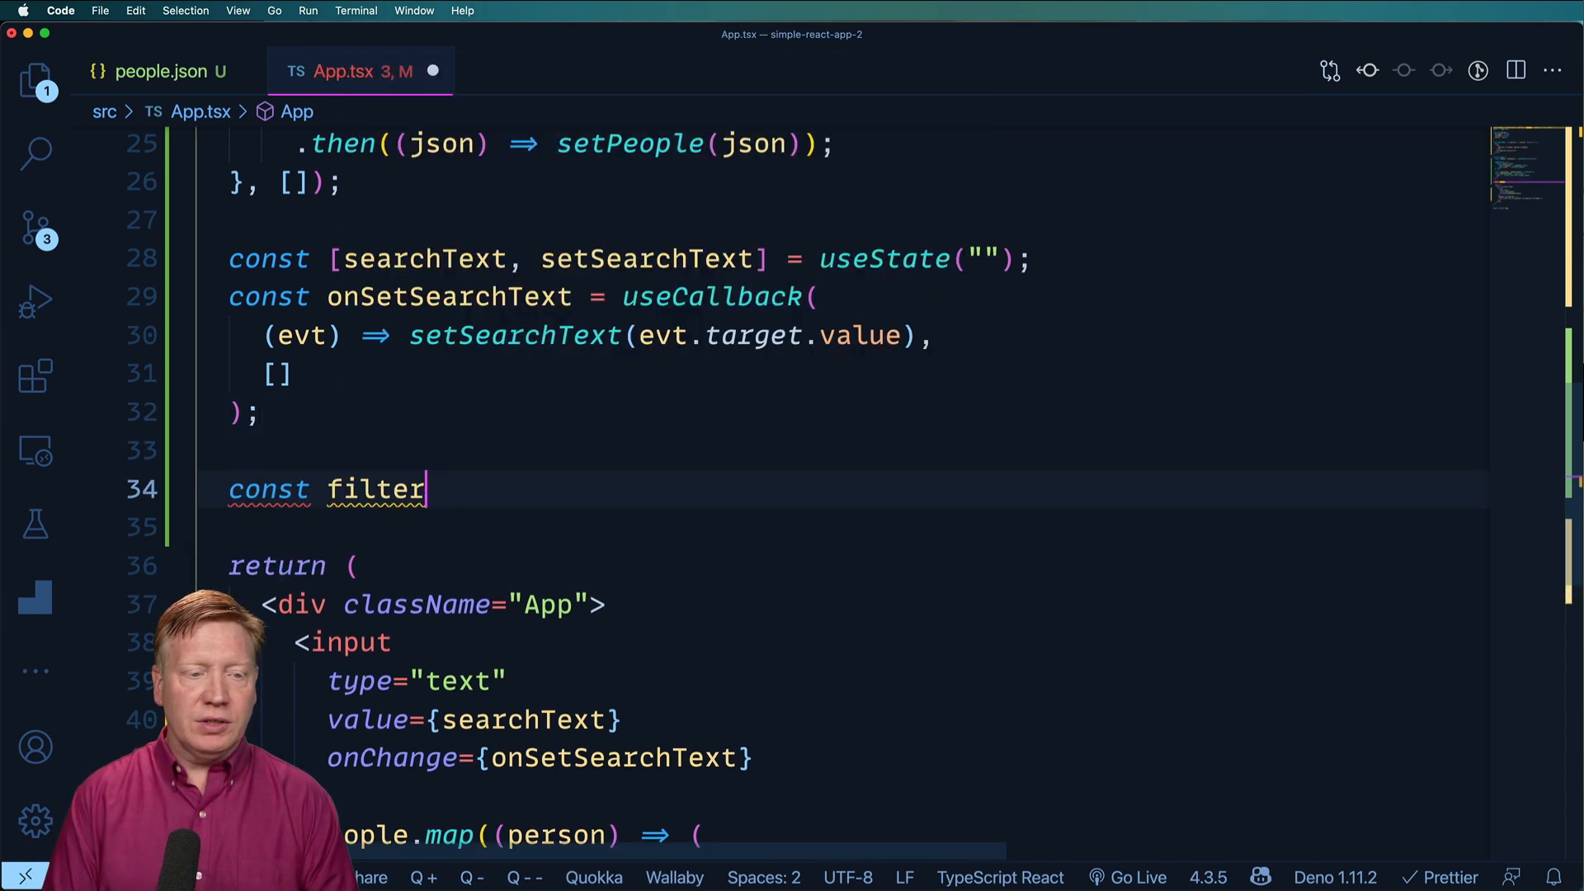
pyautogui.write('edPeople = useMemo(')
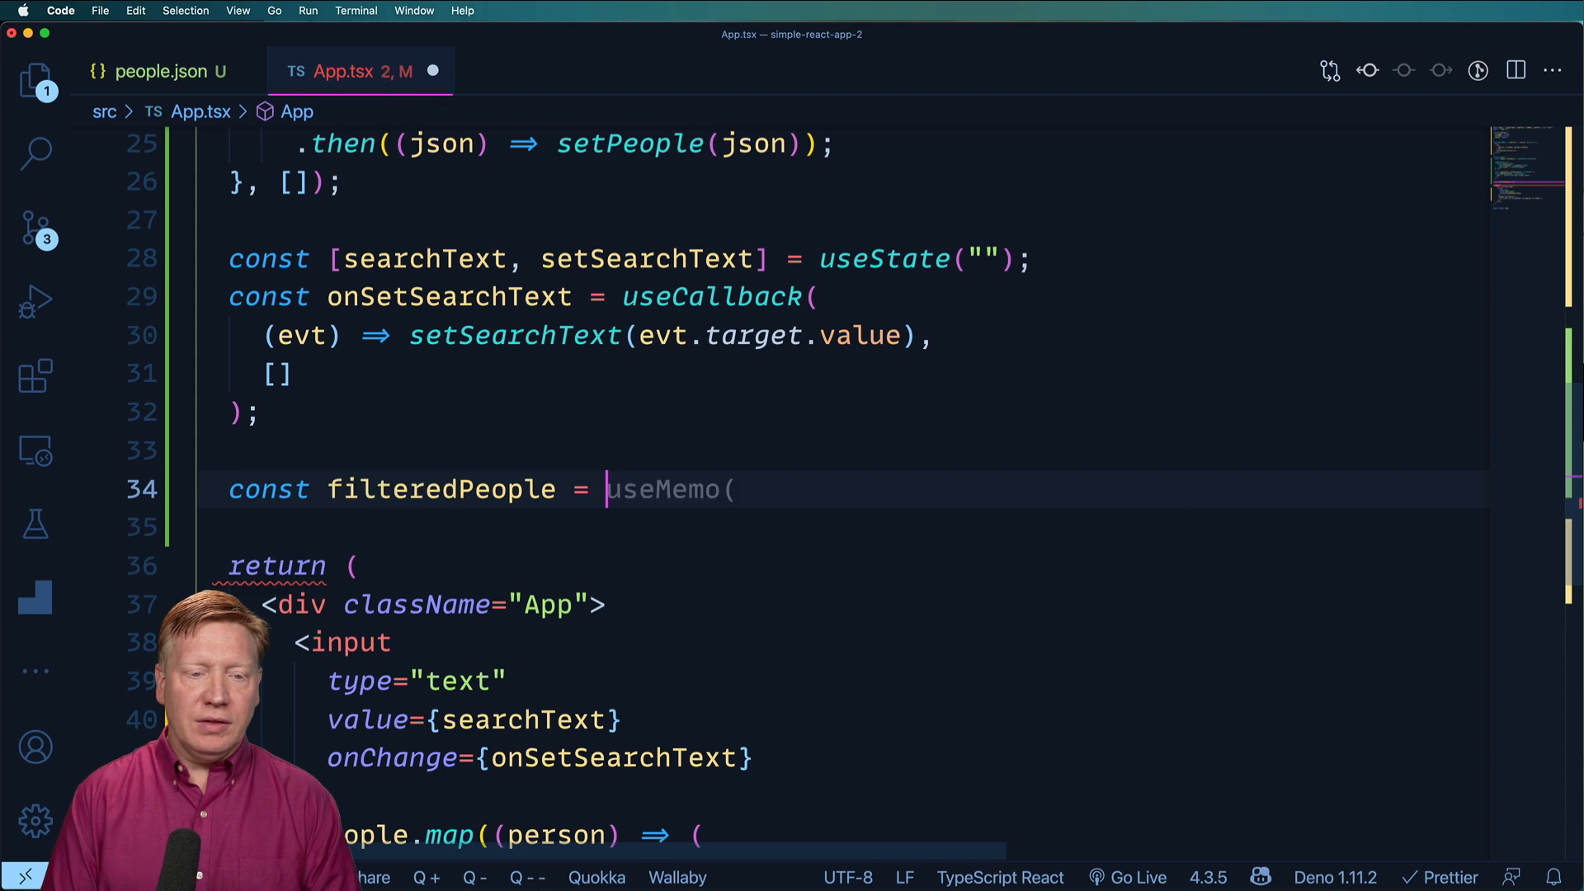
pyautogui.write('(() =>')
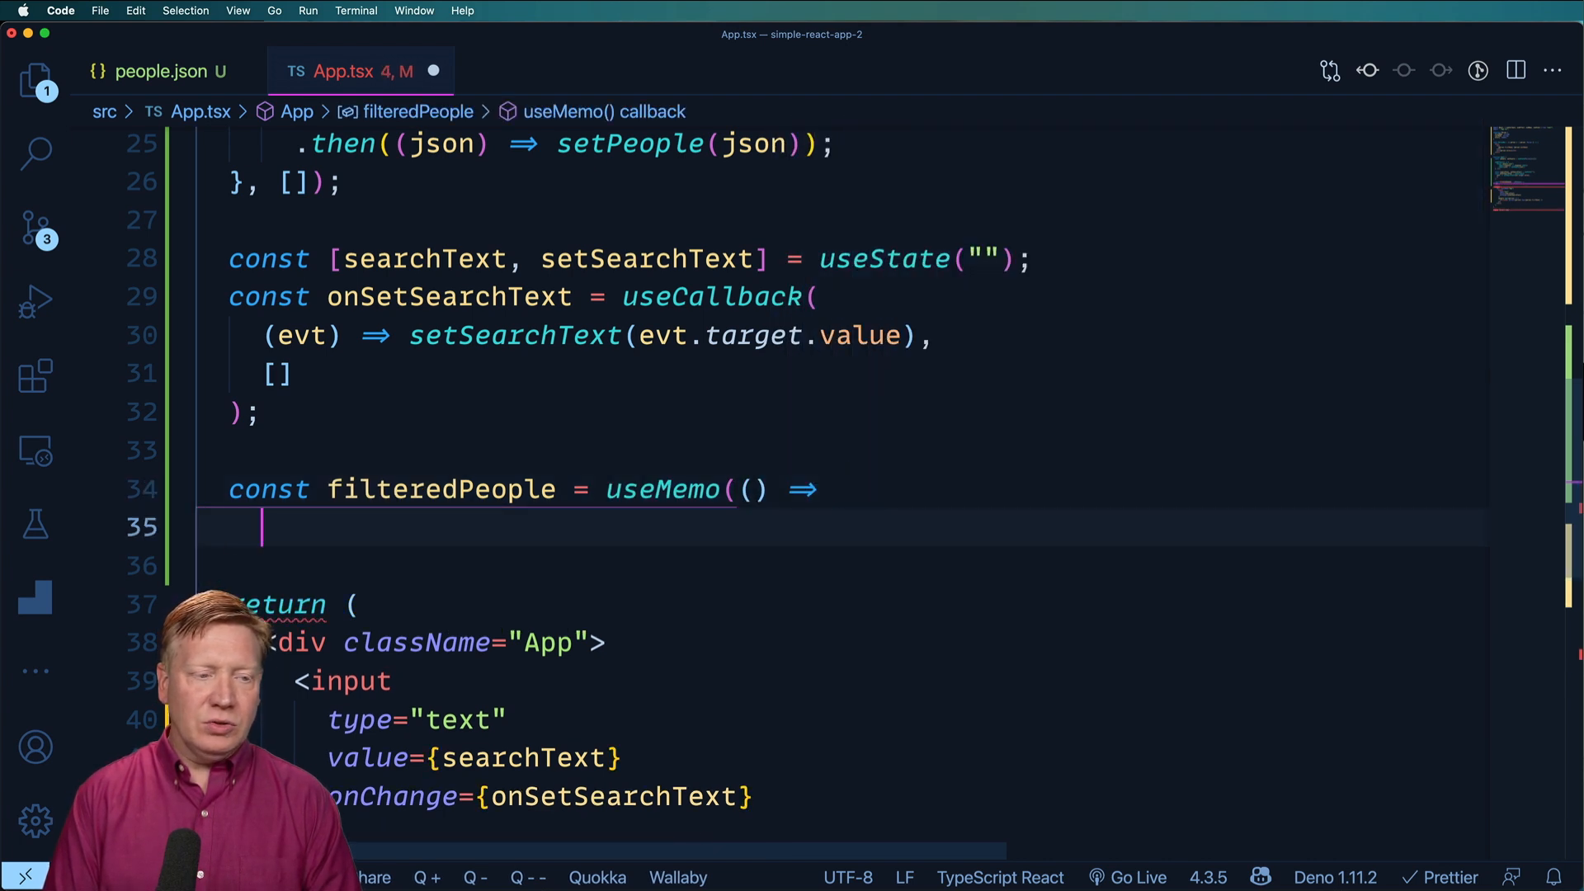
pyautogui.write('people.filter(person => person.firstName.indexOf(searchText) !== -1),')
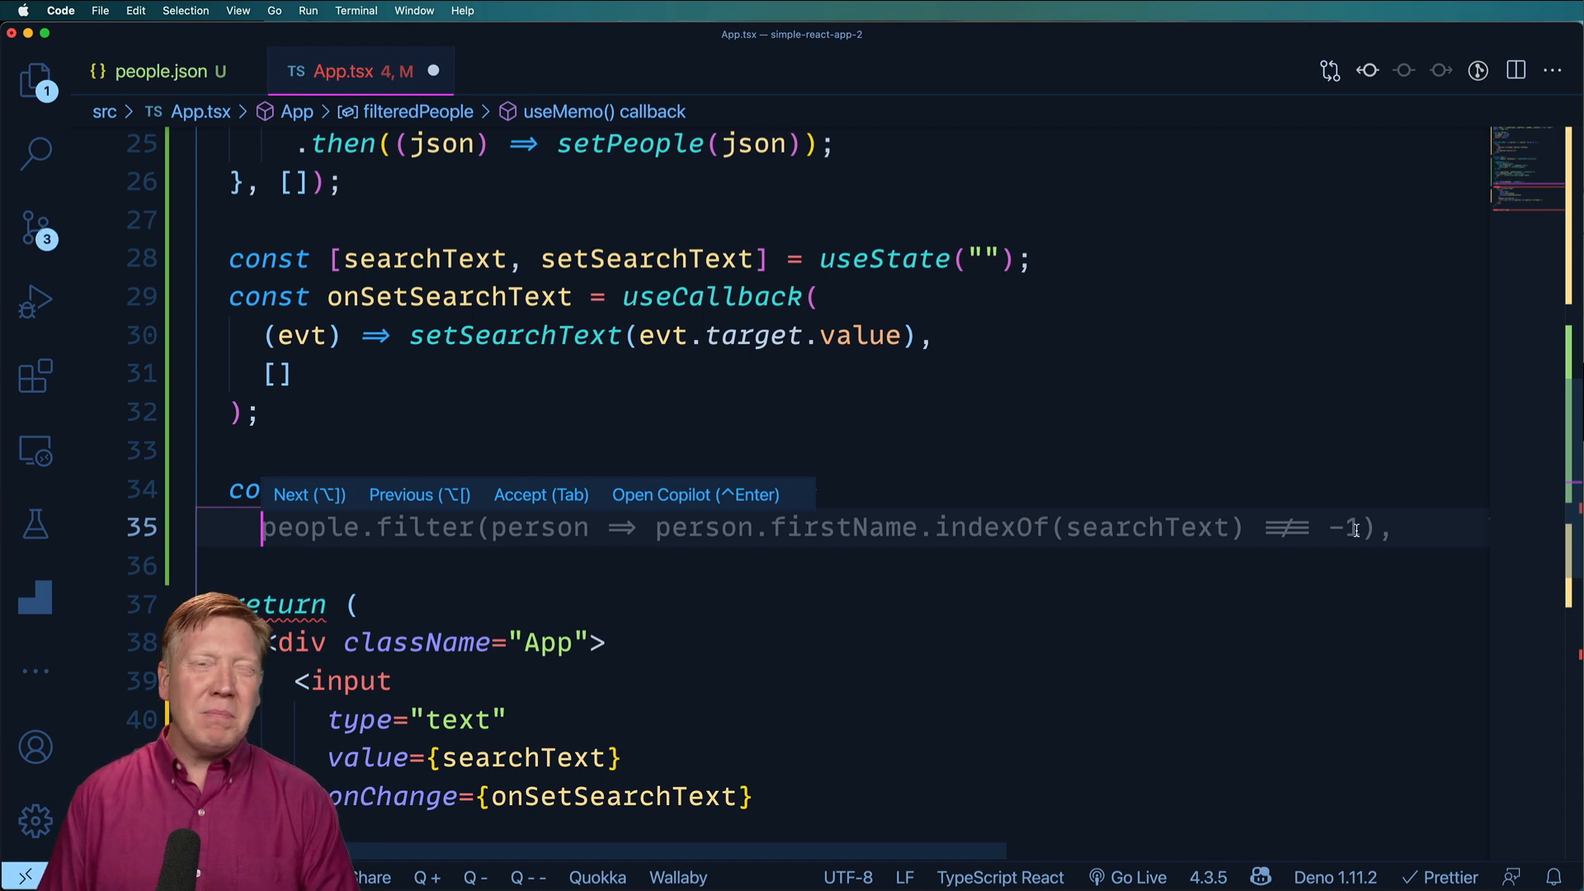
pyautogui.press('Tab')
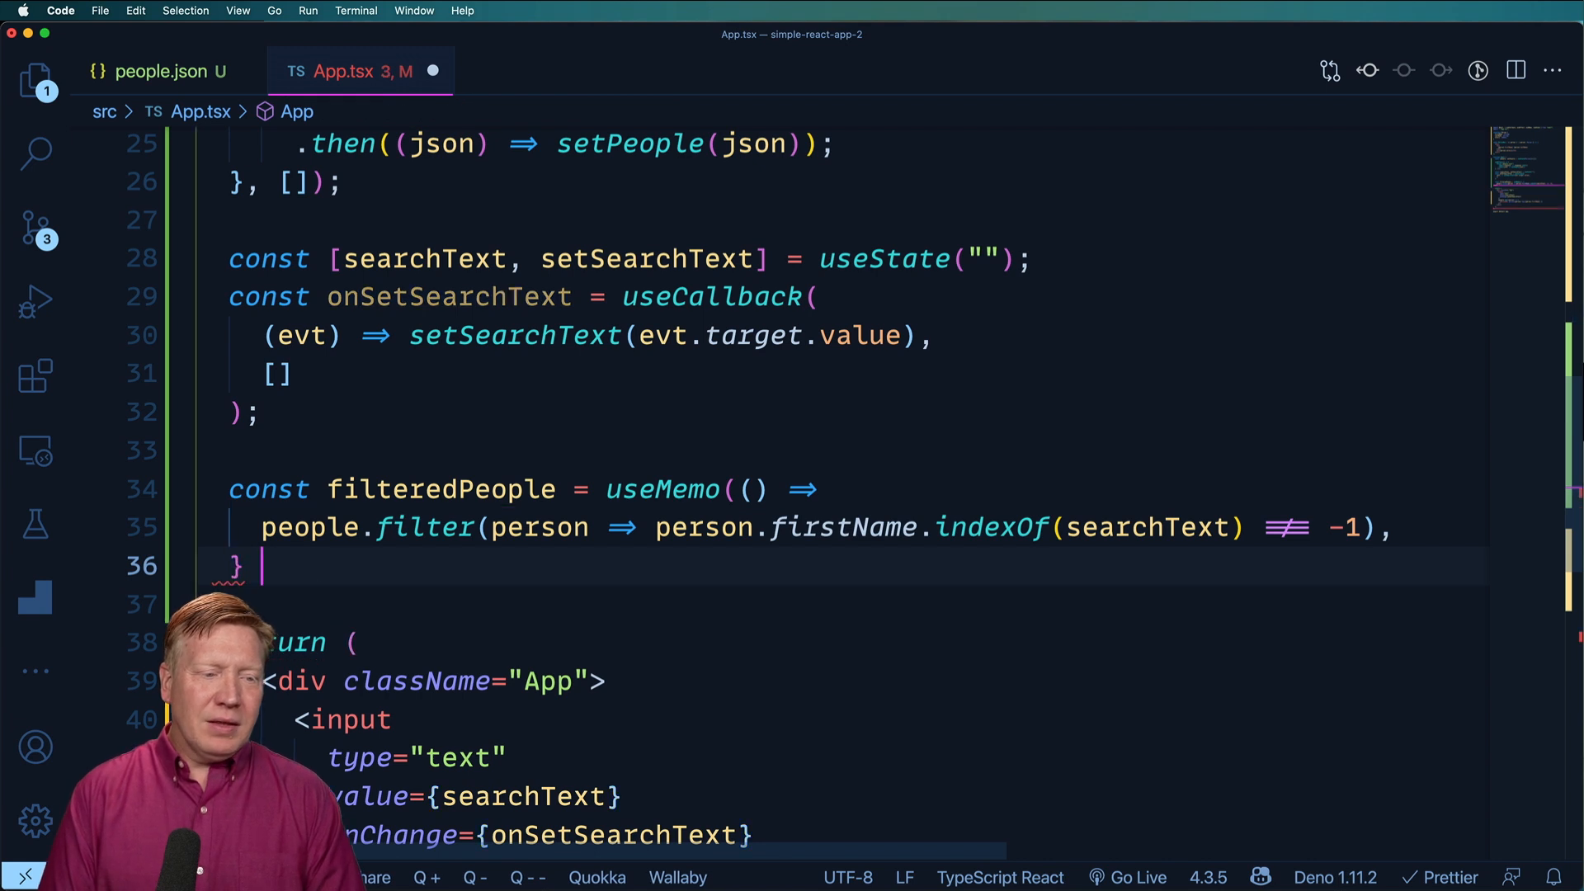
pyautogui.write(', [people, searchText]);')
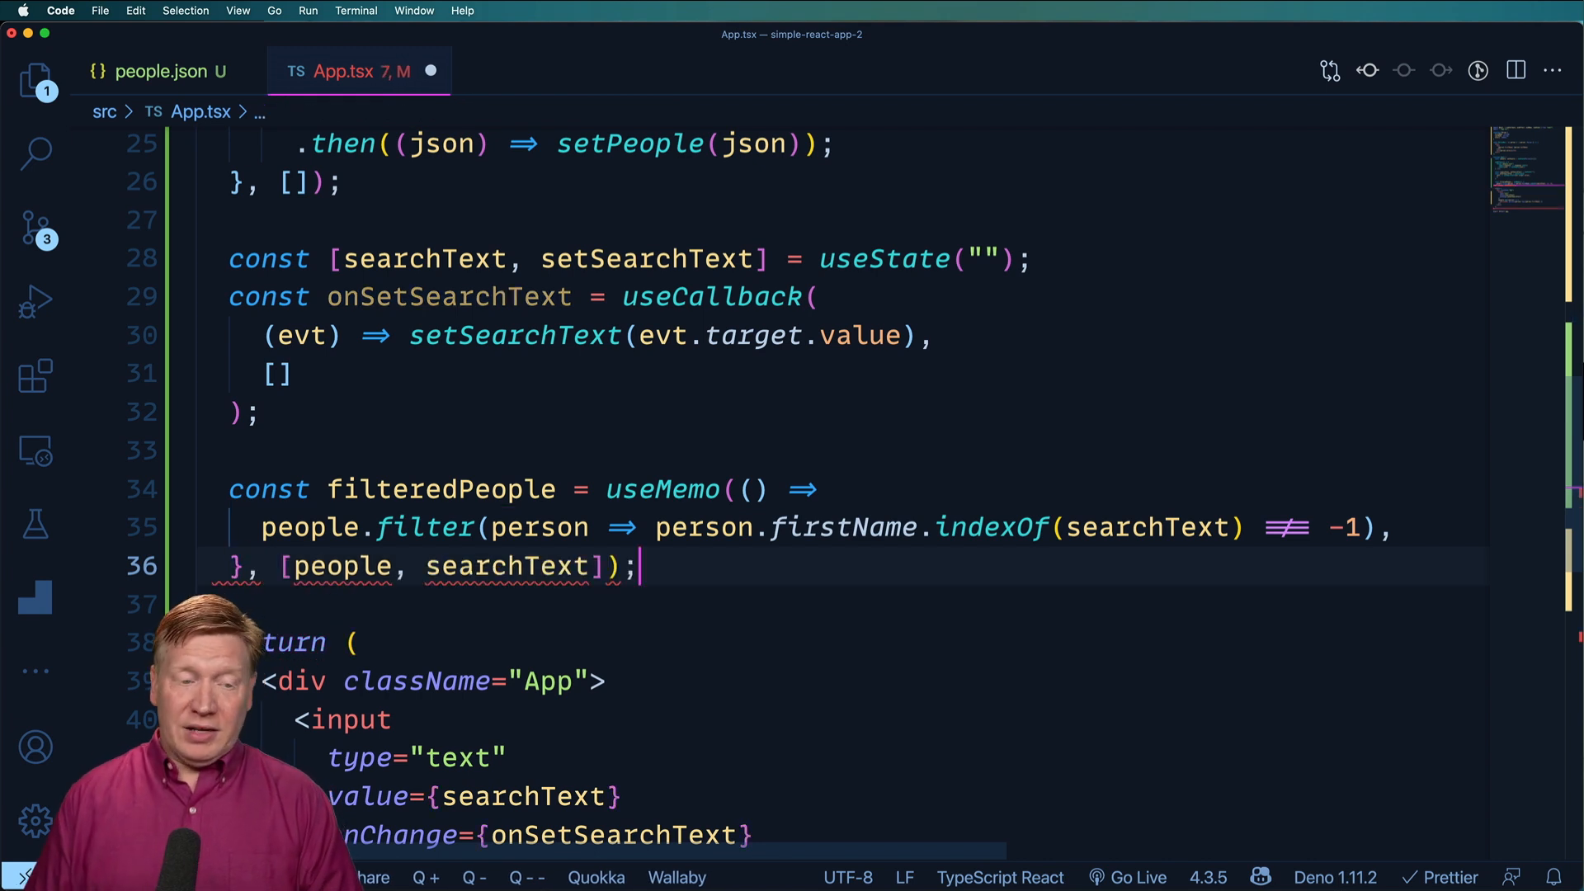
pyautogui.scroll(-3)
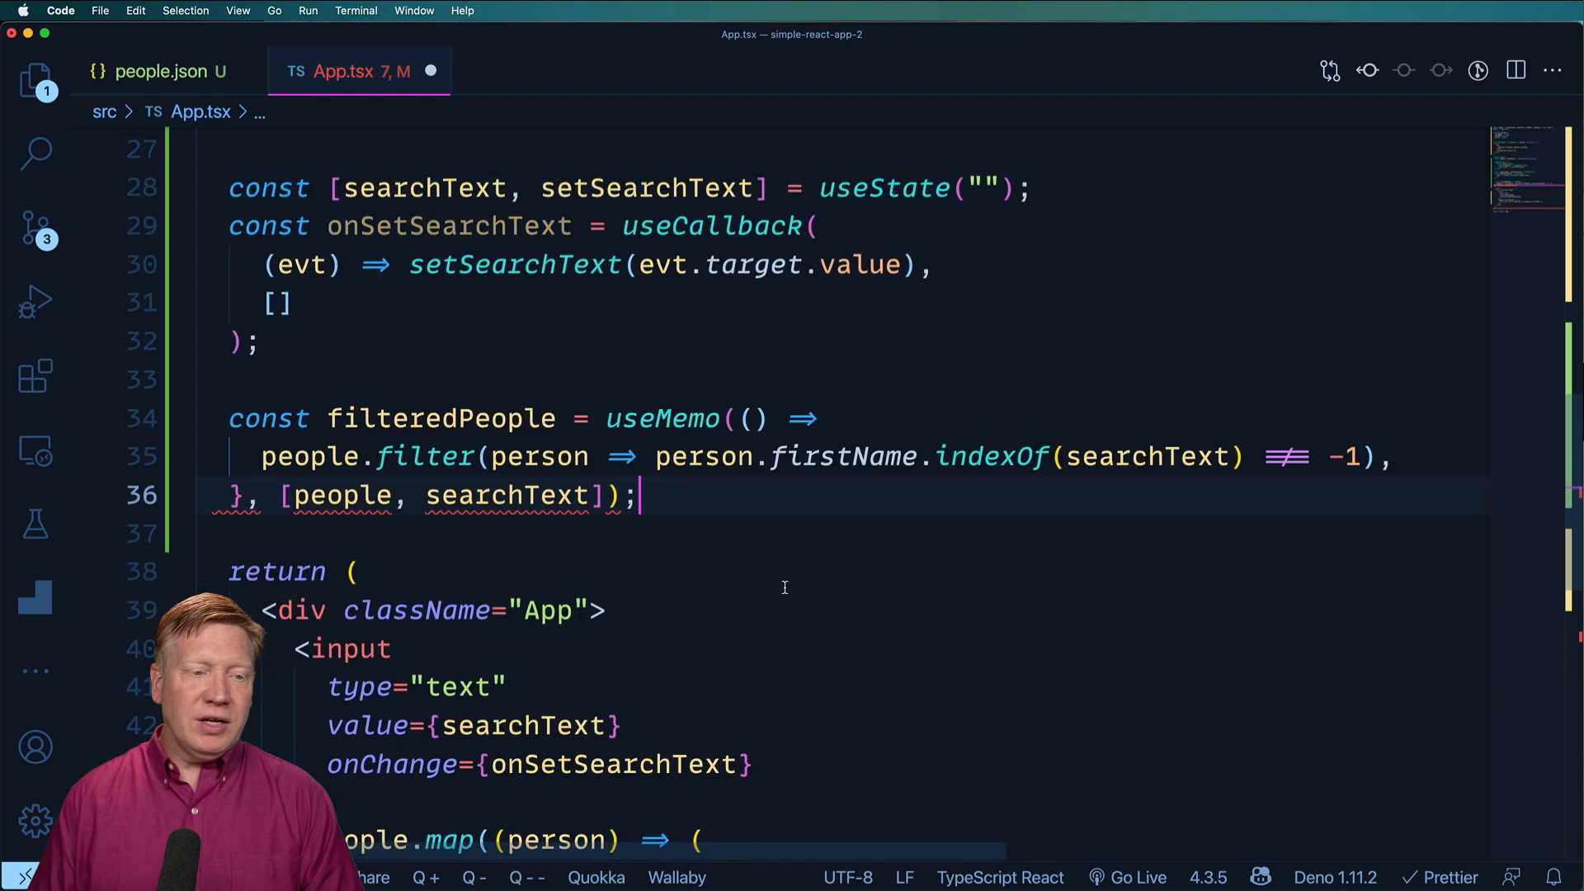
pyautogui.scroll(-3)
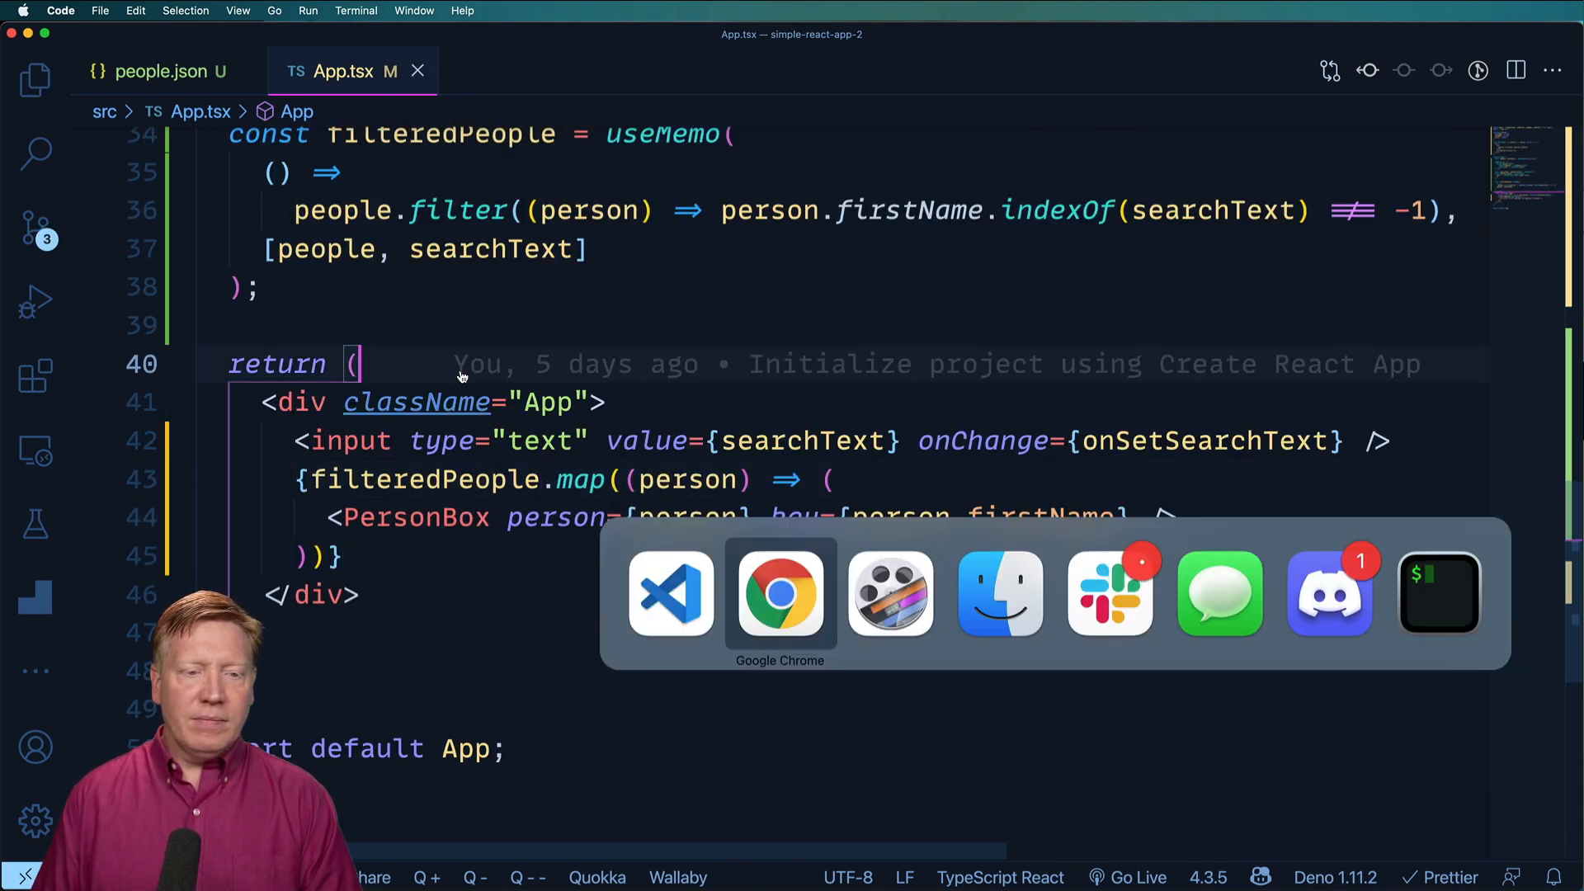
pyautogui.click(780, 593)
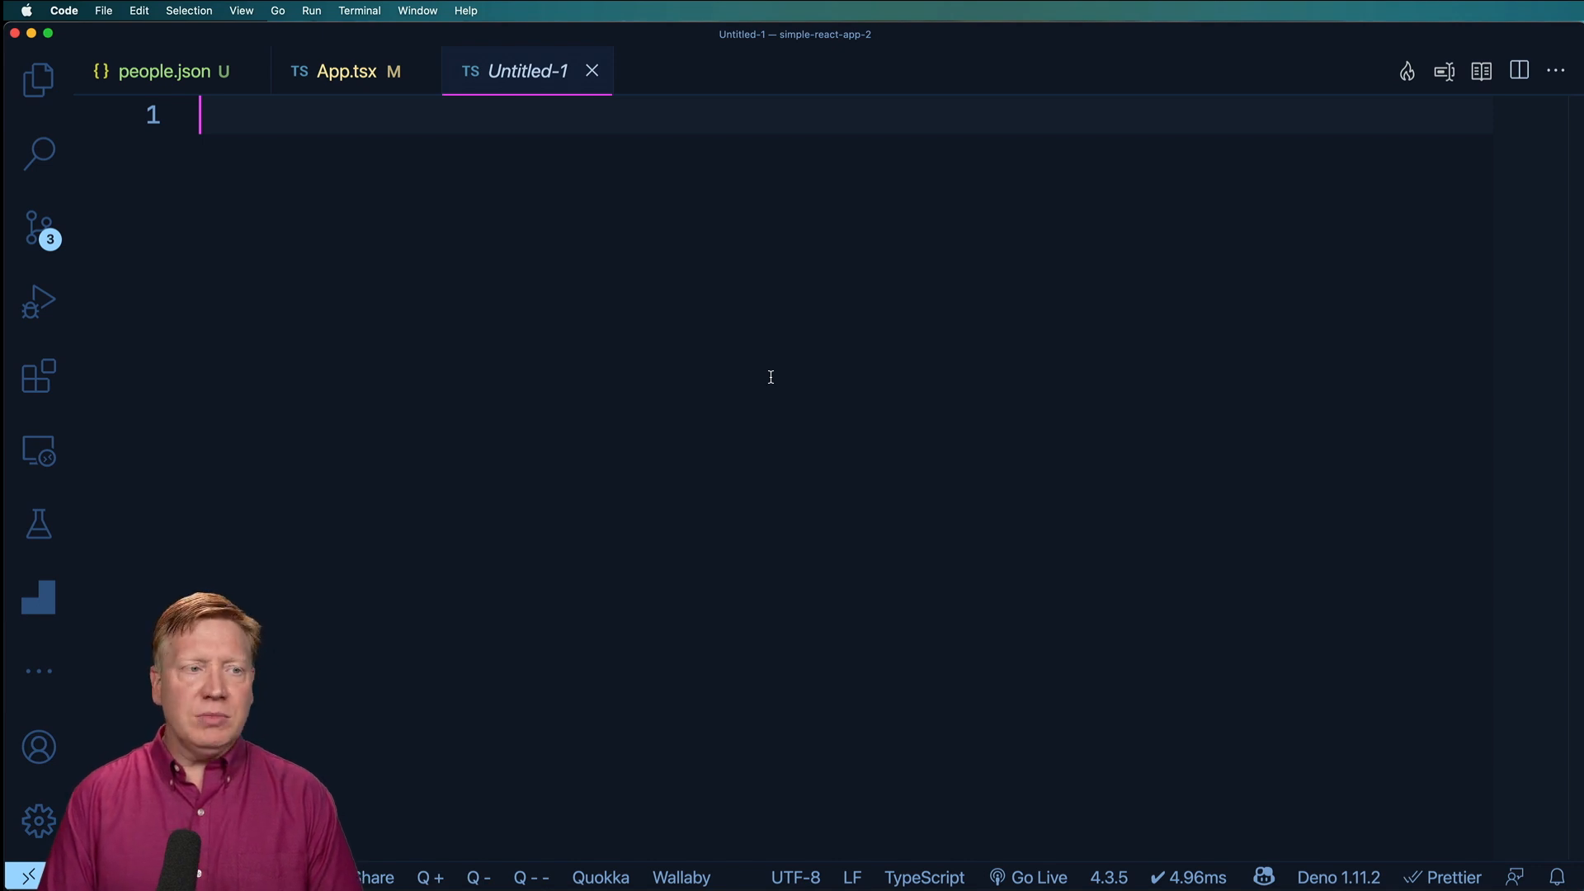
# Declare numbers = [1, 2, …, 10] and const sum = numbers.reduce((acc, x) => acc + x, 0)
pyautogui.write('const num')
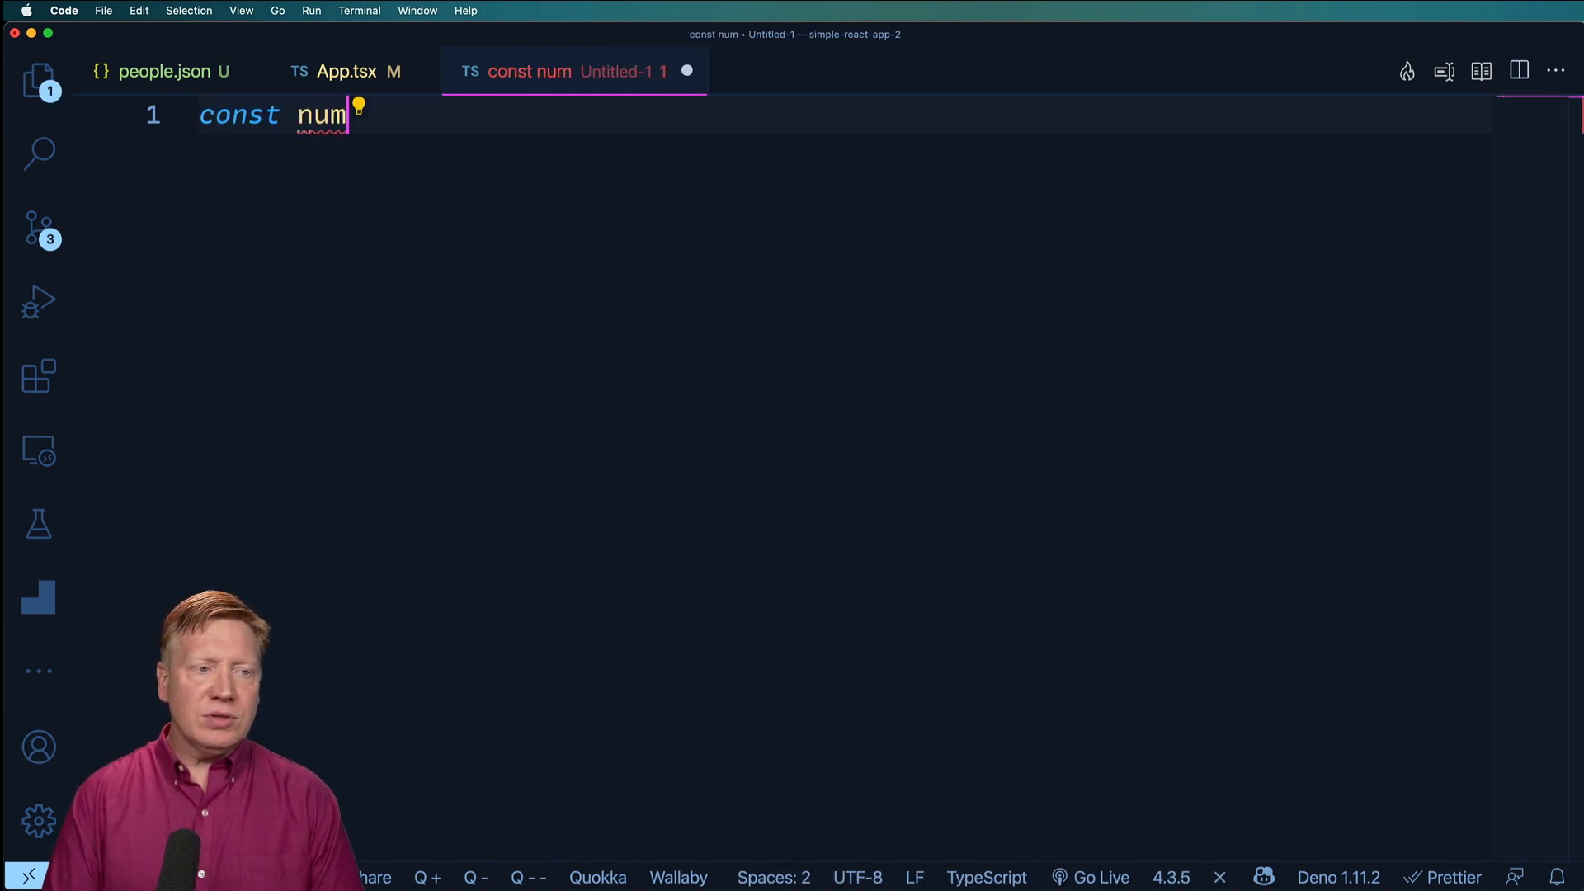
pyautogui.write('bers =')
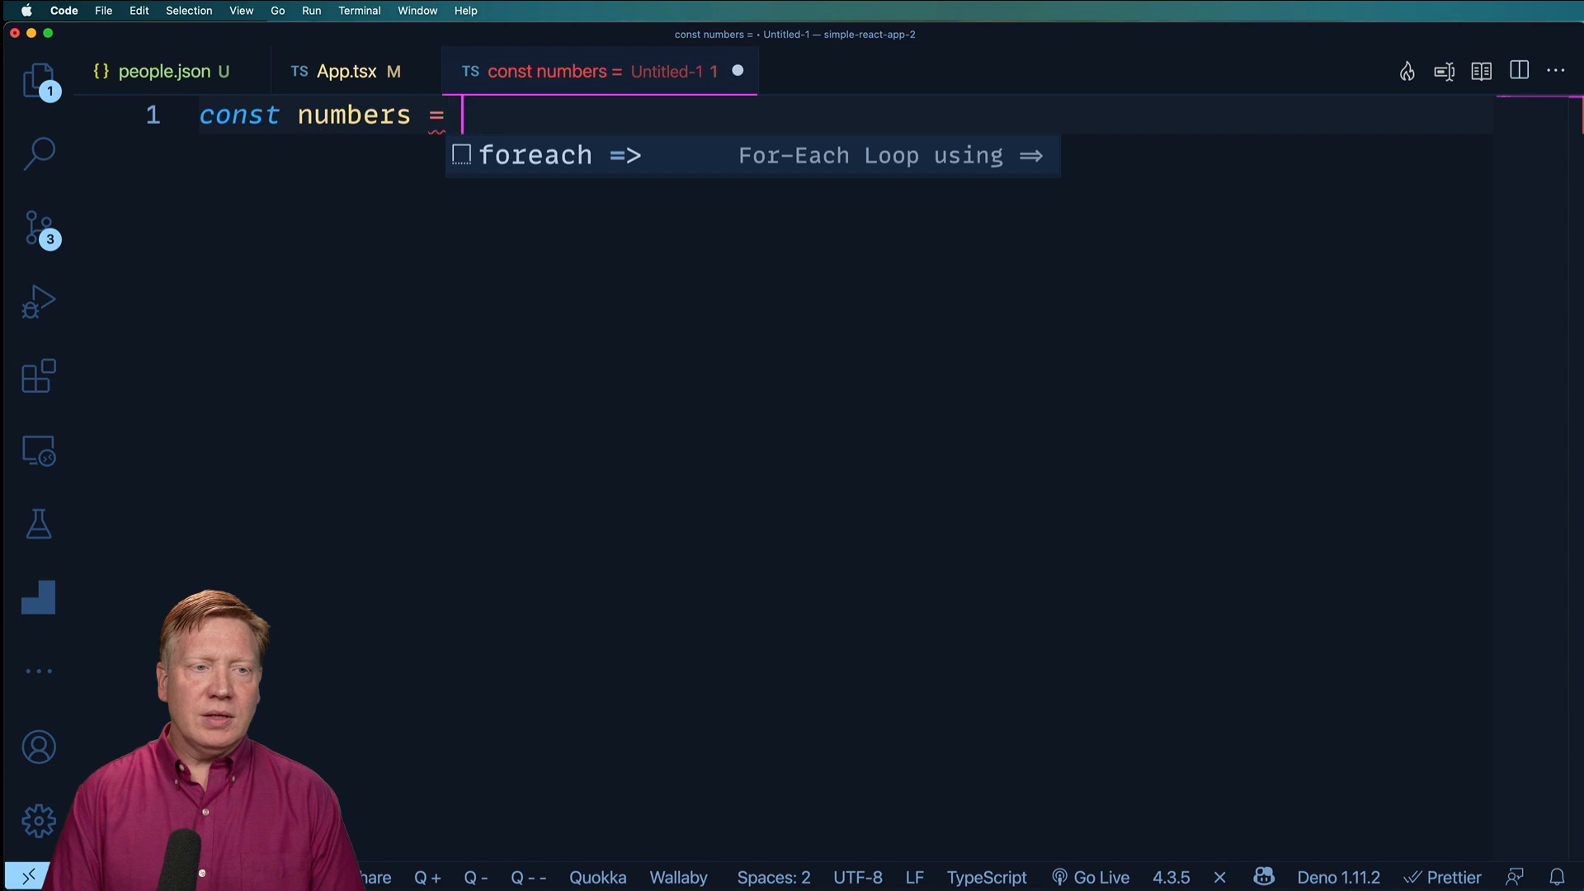
pyautogui.write('[1, 2, 3, 4, 5, 6, 7, 8, 9, 10];')
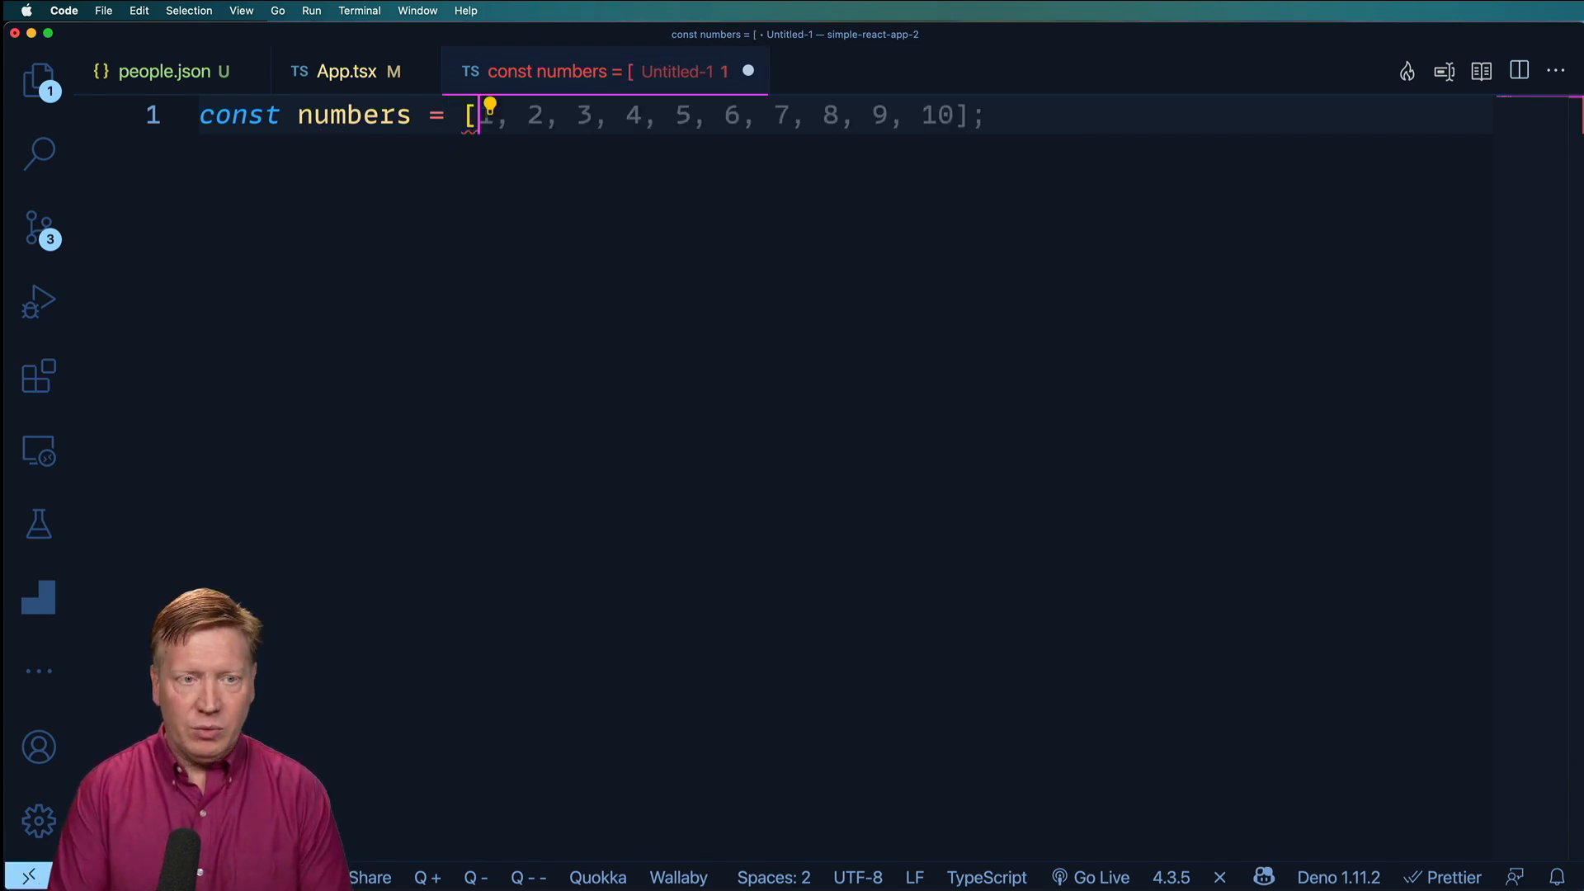
pyautogui.press('Enter')
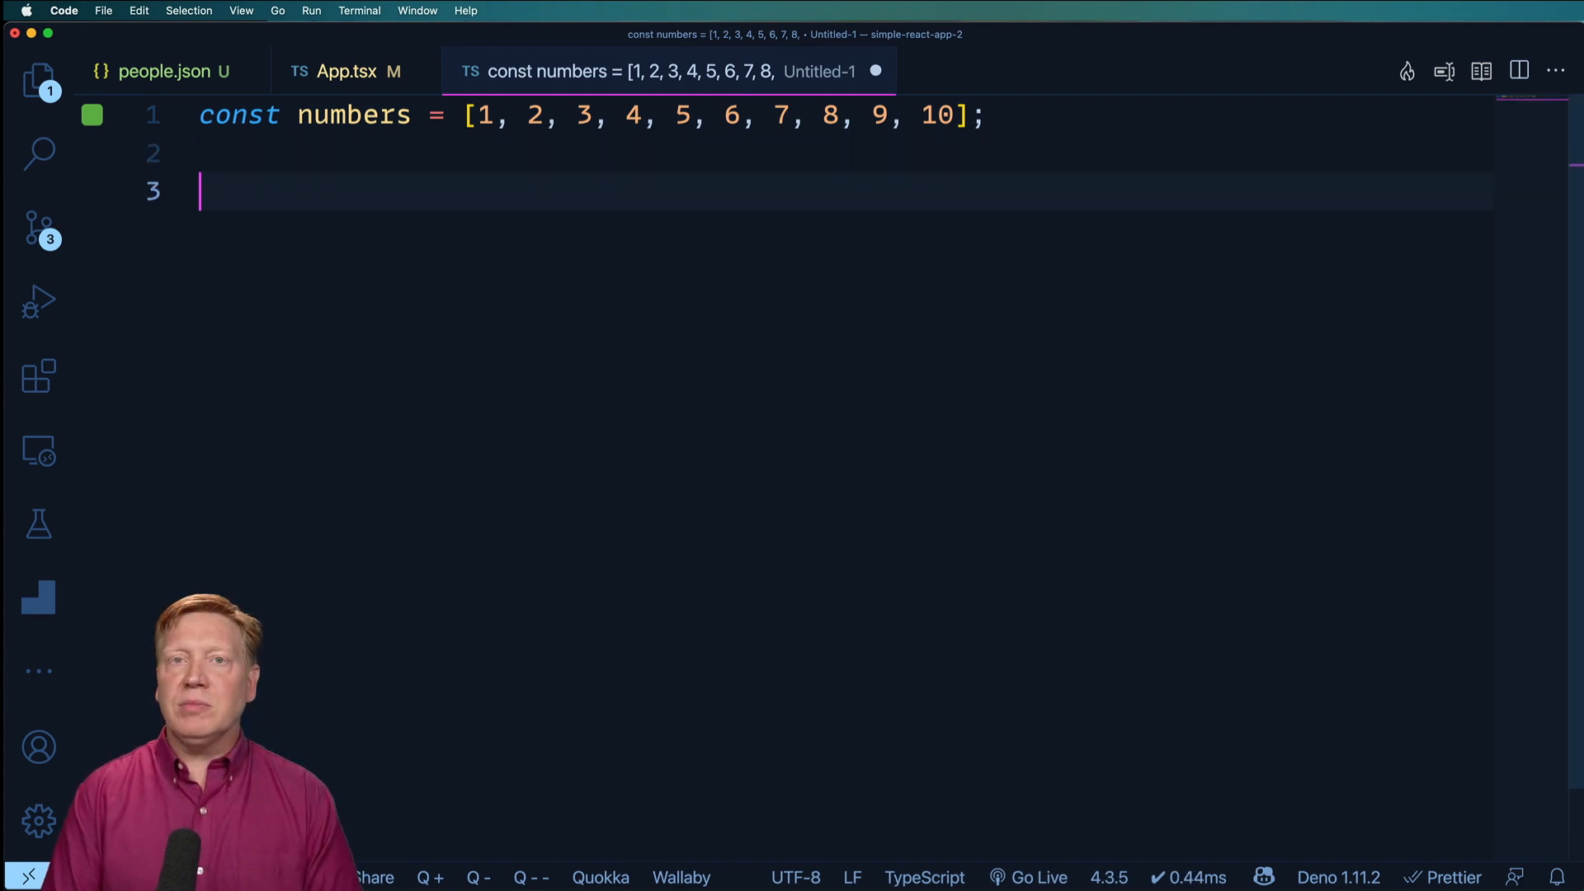
pyautogui.write('const')
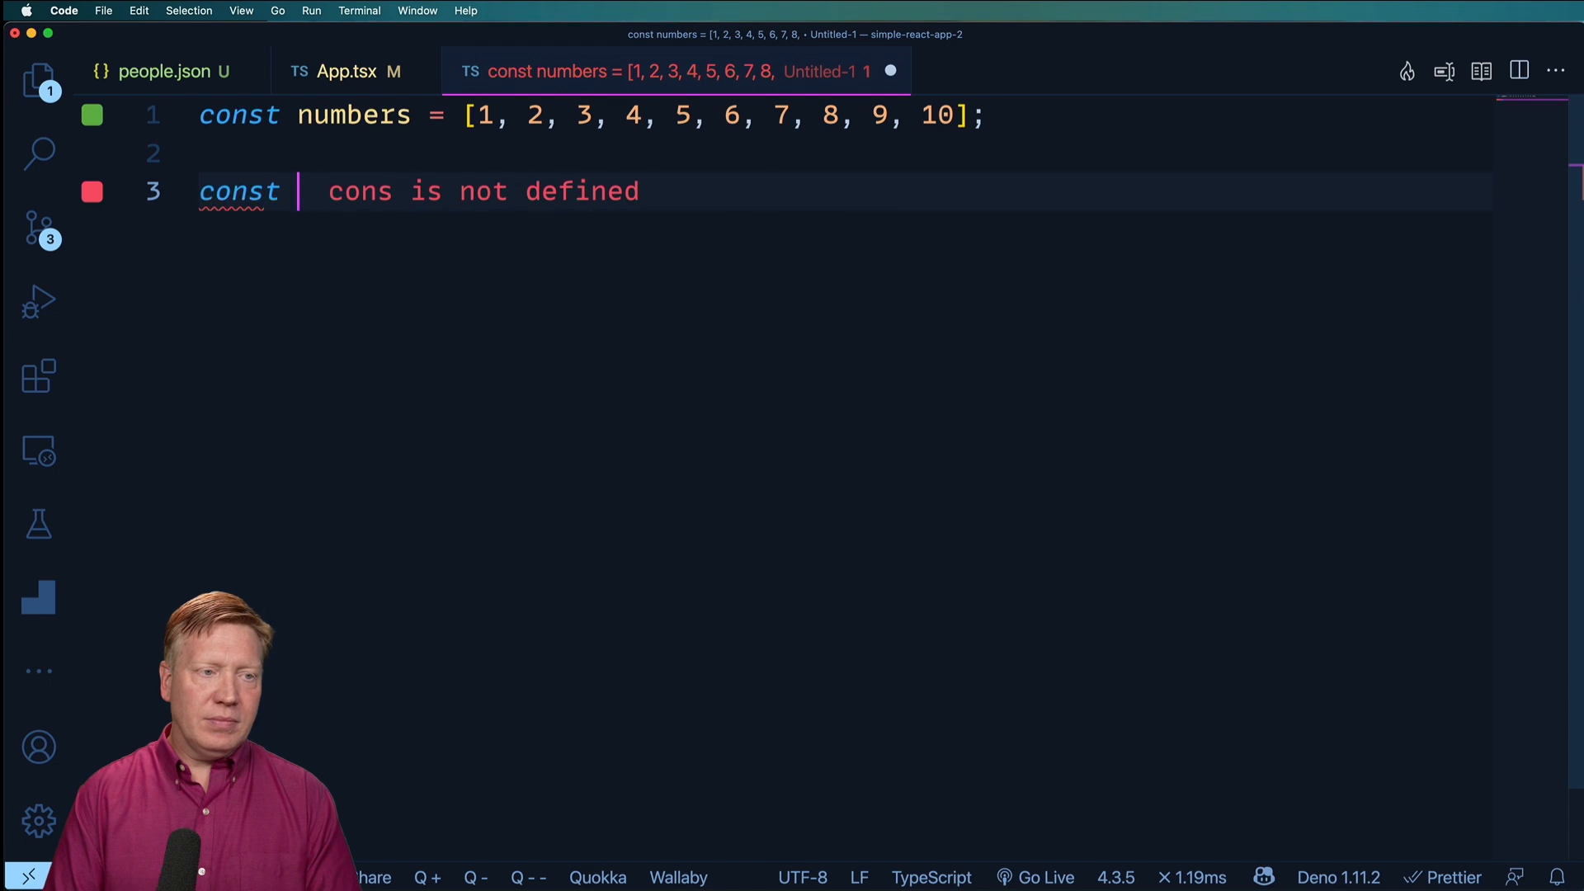
pyautogui.write('sum = numbers.reduce((acc, x) => acc + x, 0);')
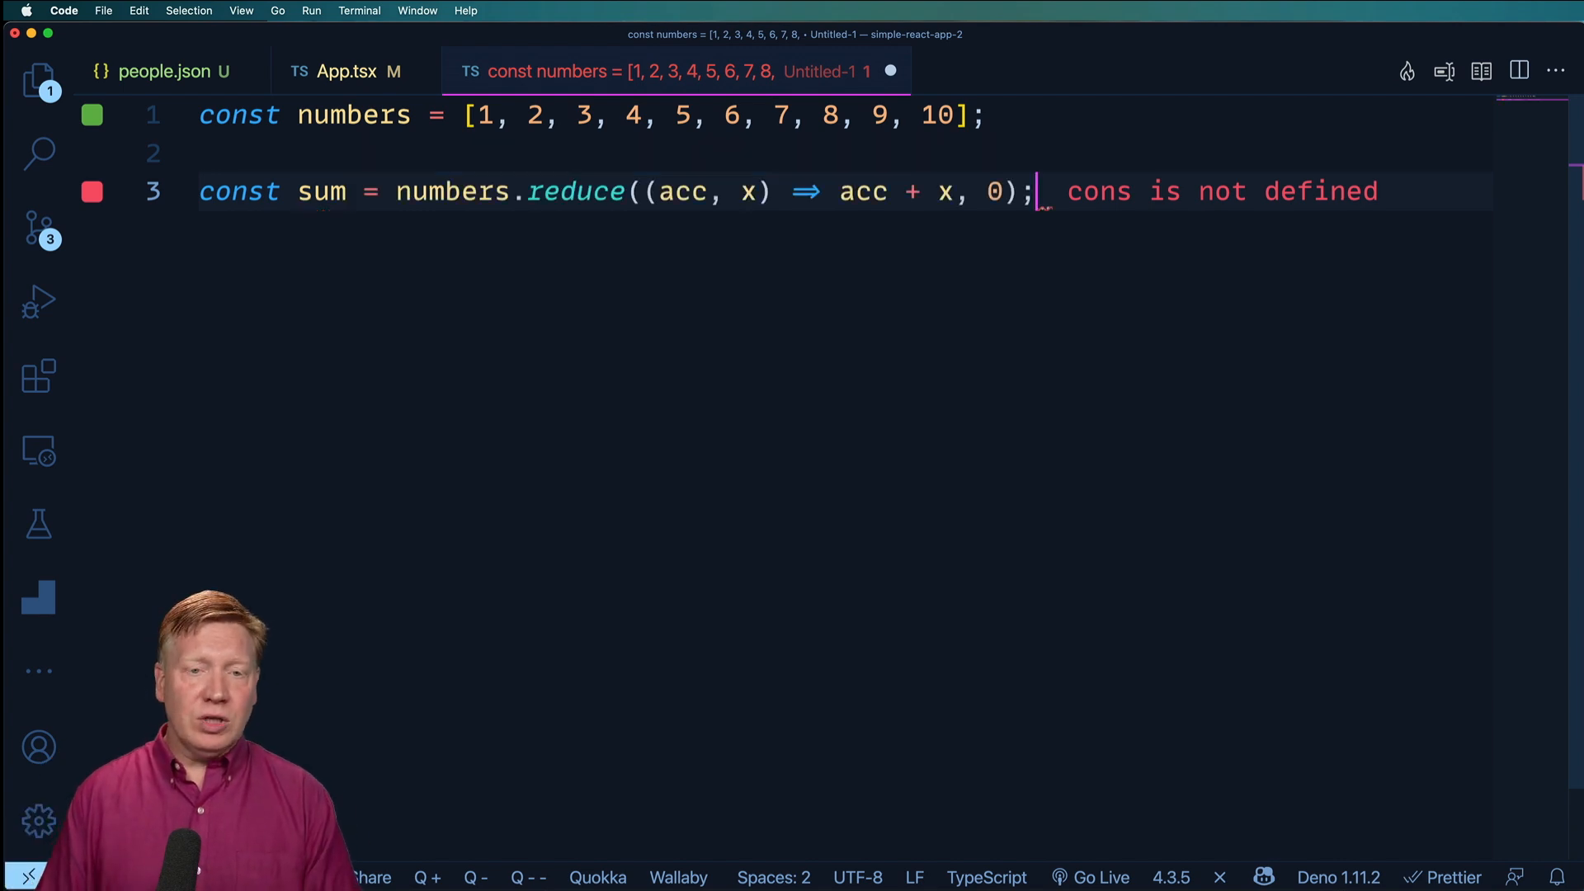
# Accept the Copilot reduce suggestion summing the numbers, then add a new line below it
pyautogui.press('Enter')
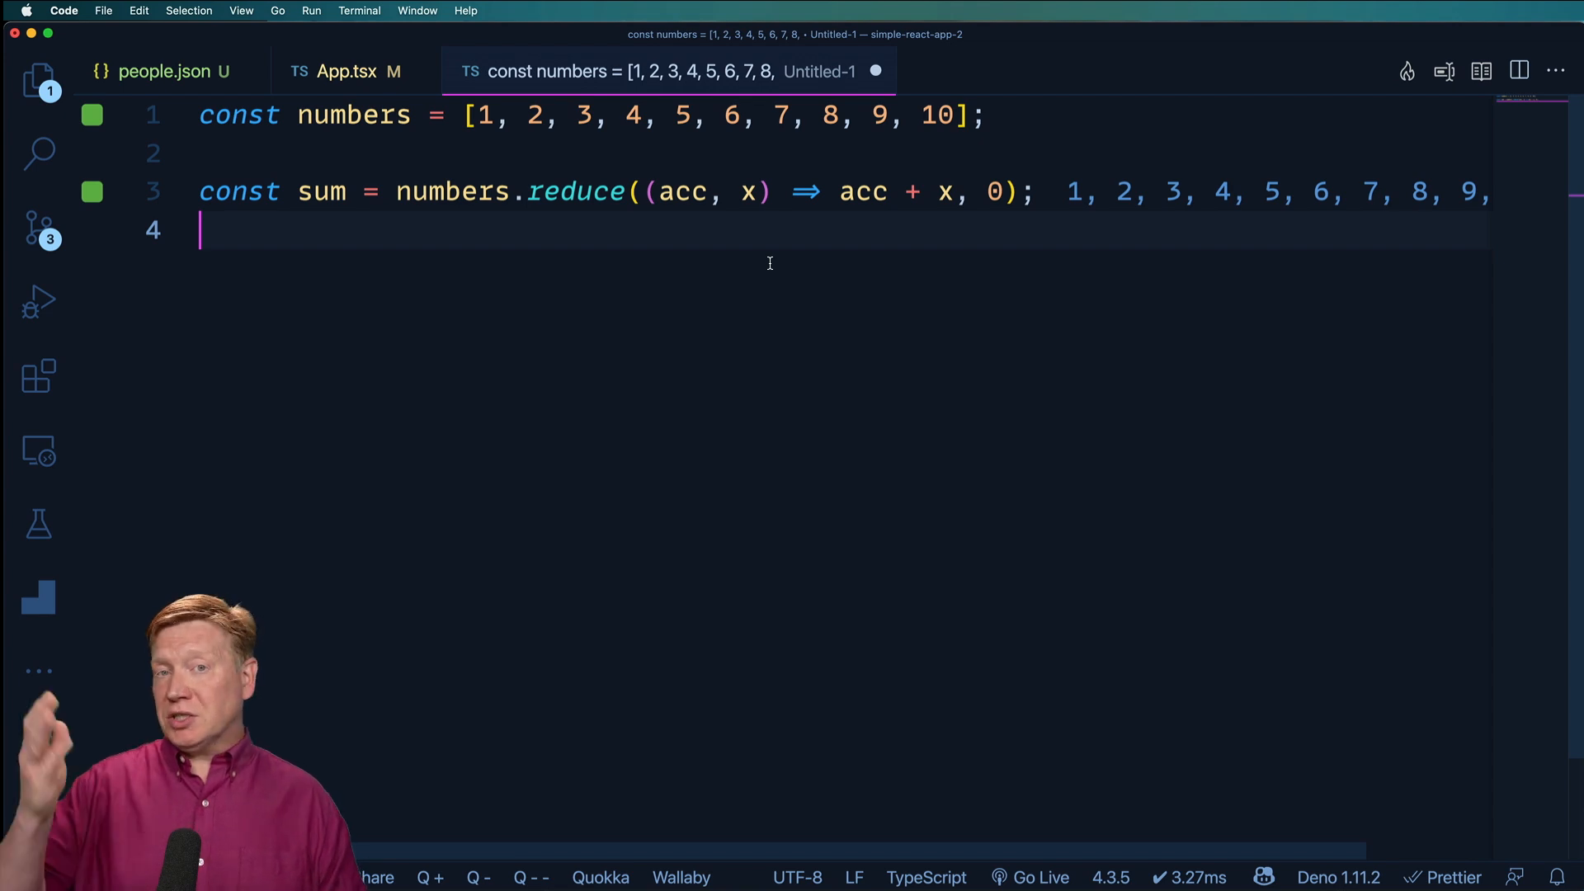
pyautogui.press('Enter')
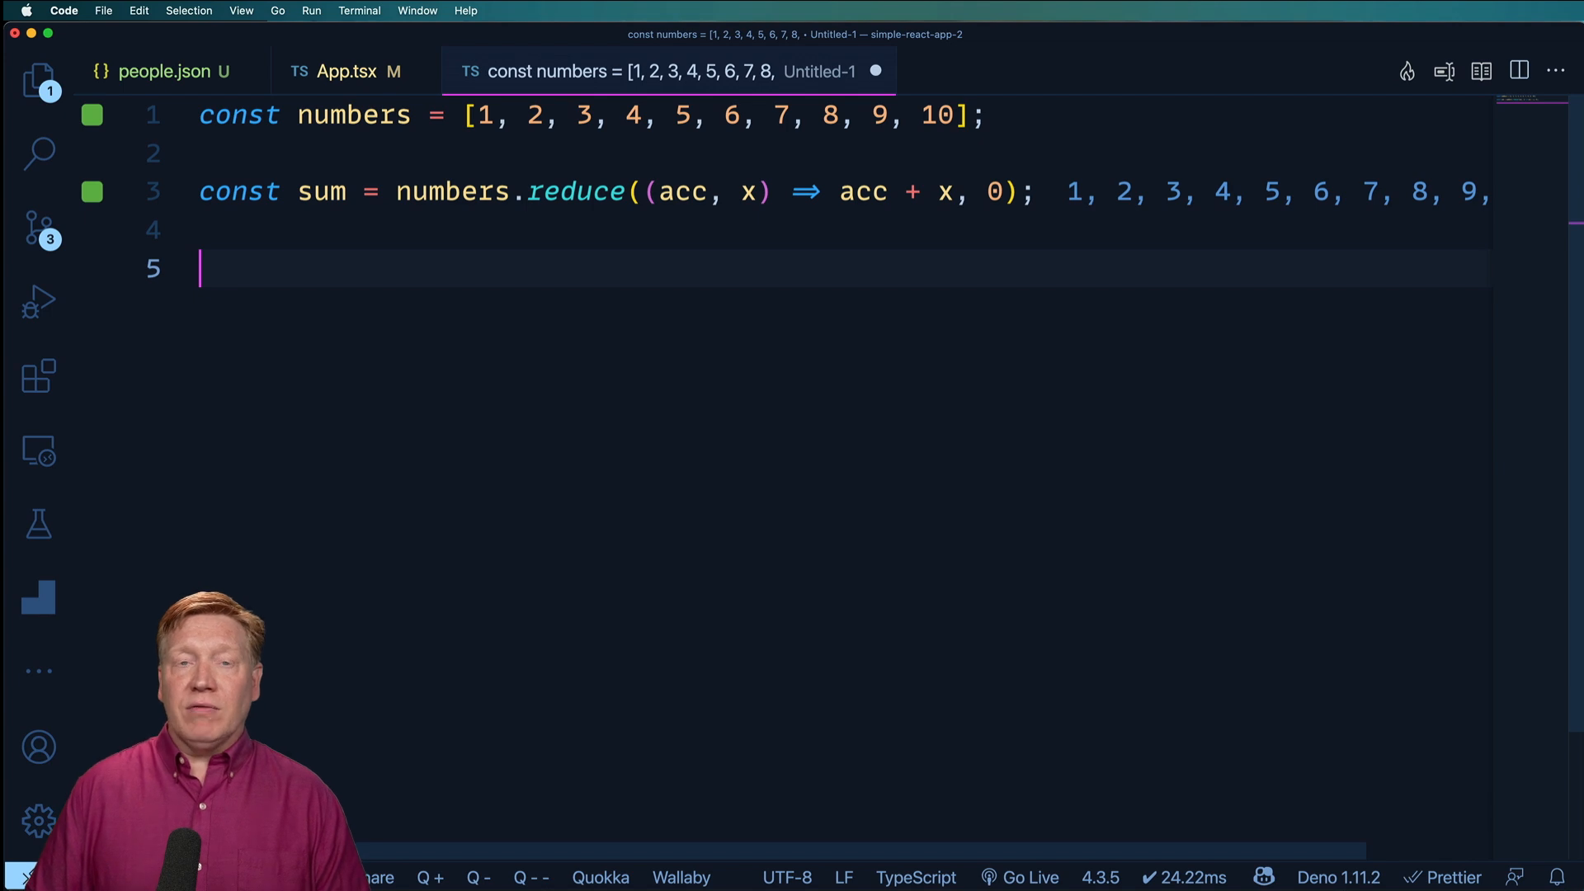
# Type the 'Expected output: 45' comment and begin an 'Add two numbers' comment
pyautogui.write('// Expected output: 45')
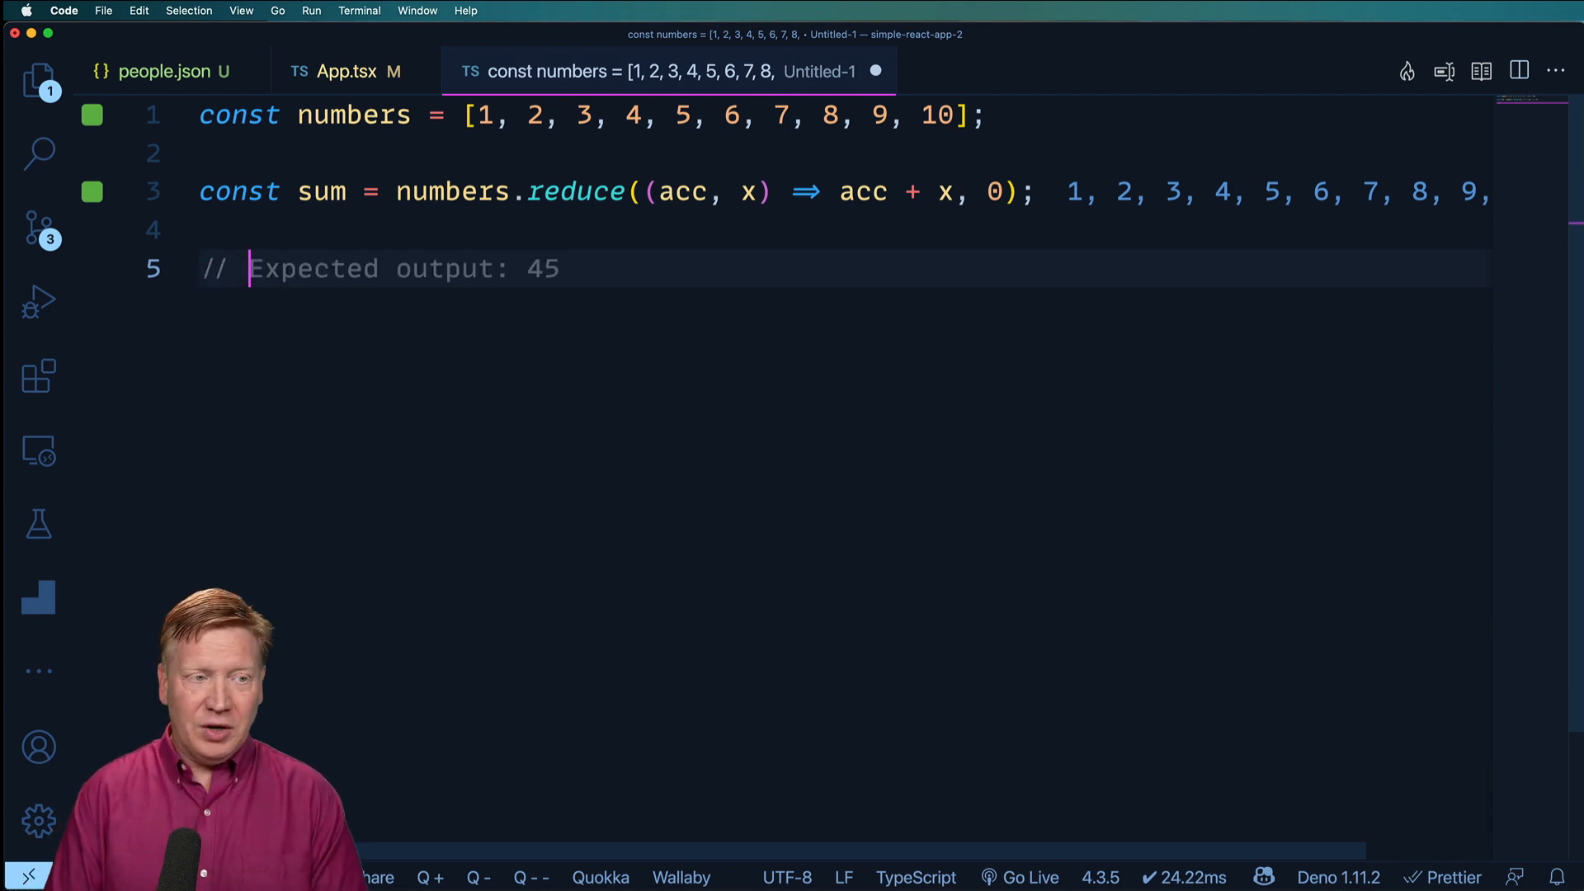
pyautogui.write('Ad')
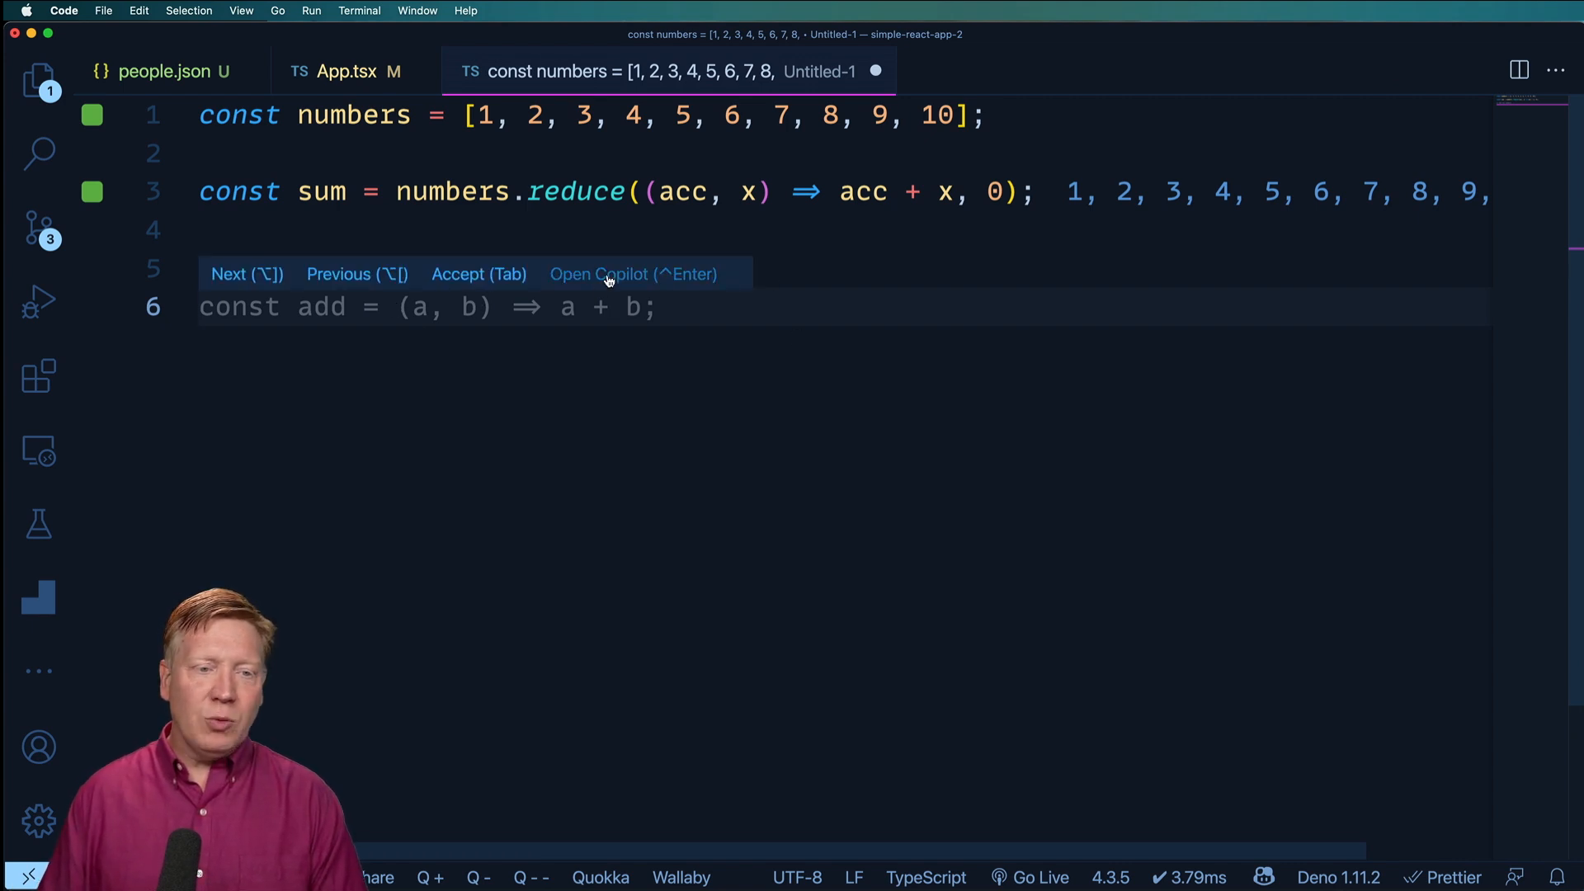
# Insert Copilot's first synthesized solution with add, multiply and divide functions
pyautogui.click(609, 274)
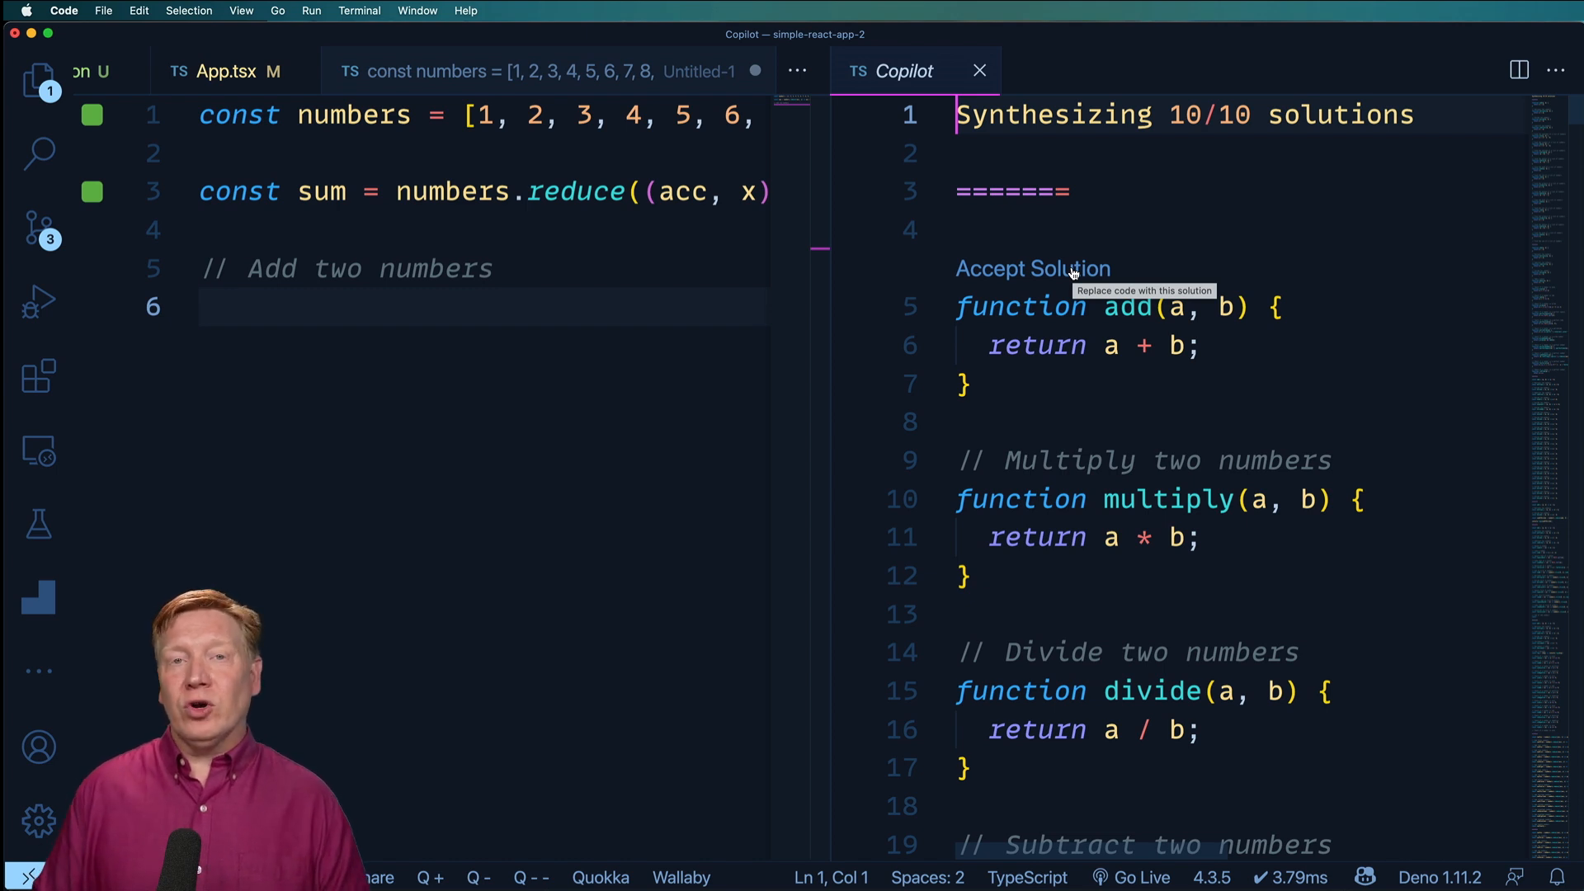
pyautogui.click(1030, 268)
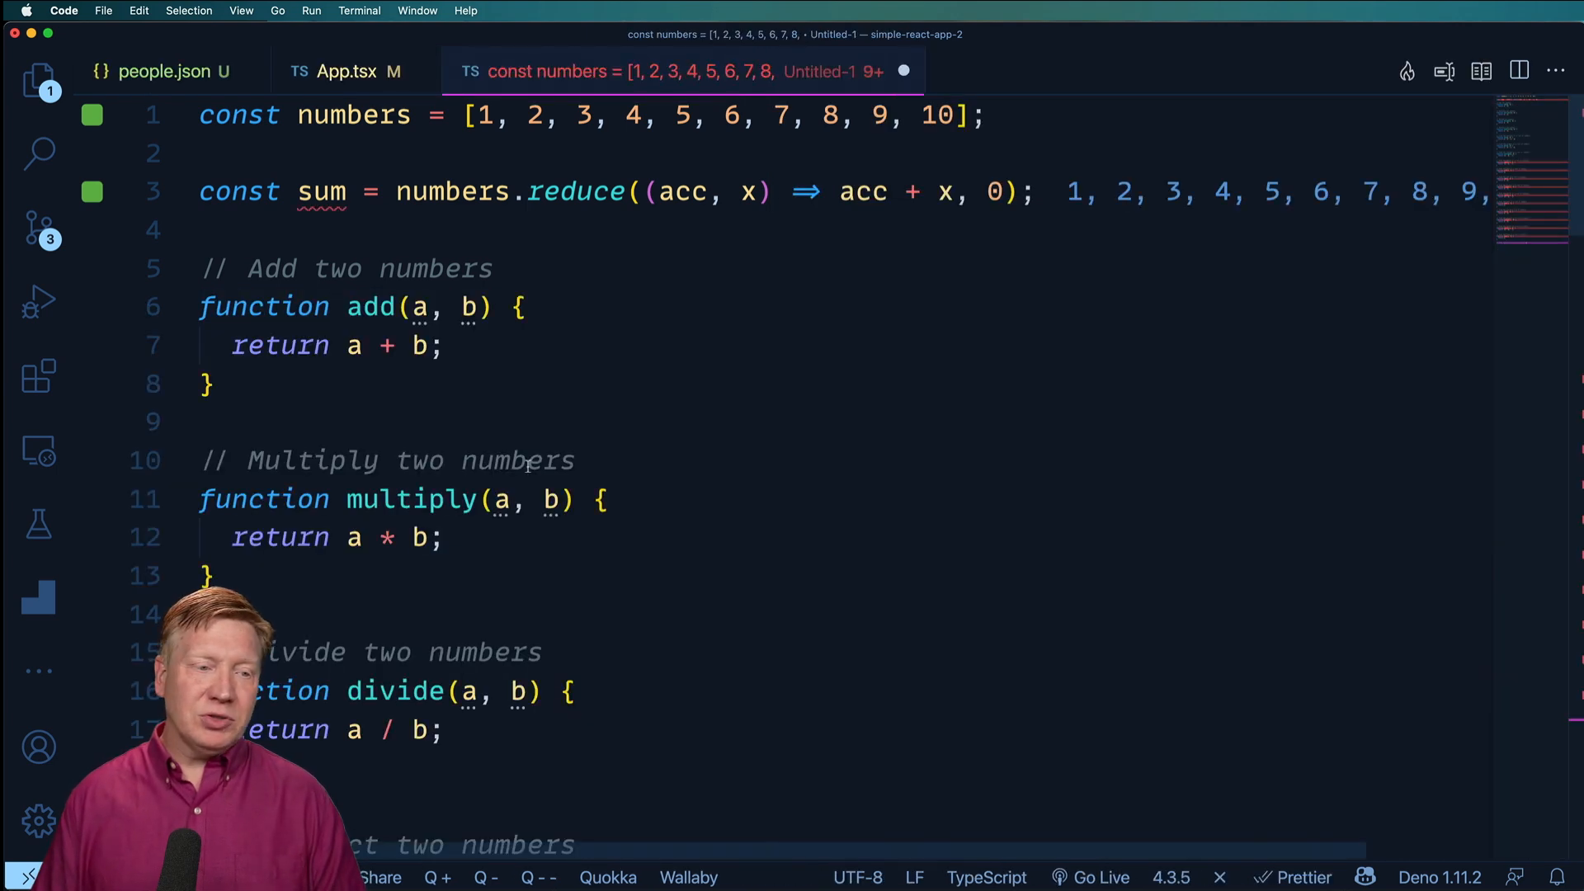